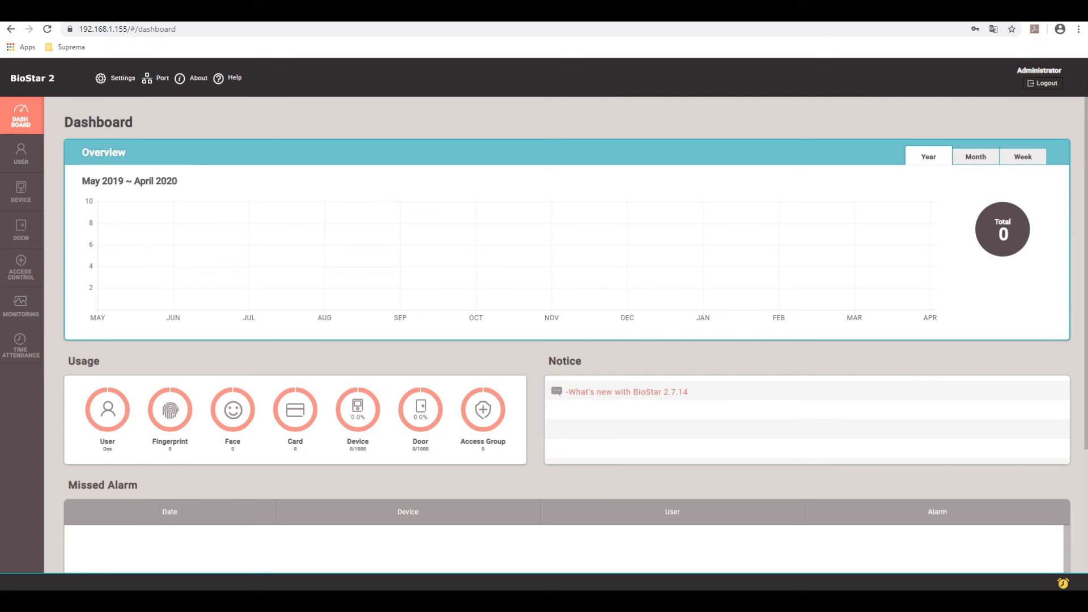
pyautogui.moveTo(878, 284)
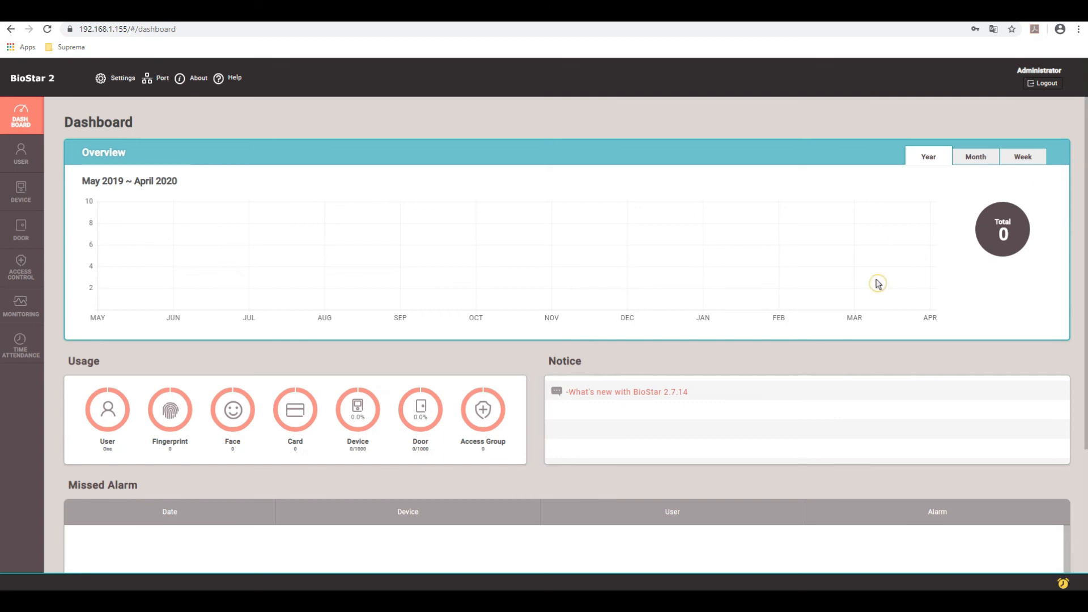
pyautogui.moveTo(136, 219)
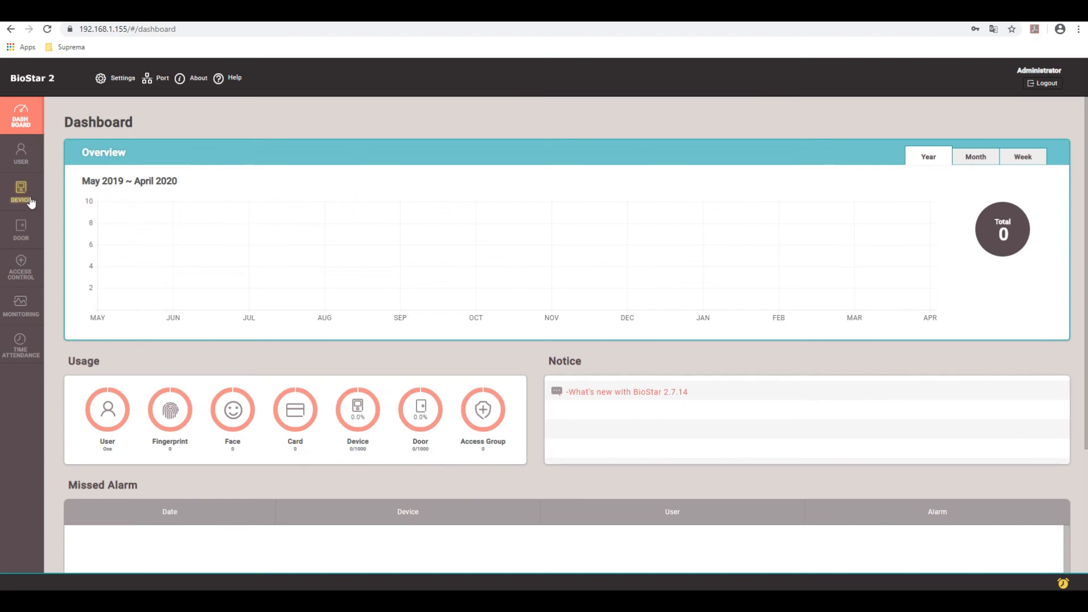
# Open the device list from the sidebar, which shows no registered devices
pyautogui.click(21, 193)
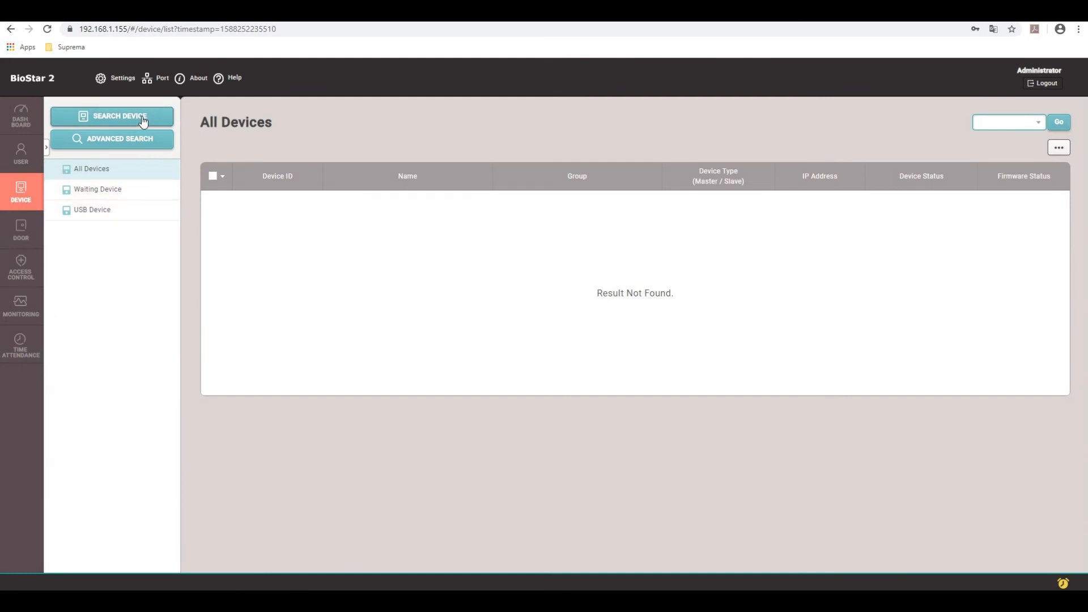
# Search the network and add the found CoreStation 40 controller at 192.168.1.248
pyautogui.click(112, 116)
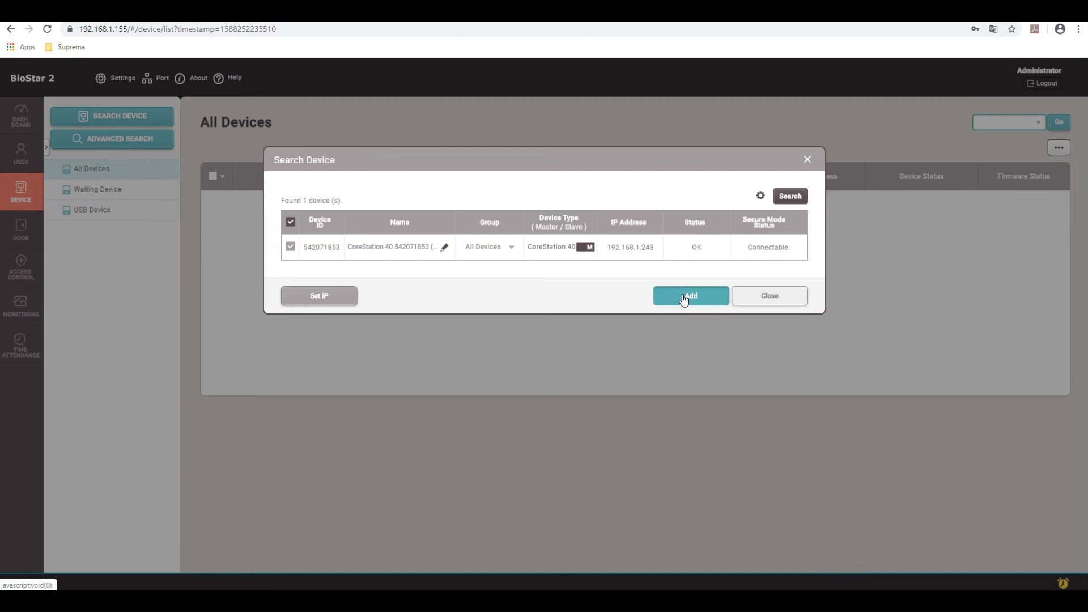
pyautogui.click(690, 296)
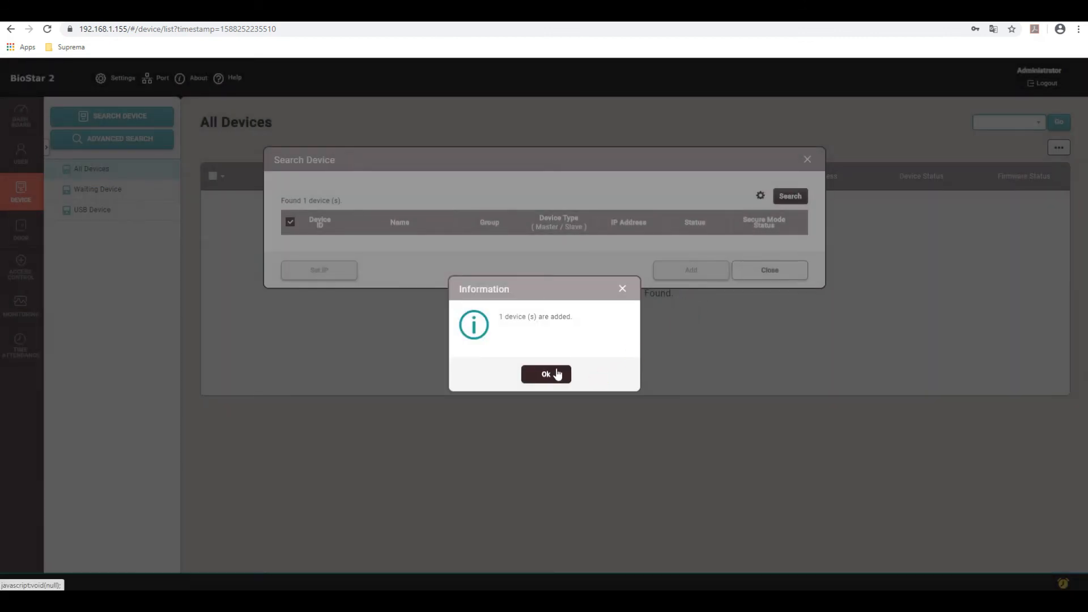
pyautogui.click(546, 374)
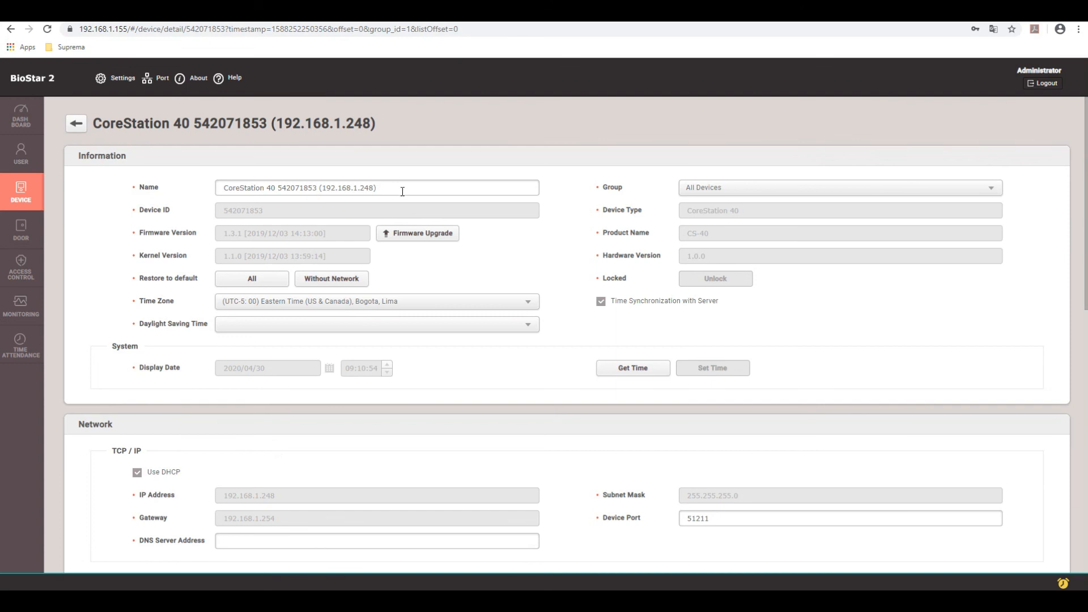
# Open the CoreStation 40 settings, toggle Use DHCP off and on, and apply
pyautogui.doubleClick(377, 188)
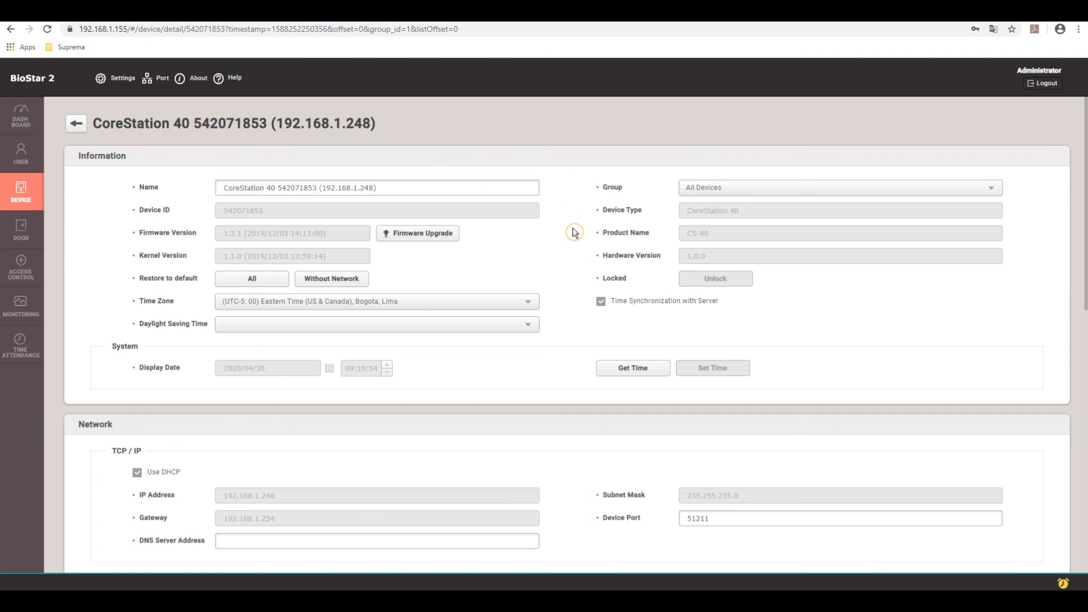
pyautogui.scroll(-3)
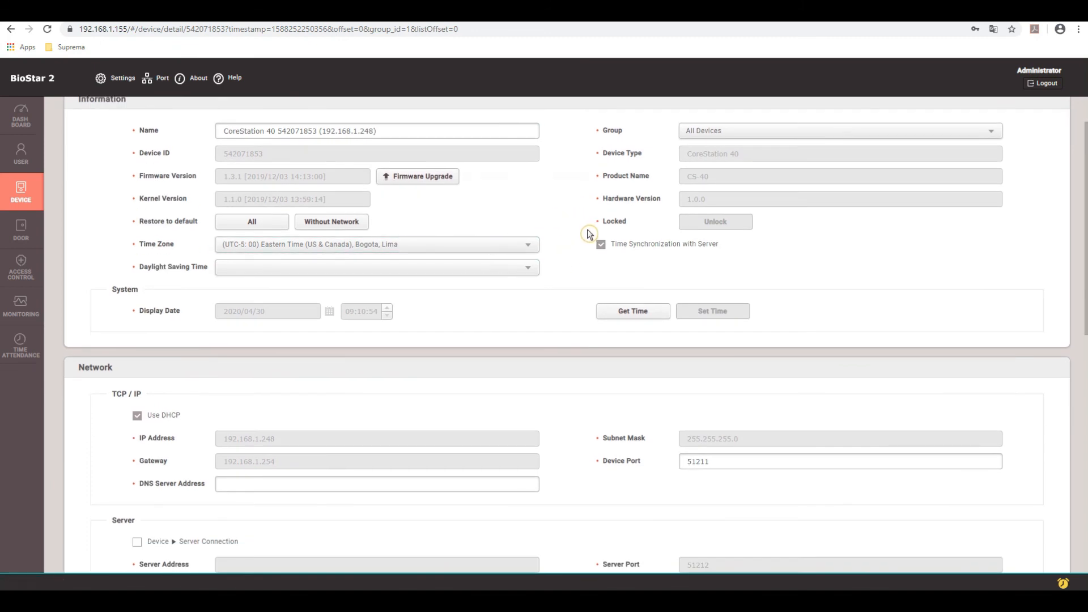
pyautogui.scroll(-3)
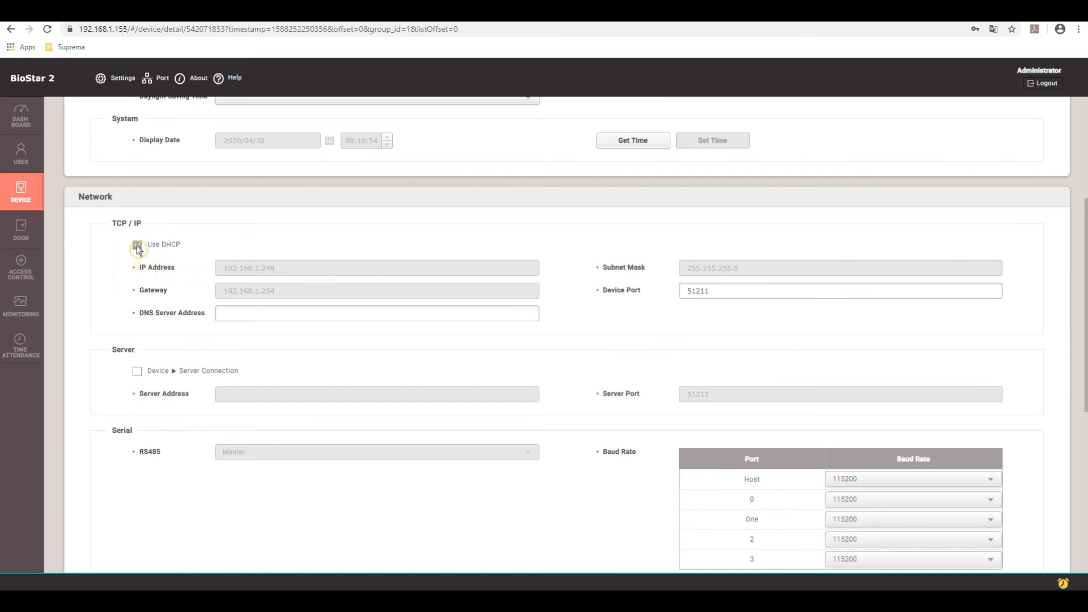
pyautogui.click(137, 246)
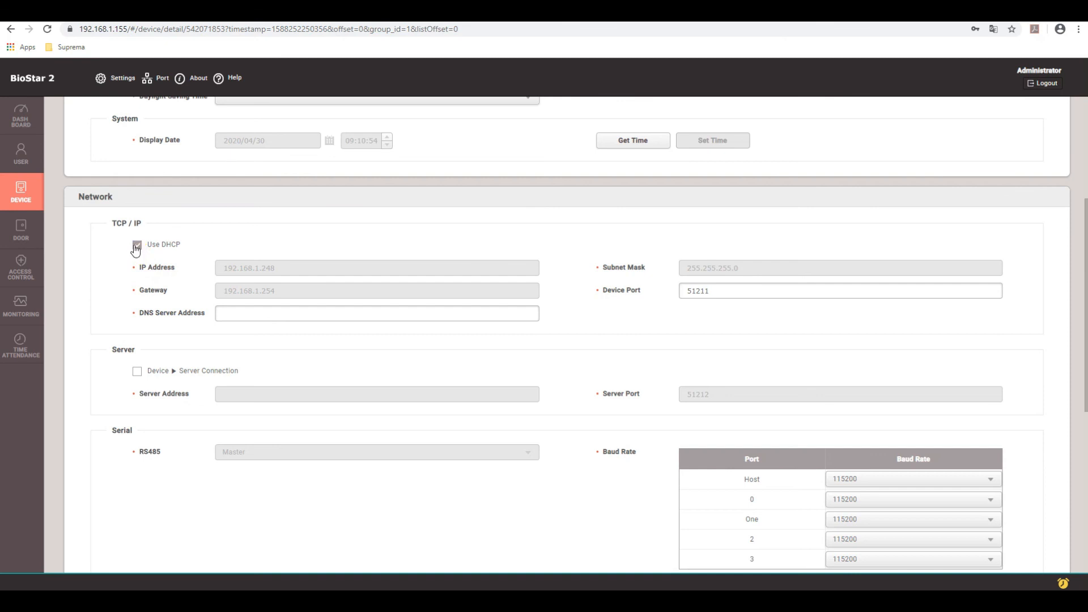
pyautogui.click(136, 245)
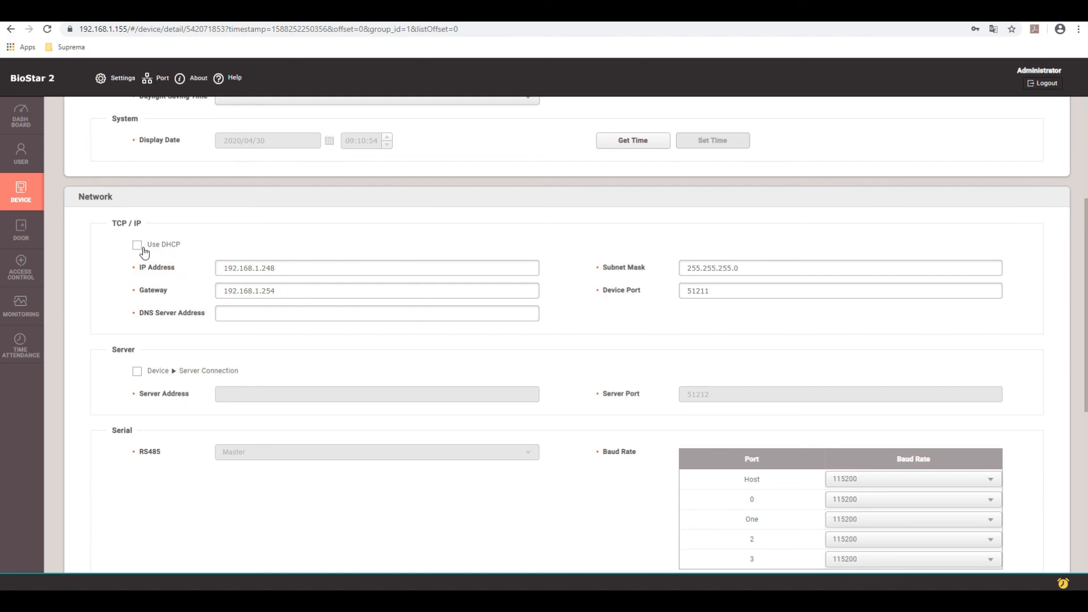
pyautogui.click(136, 244)
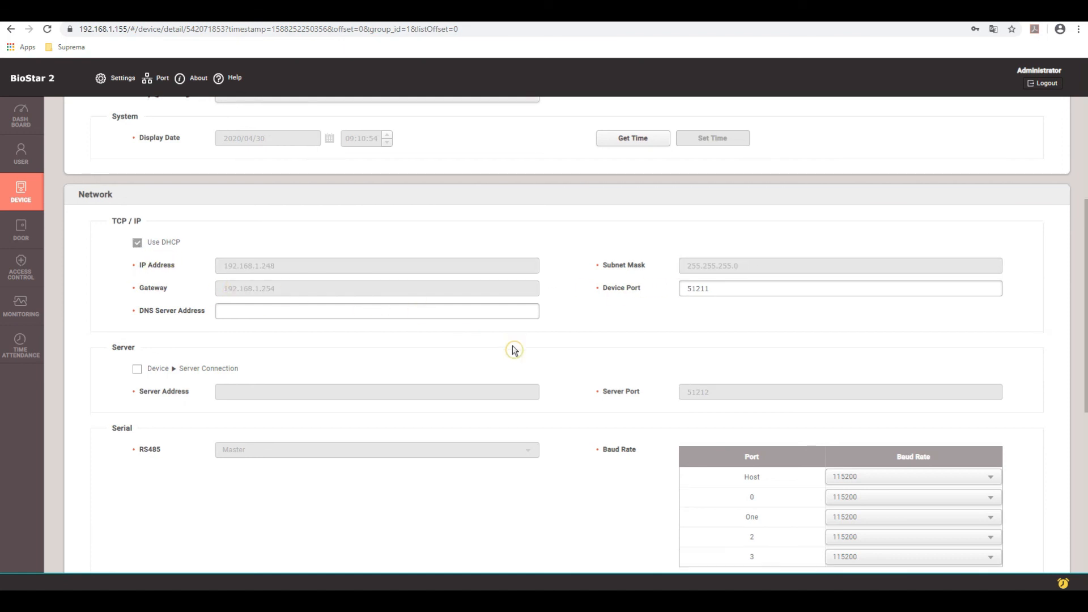
pyautogui.scroll(-3)
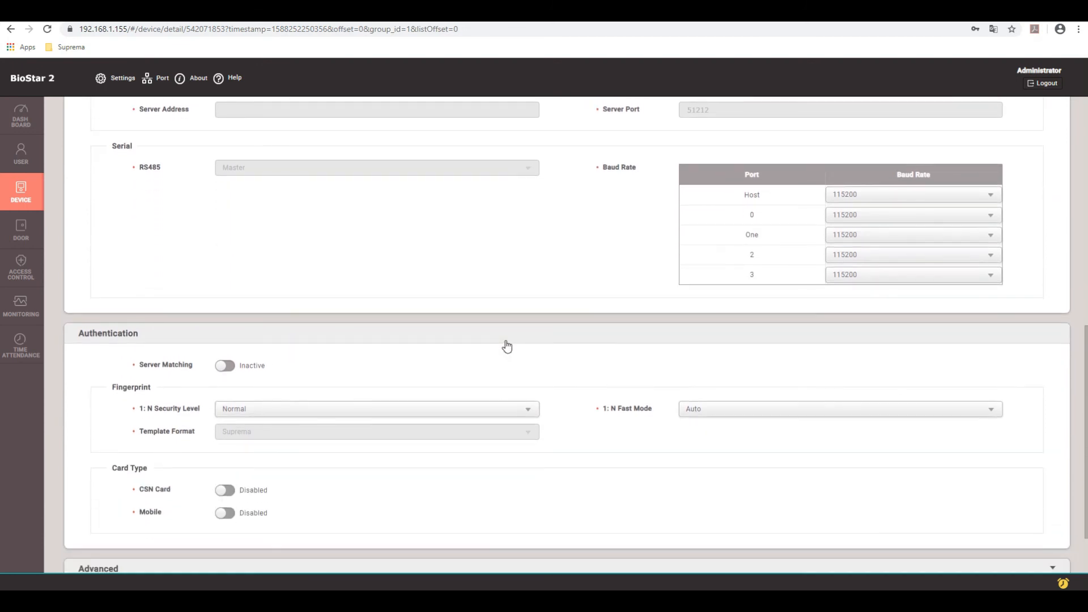
pyautogui.scroll(-3)
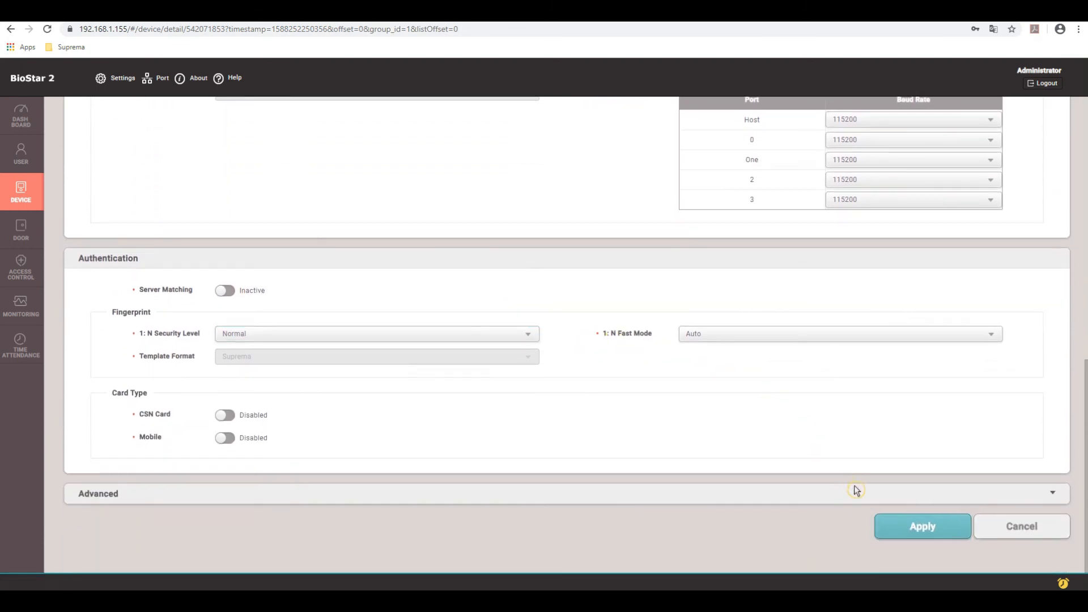
pyautogui.click(923, 526)
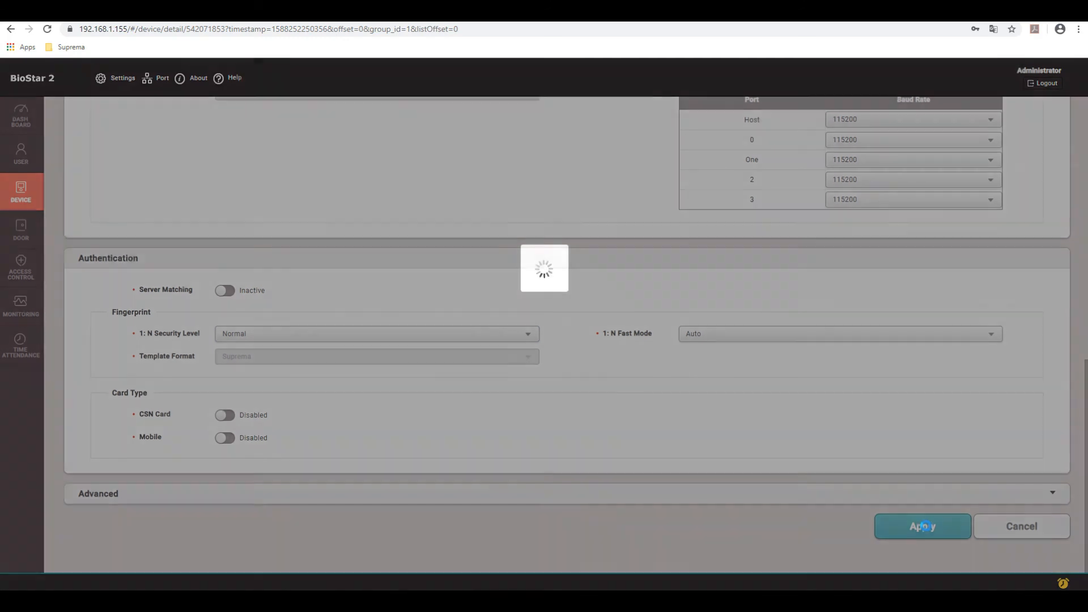
pyautogui.click(921, 526)
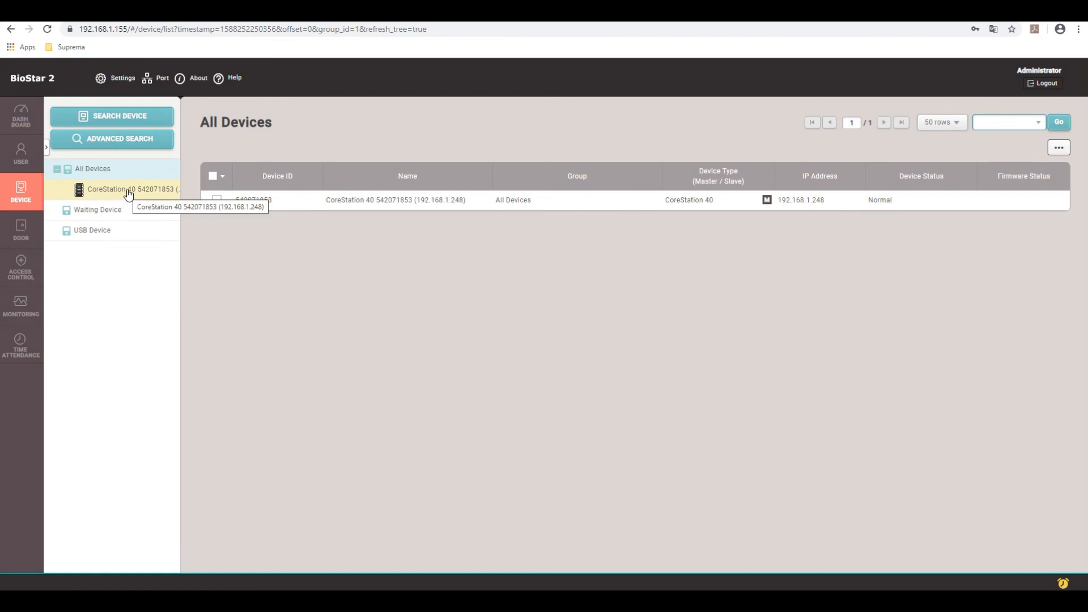
# Add slave devices BioEntry R2 and Xpass D2 under the CoreStation 40, dismissing the tamper alarm
pyautogui.rightClick(129, 188)
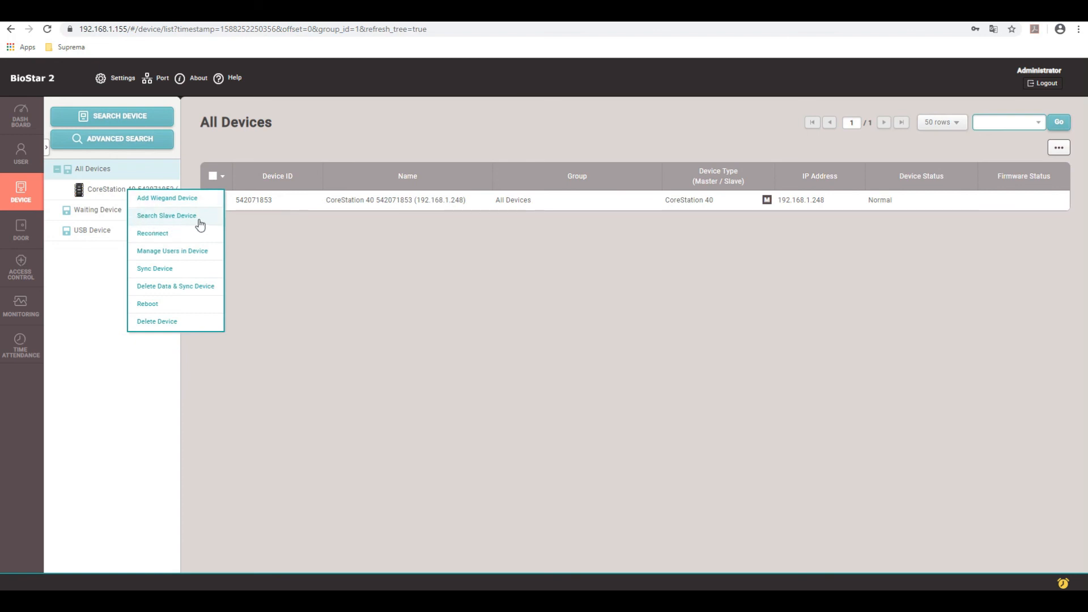
pyautogui.click(167, 215)
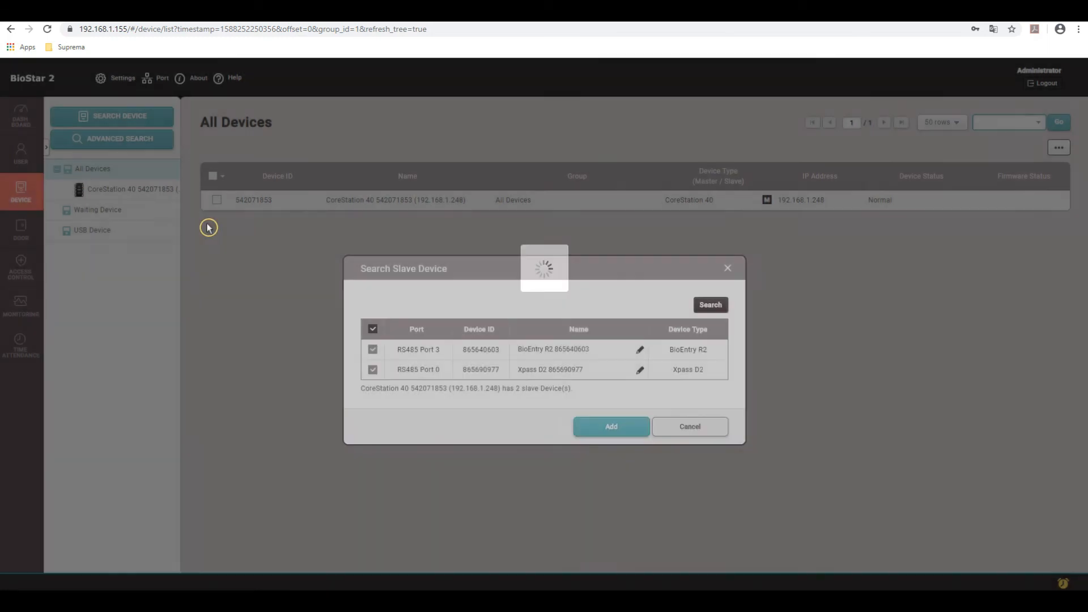
pyautogui.moveTo(481, 356)
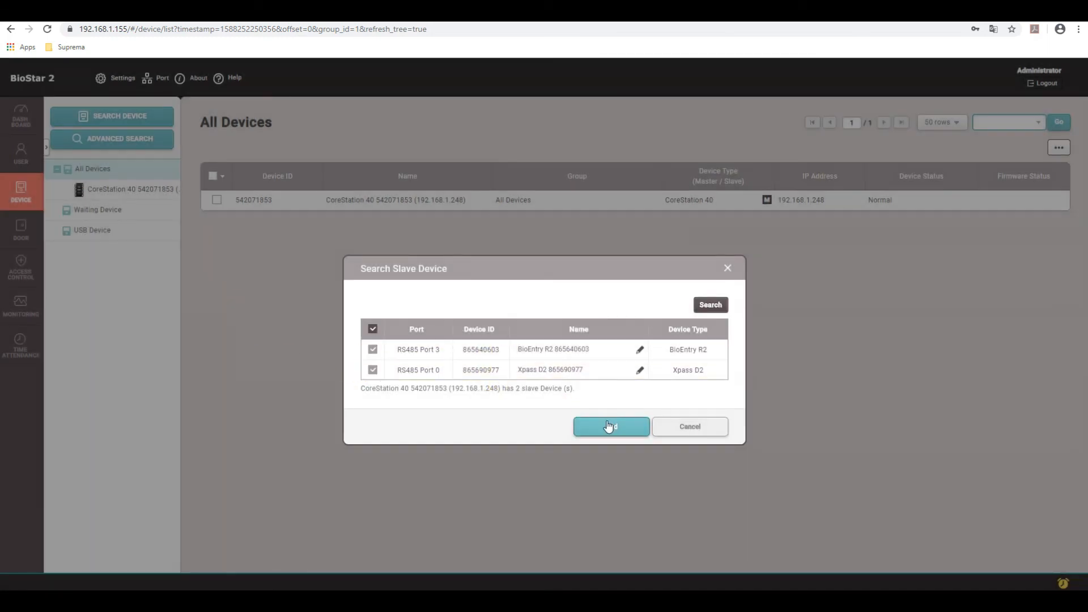
pyautogui.click(609, 426)
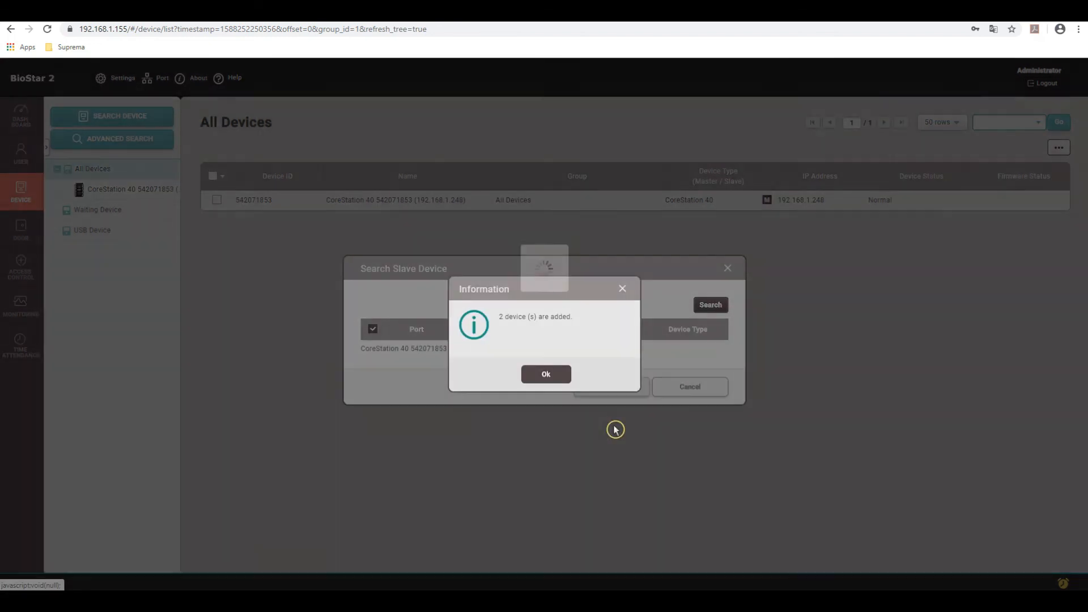
pyautogui.click(545, 373)
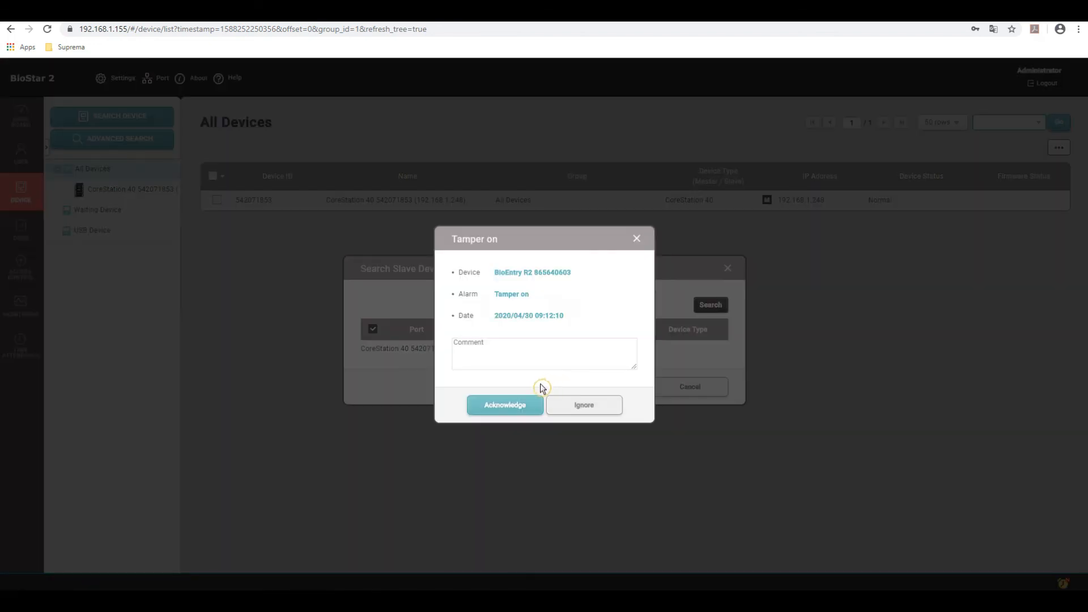
pyautogui.click(504, 405)
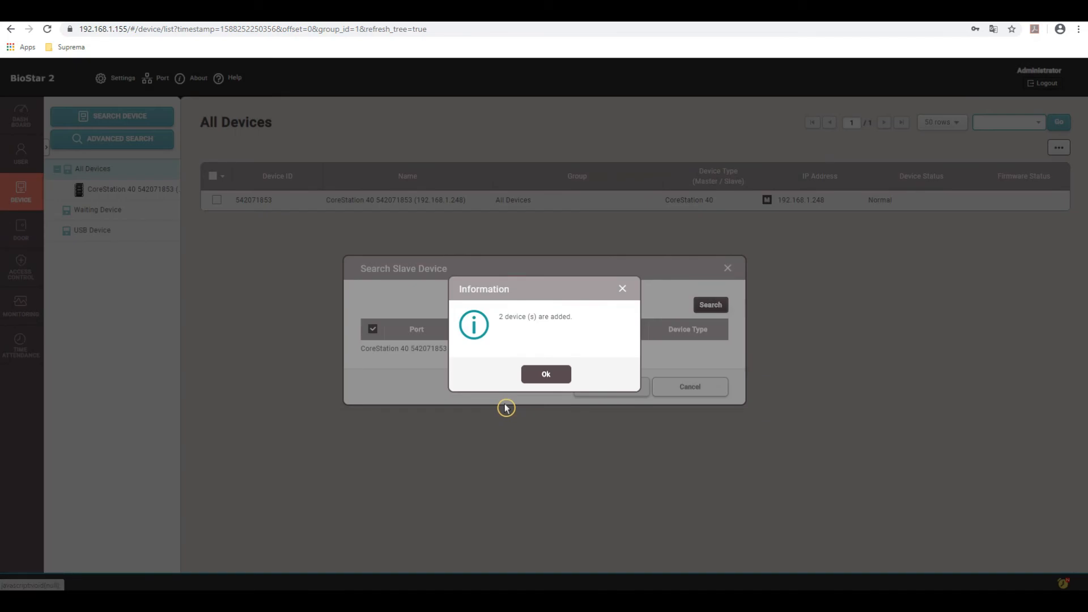
pyautogui.click(545, 373)
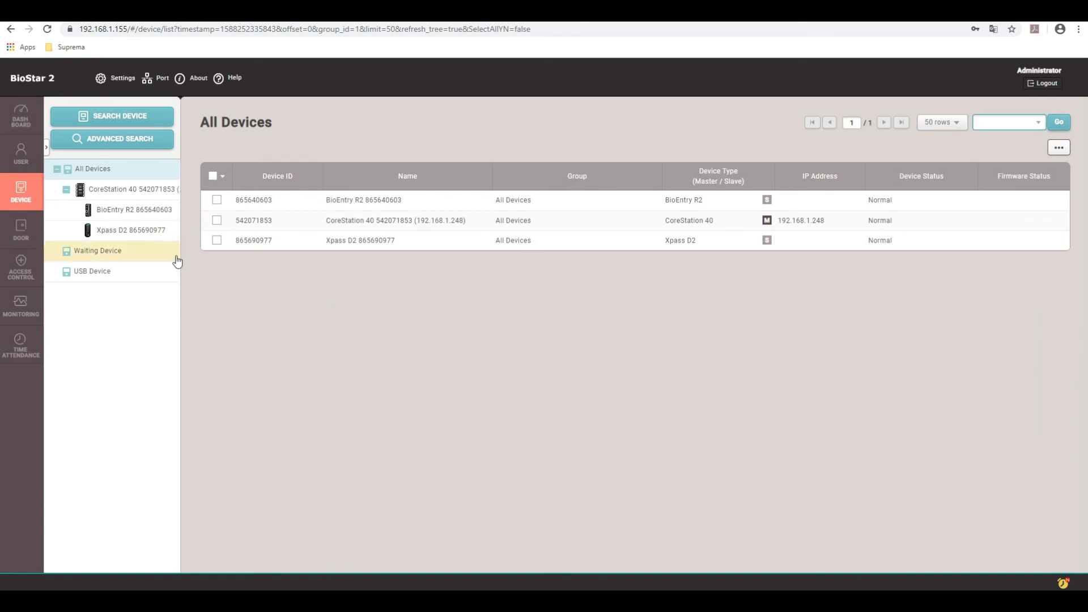
# Rename the BioEntry R2 to 'Lobby to Office Reader' and save its settings
pyautogui.click(134, 209)
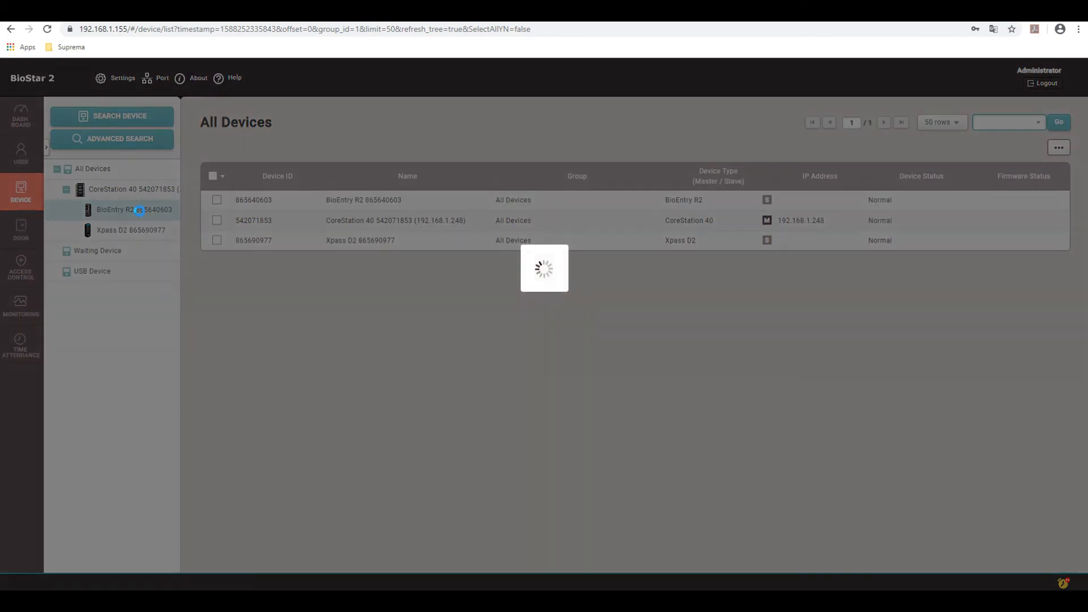
pyautogui.click(134, 209)
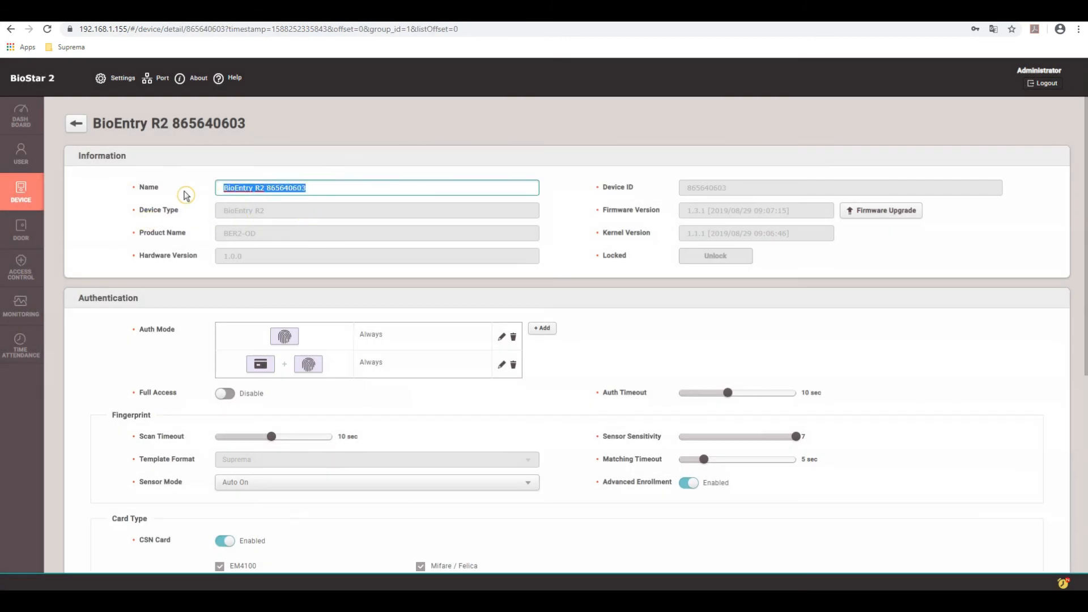
pyautogui.moveTo(161, 204)
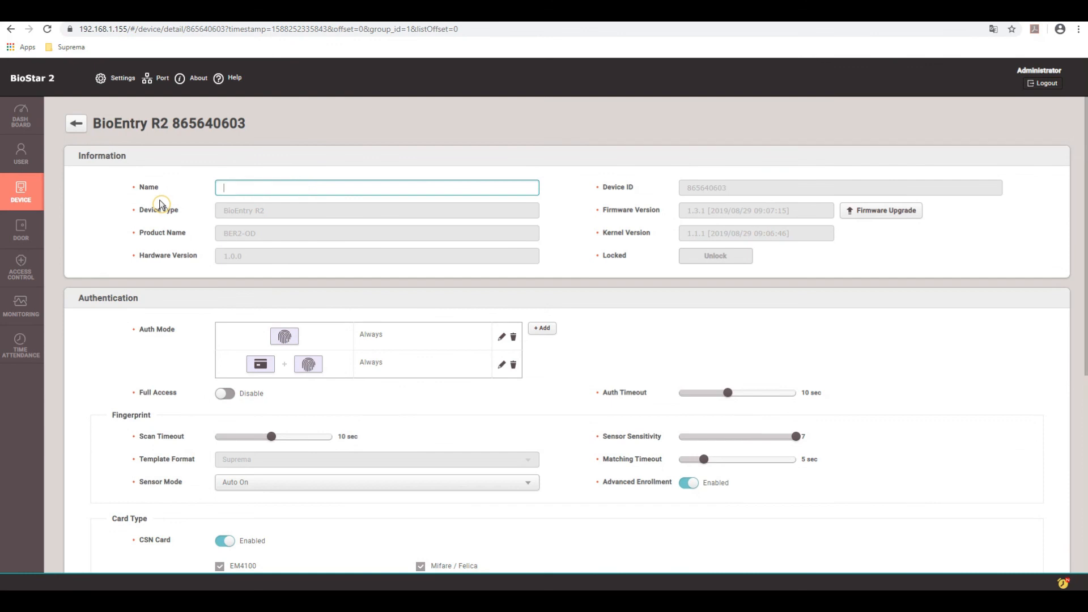
pyautogui.write('Lobby to Office Doors')
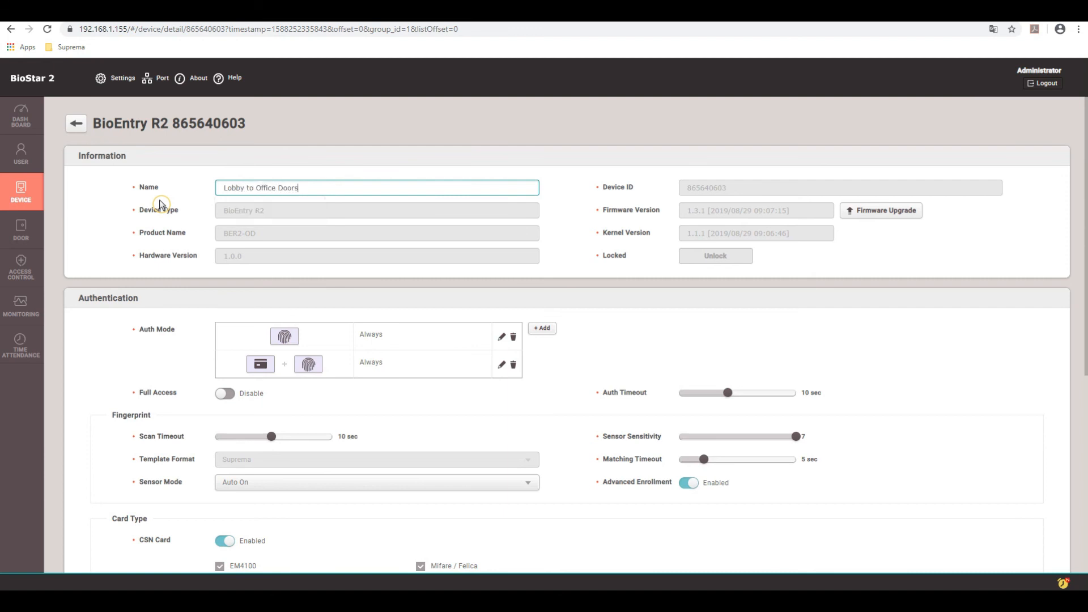
pyautogui.press('Backspace')
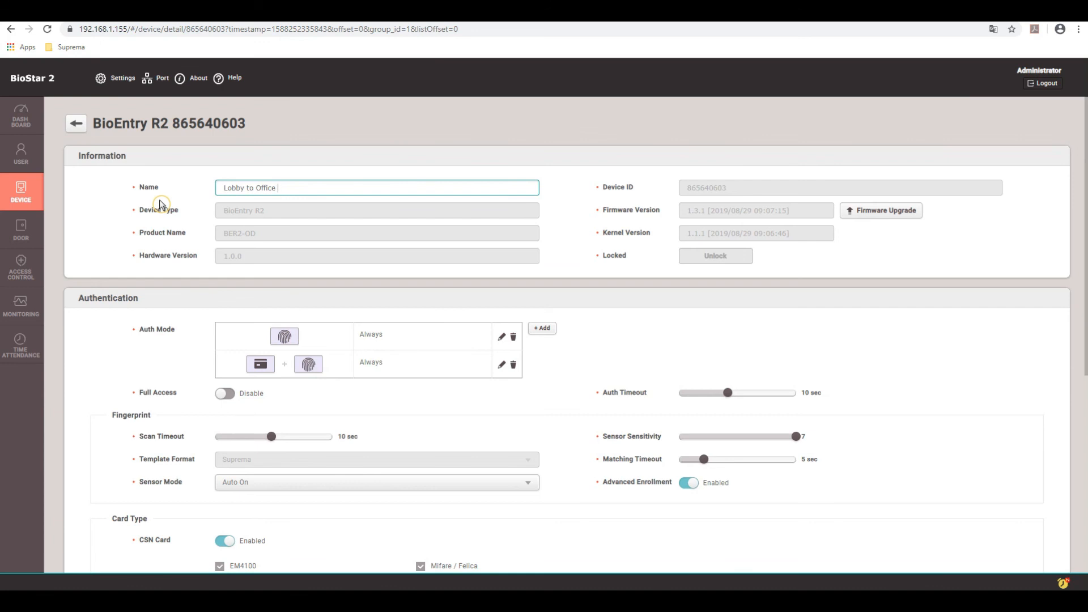
pyautogui.write('Reader')
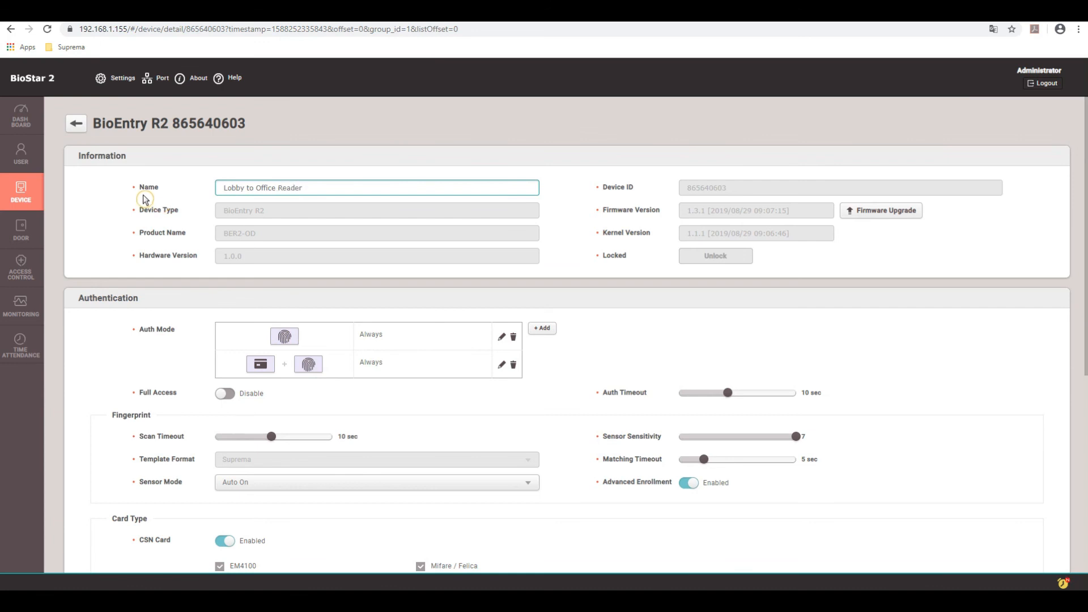
pyautogui.moveTo(385, 259)
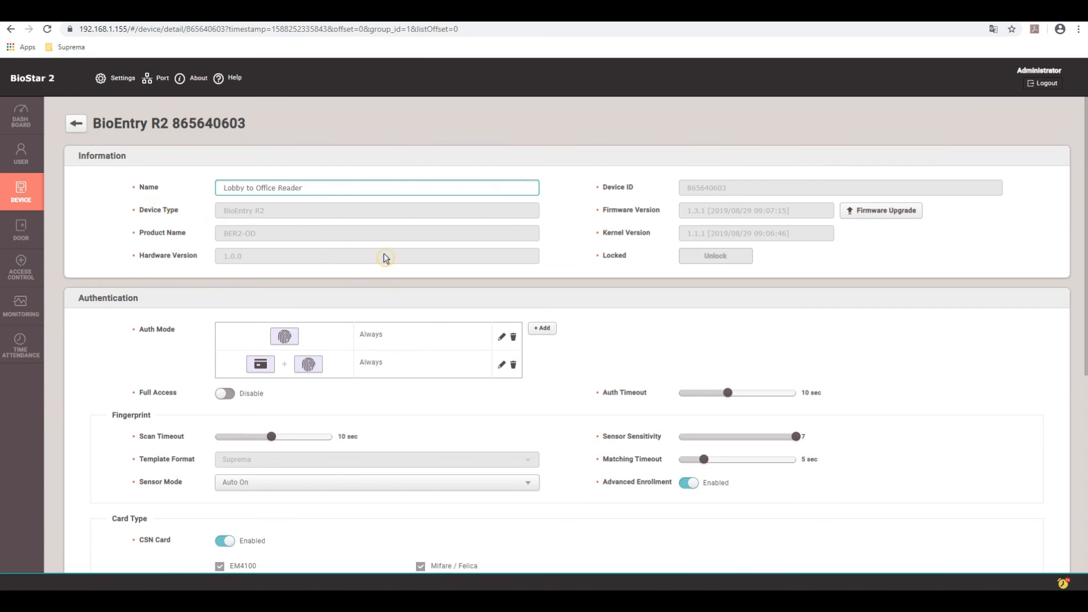
pyautogui.scroll(-3)
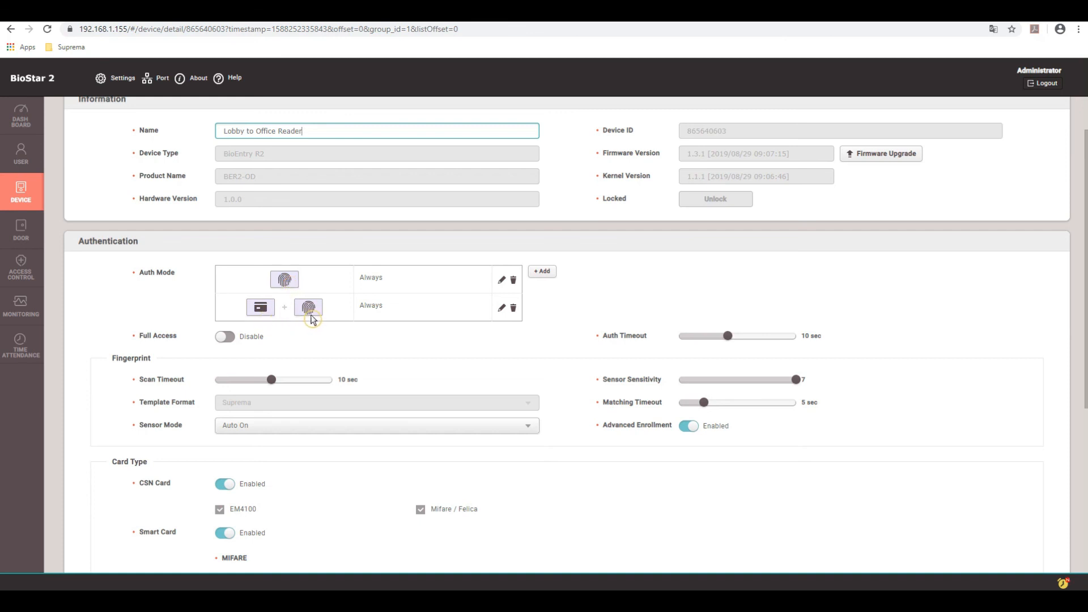
pyautogui.moveTo(394, 296)
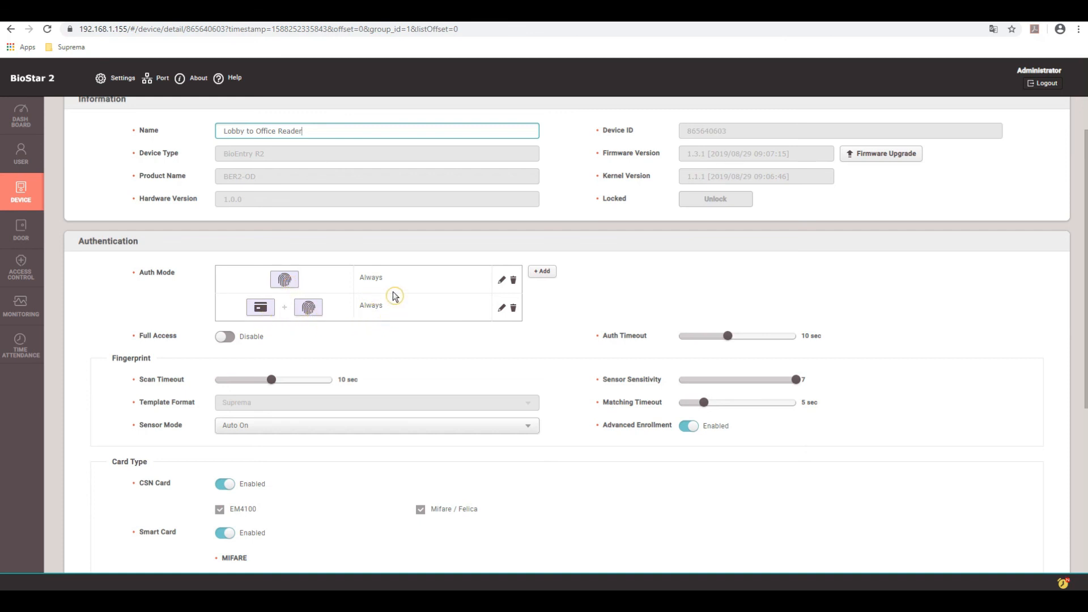
pyautogui.moveTo(528, 335)
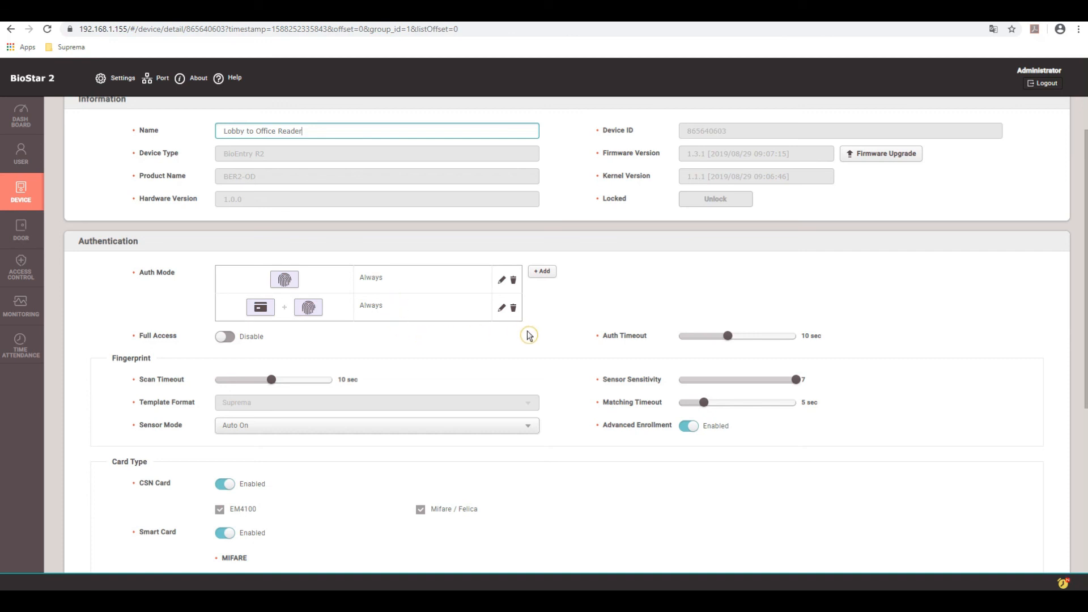
pyautogui.scroll(-3)
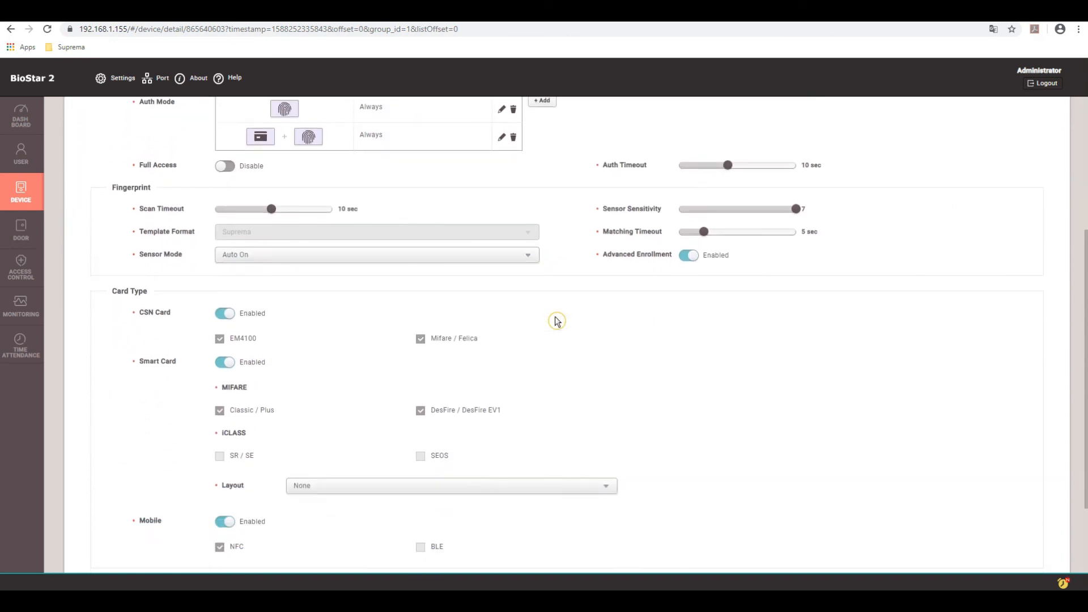
pyautogui.scroll(-3)
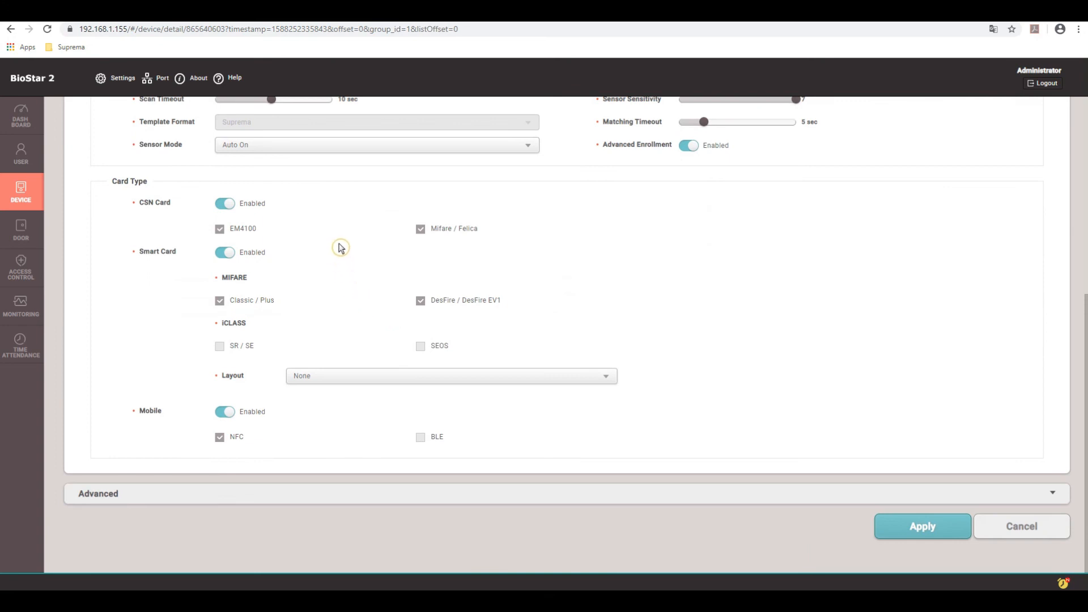
pyautogui.moveTo(519, 432)
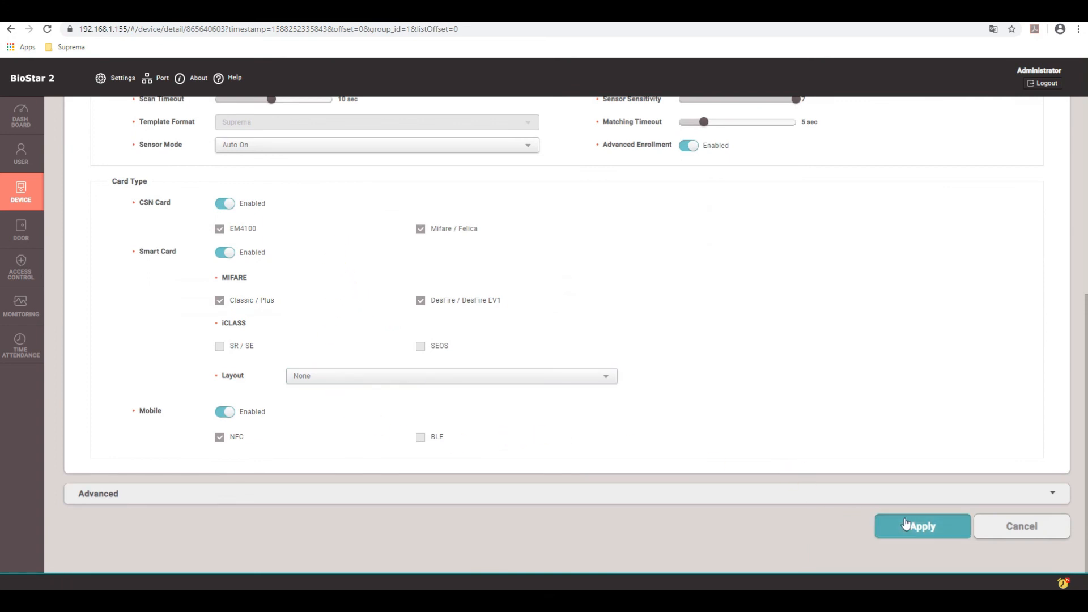
pyautogui.click(922, 526)
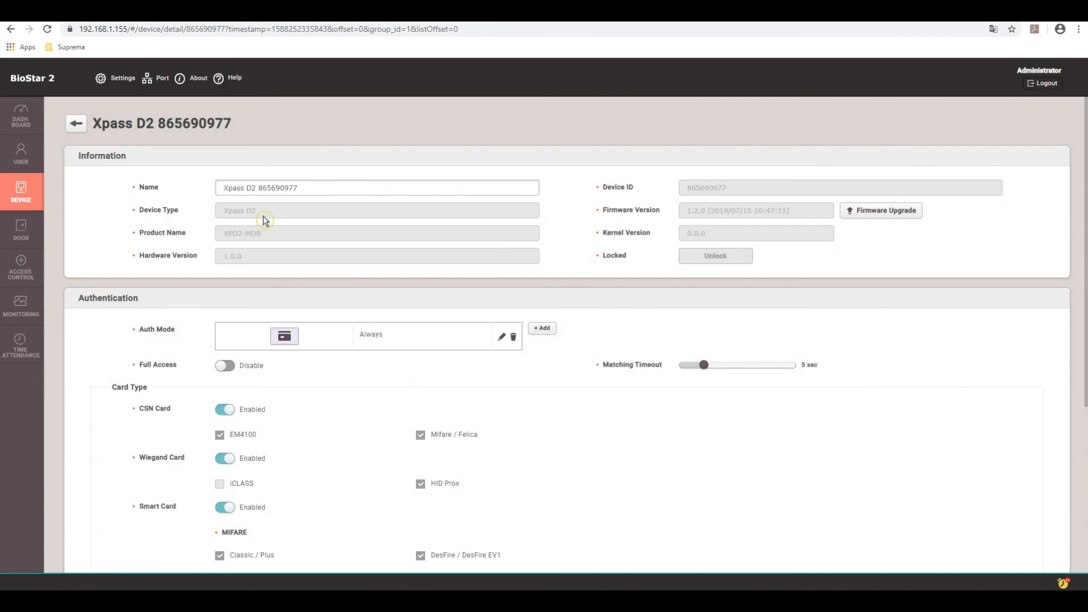
# Rename the Xpass D2 to 'Front Entrance Reader', save it, and go to the doors list
pyautogui.write('F')
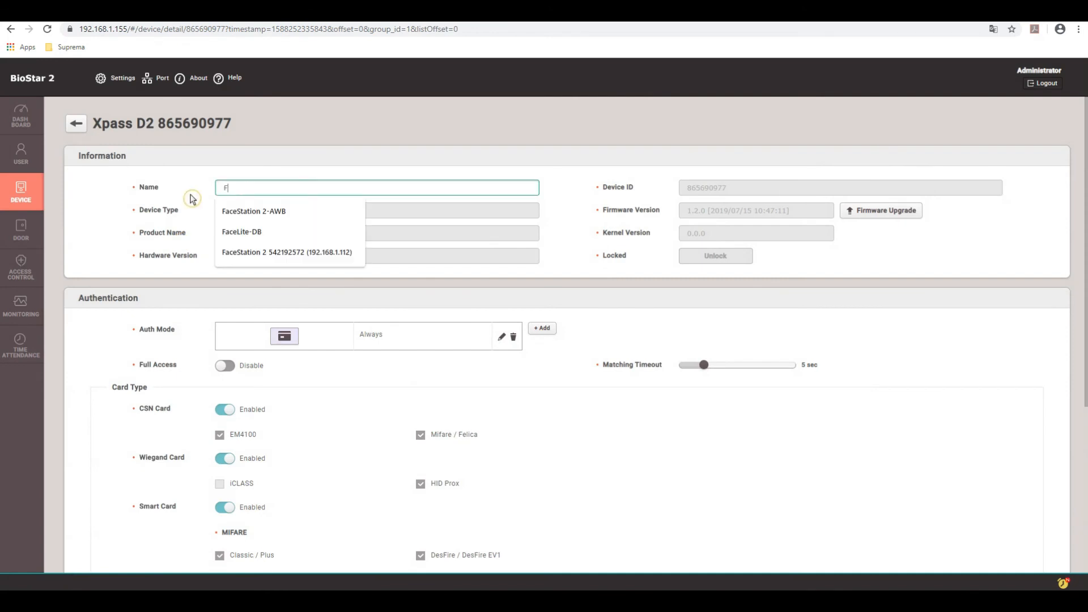
pyautogui.write('ront Entr')
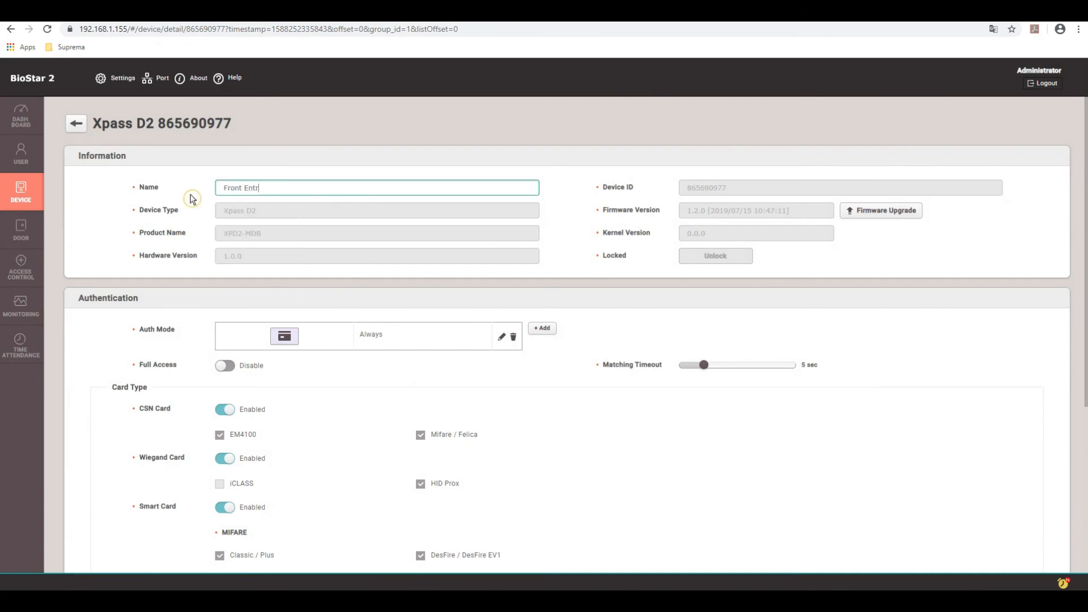
pyautogui.write('ance Reader')
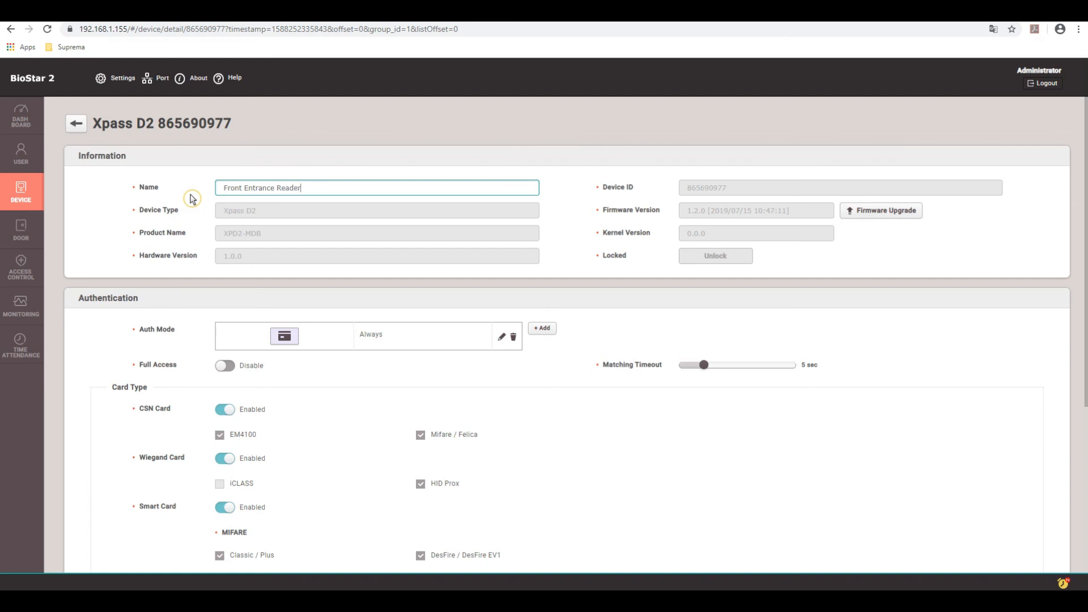
pyautogui.moveTo(289, 318)
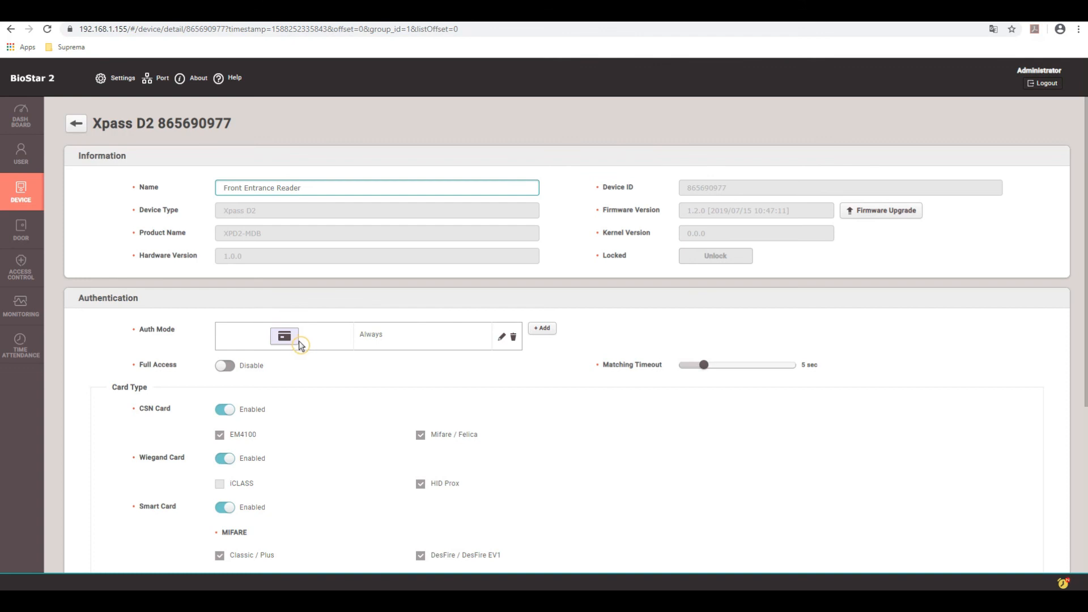
pyautogui.moveTo(335, 349)
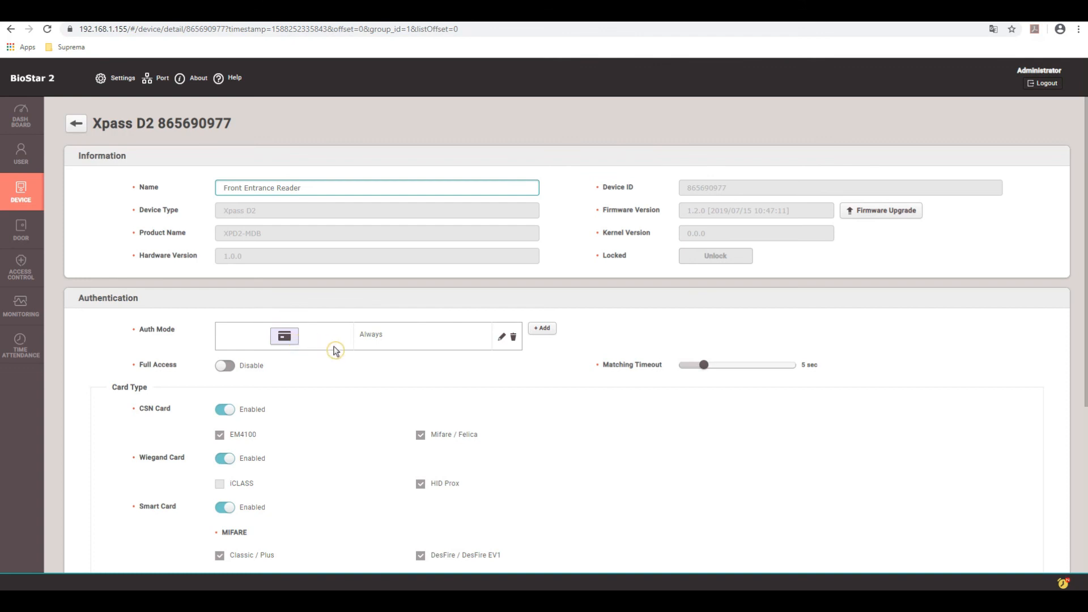
pyautogui.scroll(-3)
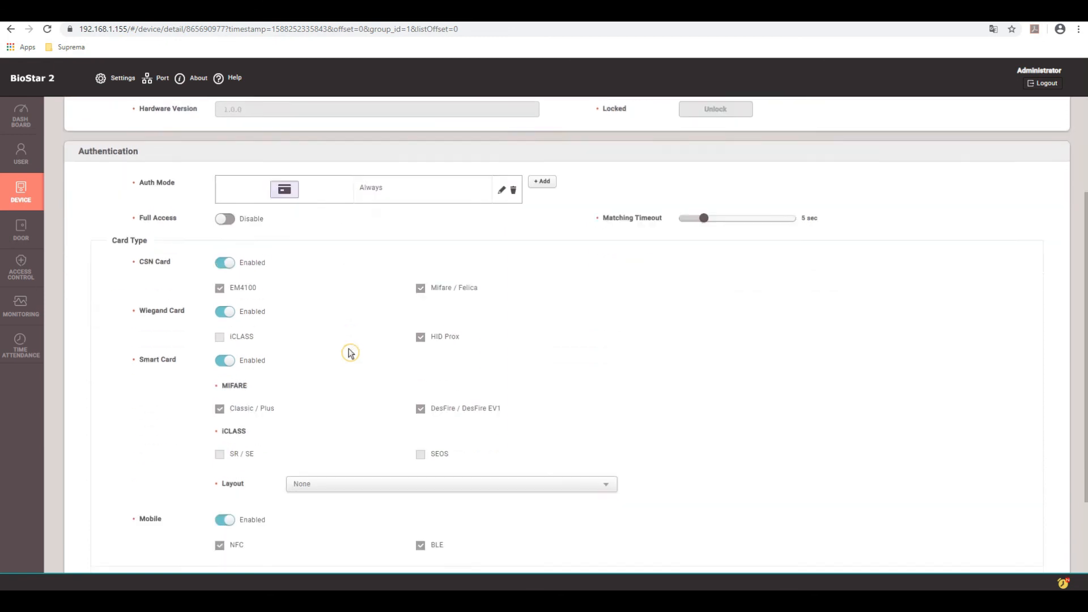
pyautogui.scroll(-3)
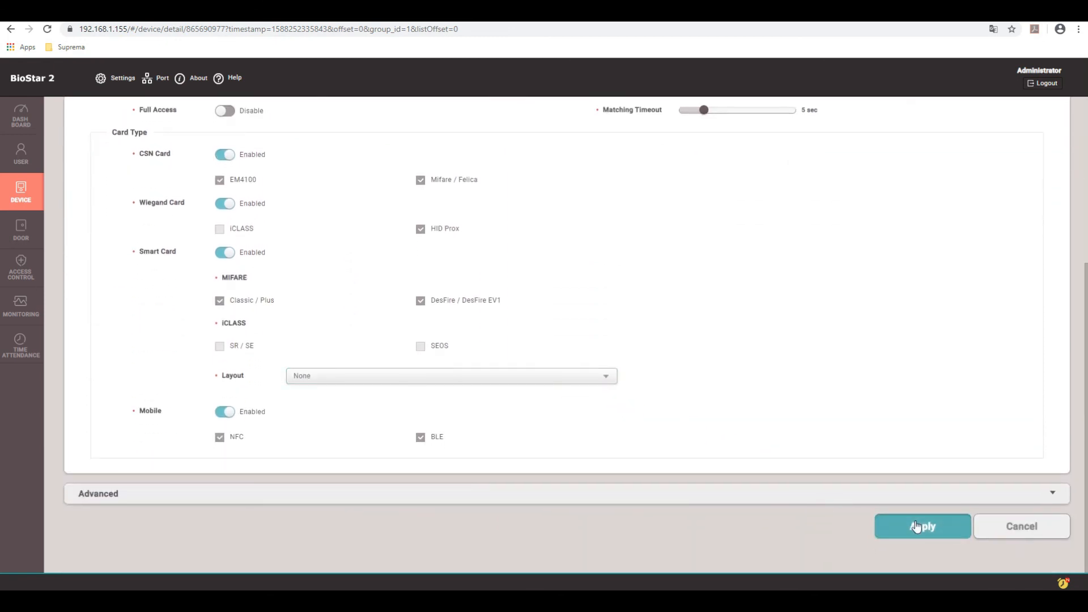
pyautogui.click(921, 526)
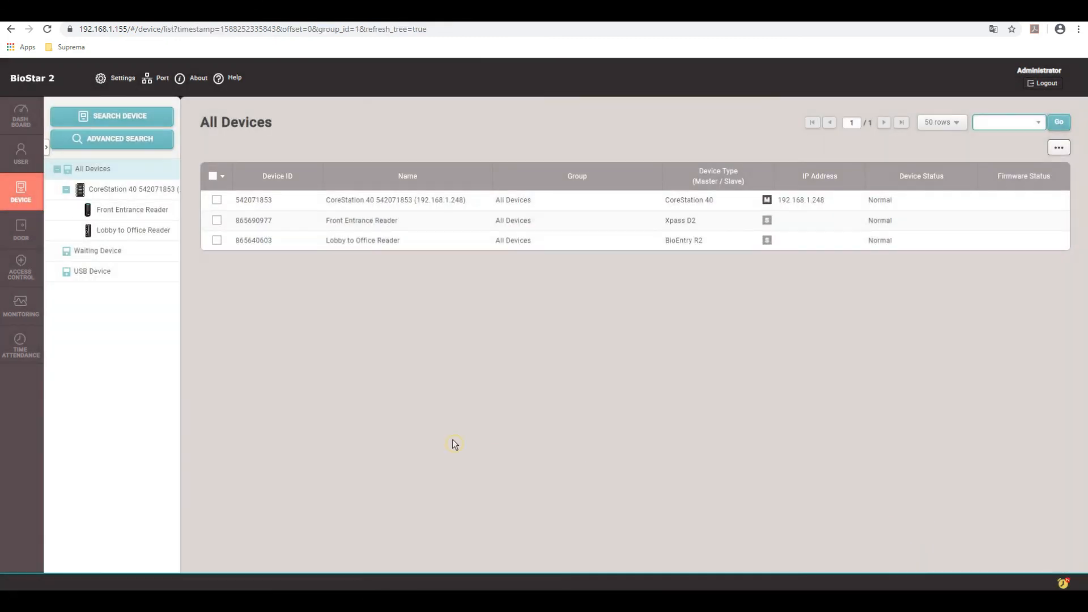
pyautogui.moveTo(445, 415)
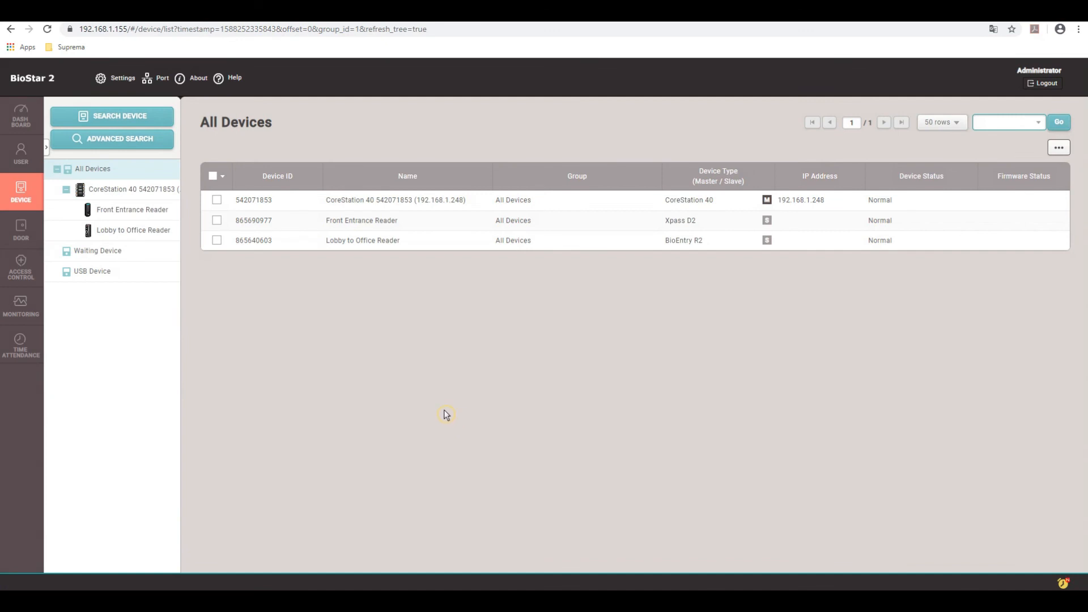
pyautogui.moveTo(21, 229)
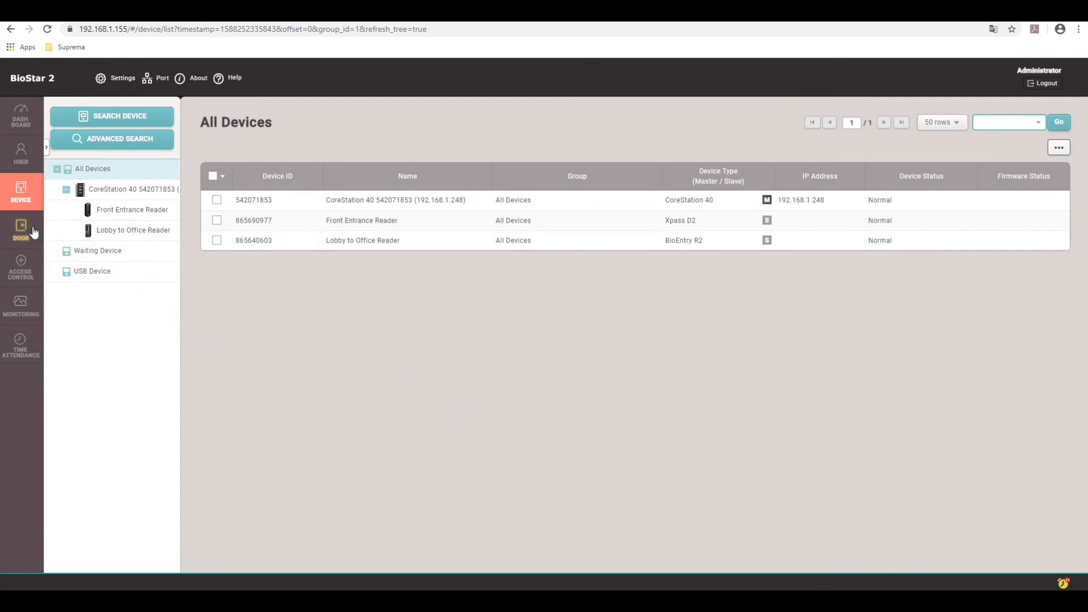
pyautogui.click(21, 231)
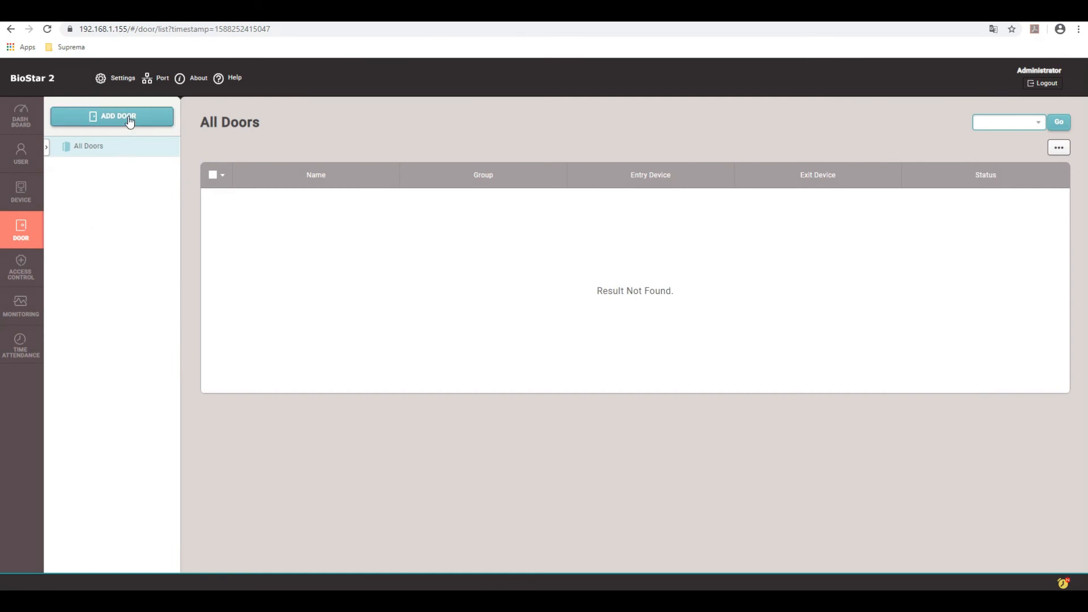
# Add a door named 'Front Entrance Door' with Front Entrance Reader as its entry device
pyautogui.click(111, 116)
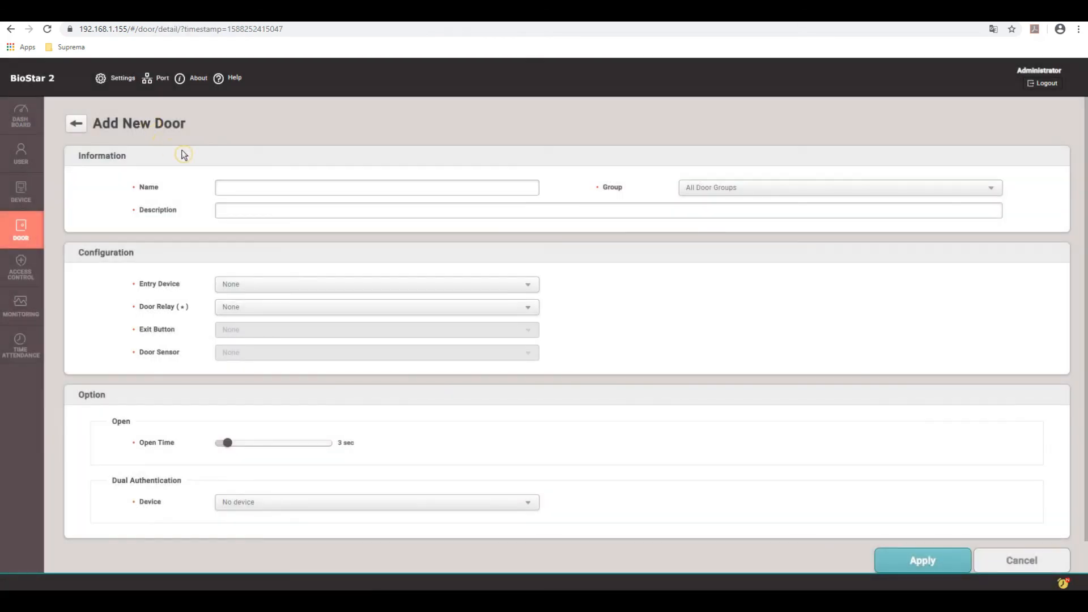
pyautogui.click(377, 188)
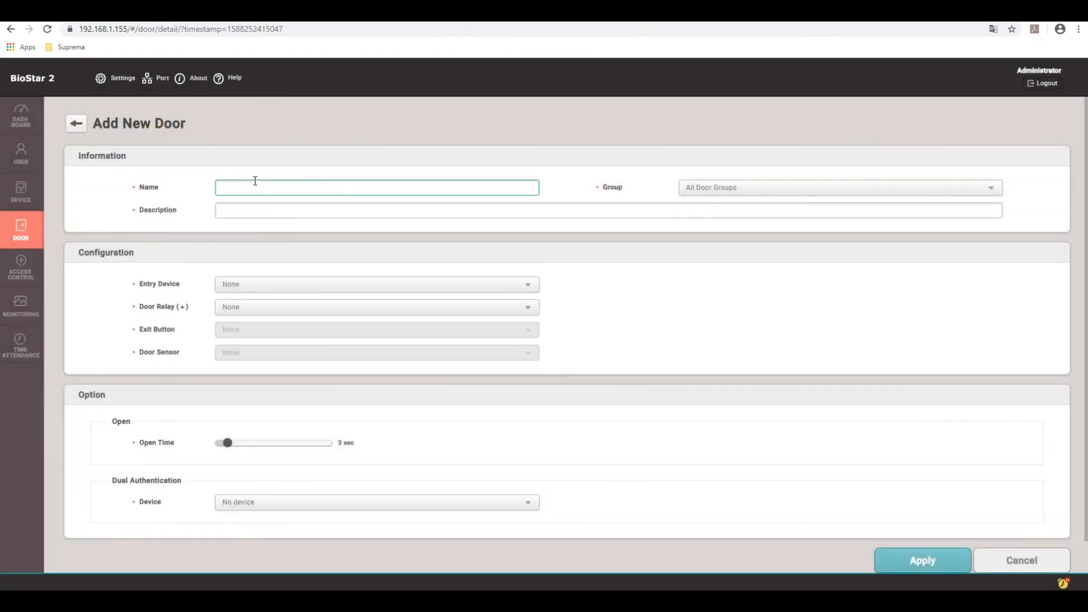
pyautogui.write('Front En')
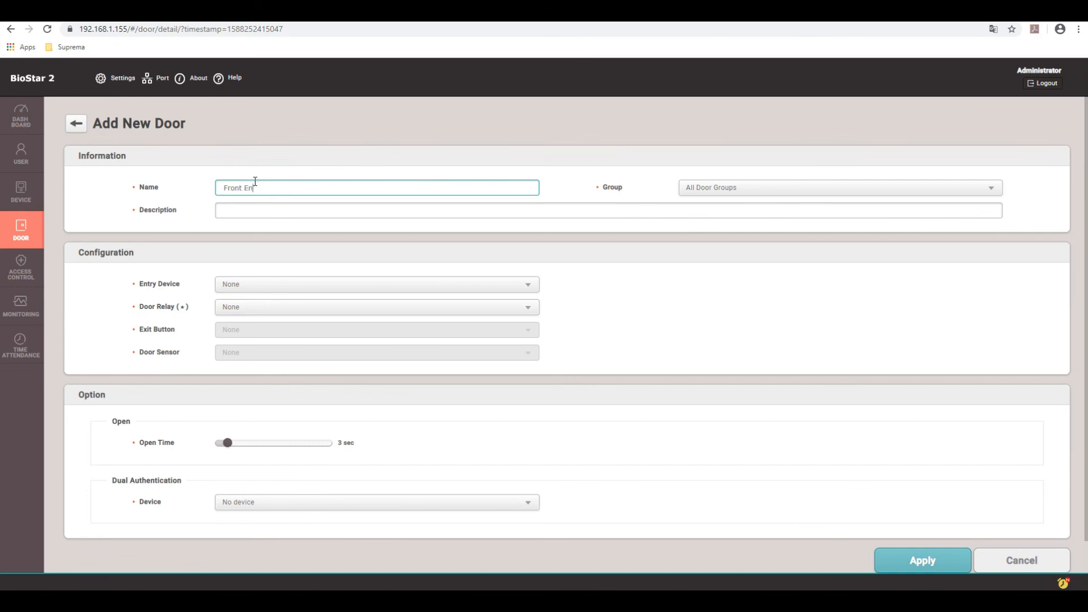
pyautogui.write('trance Door')
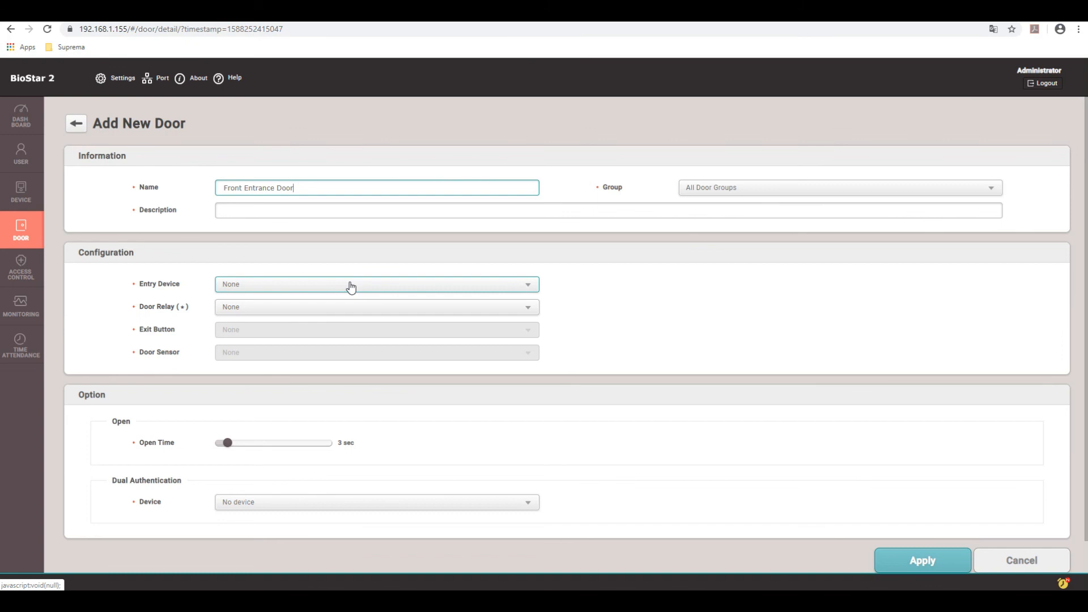
pyautogui.click(377, 284)
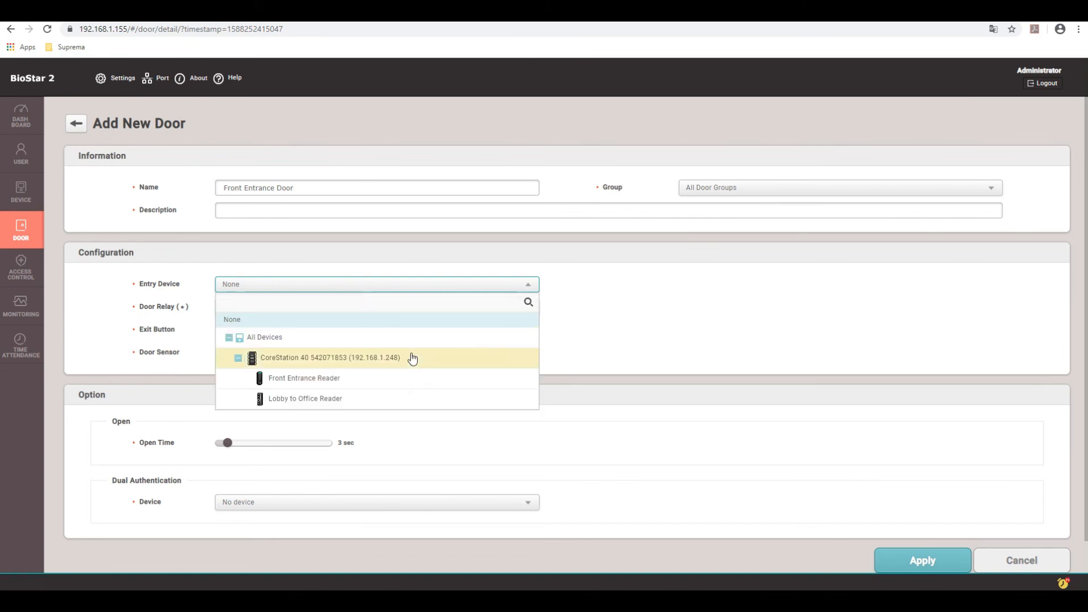
pyautogui.moveTo(400, 387)
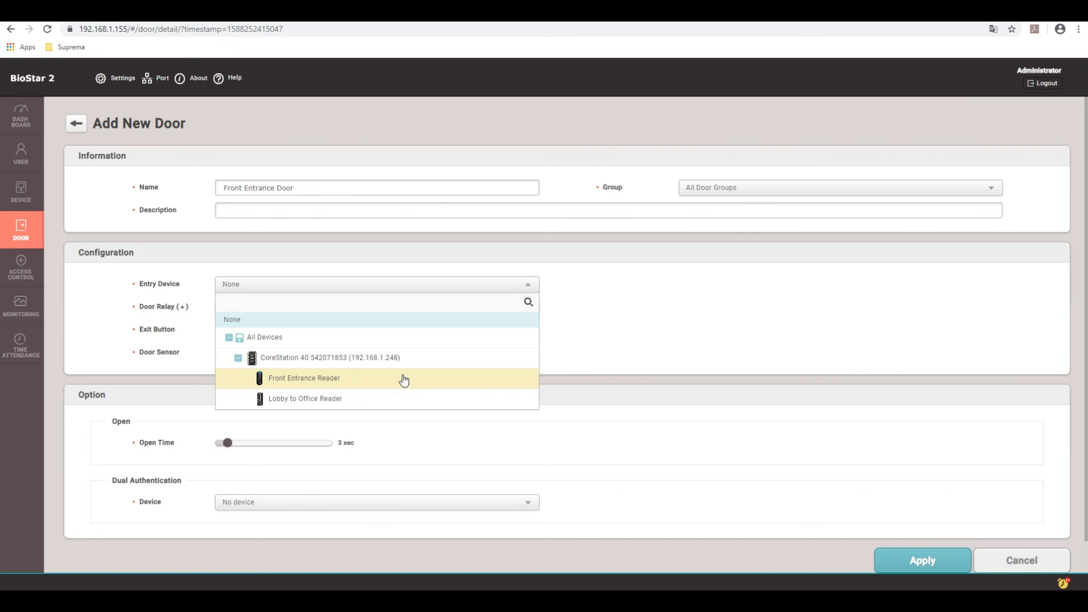
pyautogui.click(304, 378)
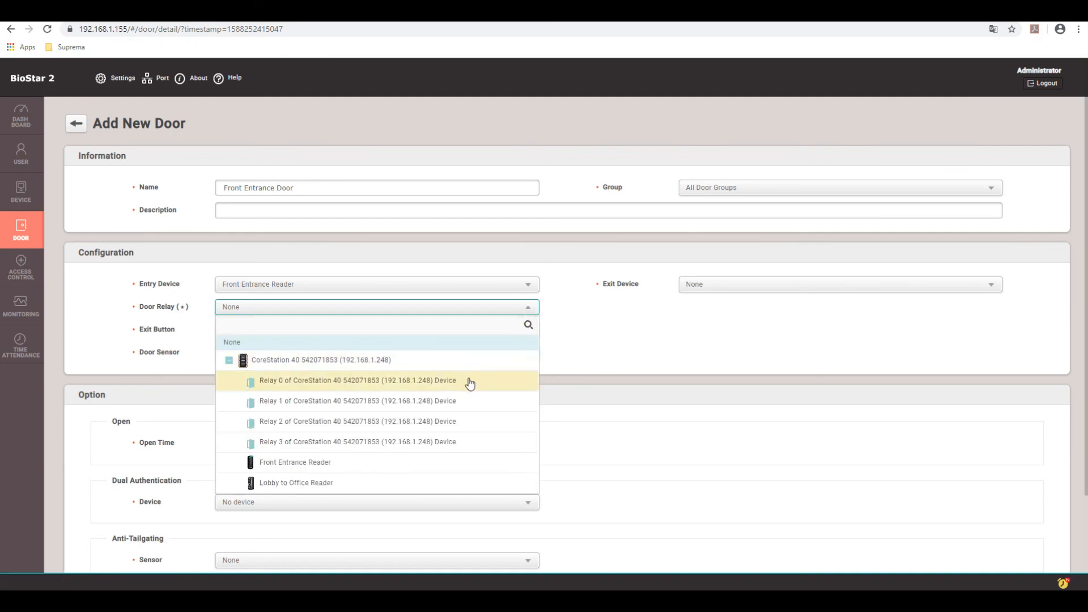
# Assign Relay 0, exit button Input Port 0 (normally open), door sensor Input Port 1 (normally closed)
pyautogui.click(356, 380)
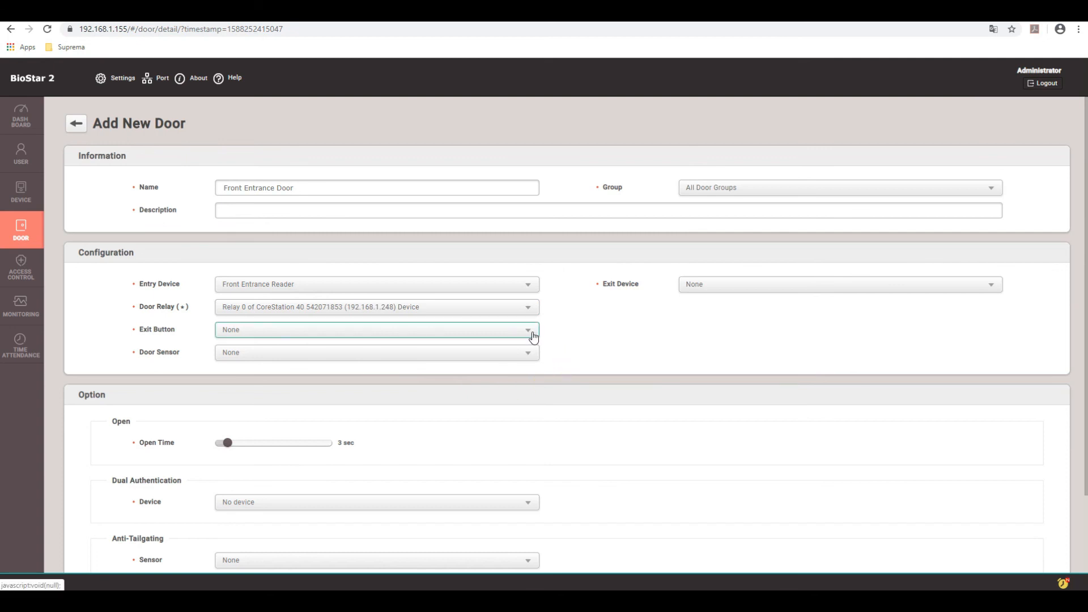
pyautogui.click(377, 330)
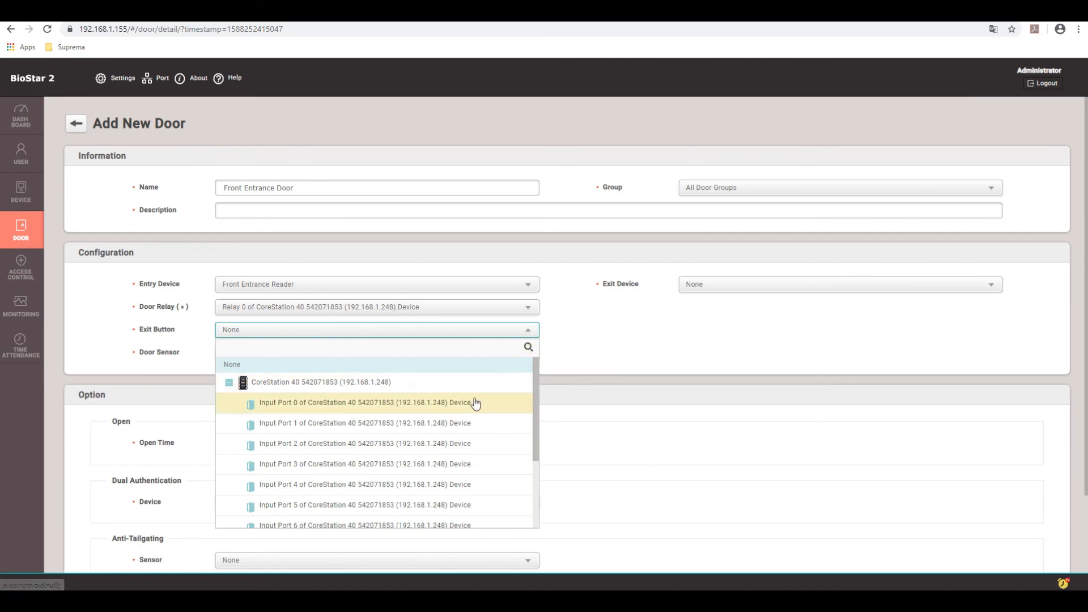
pyautogui.click(364, 402)
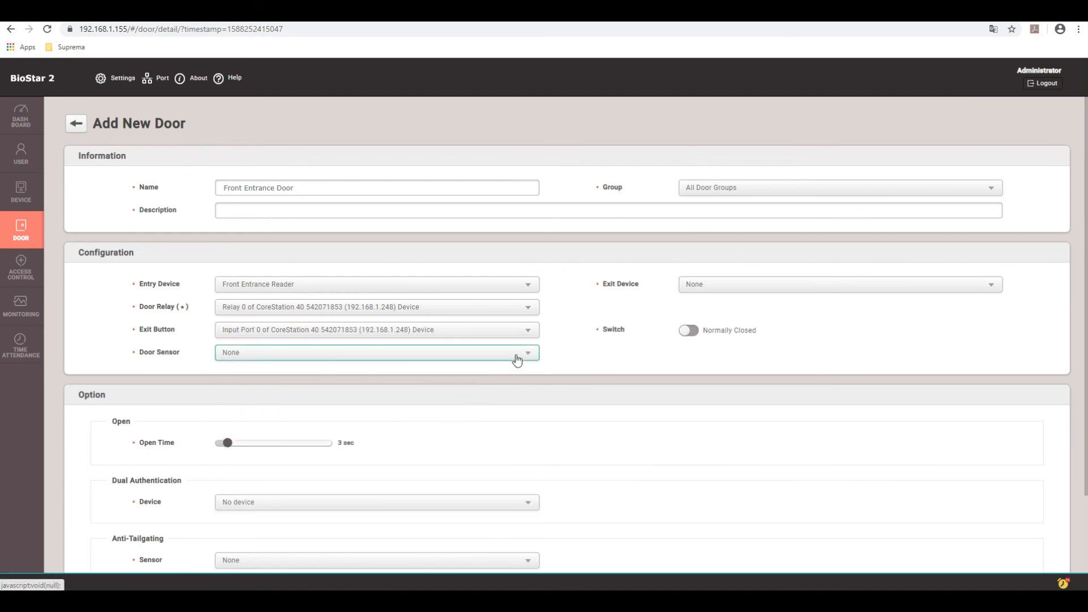
pyautogui.click(377, 352)
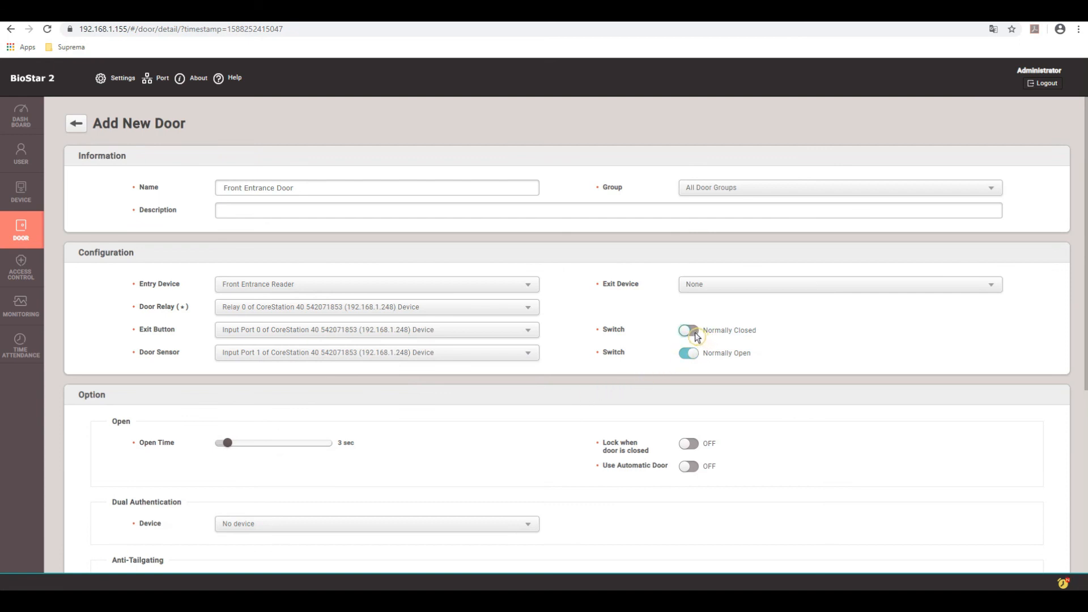
pyautogui.click(688, 330)
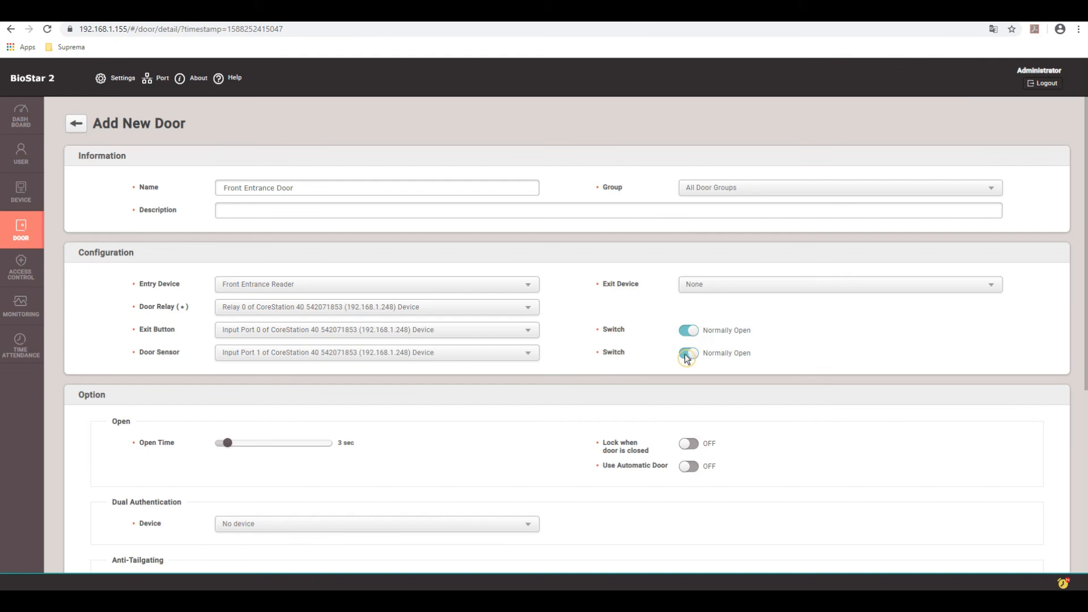
pyautogui.click(687, 354)
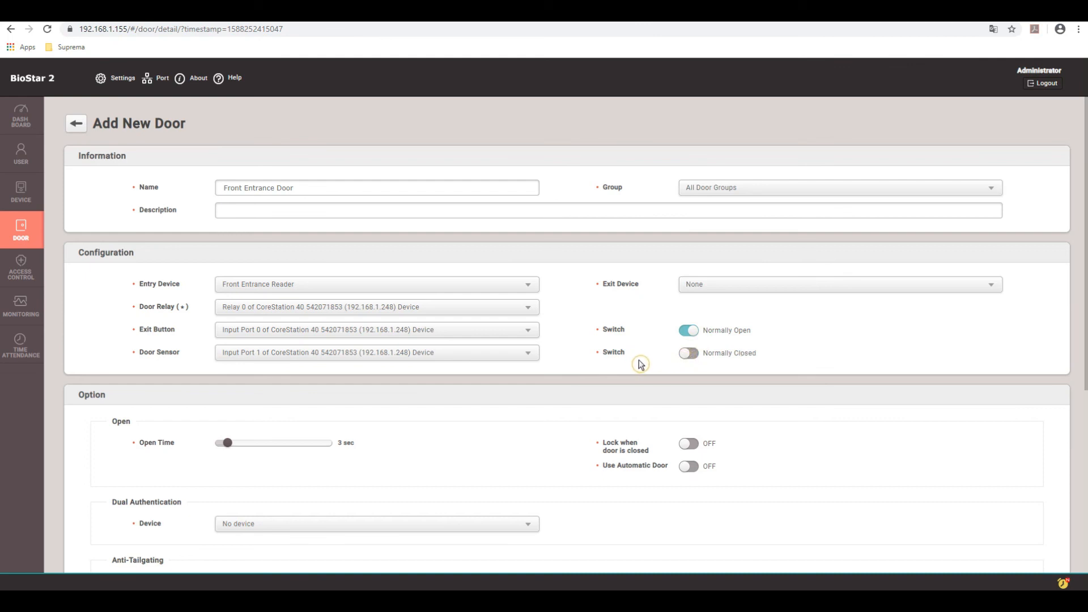
# Apply the Front Entrance Door settings so it appears in All Doors
pyautogui.scroll(-3)
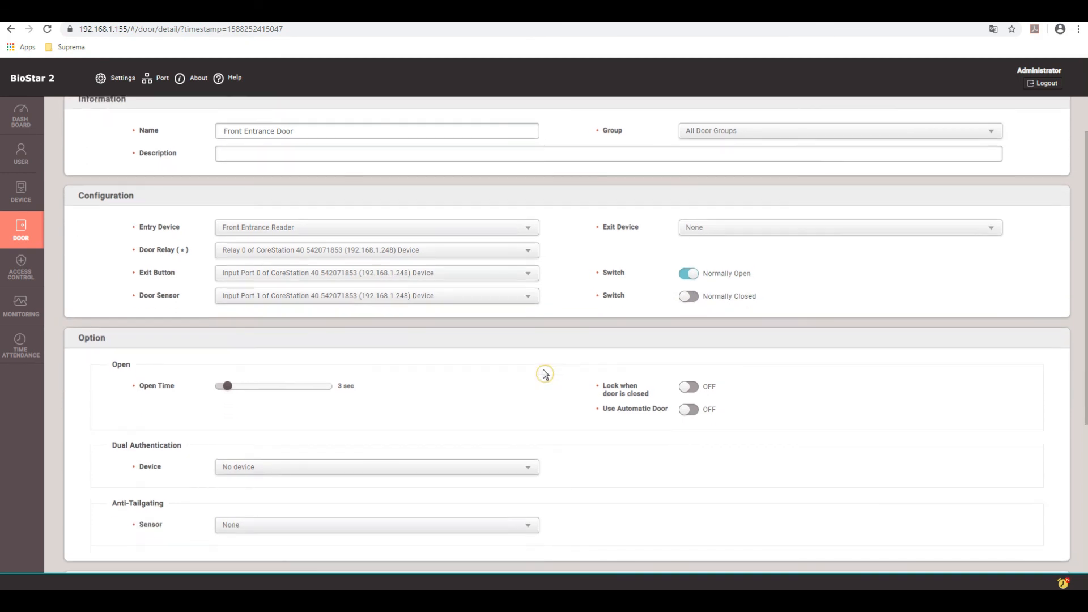
pyautogui.scroll(-3)
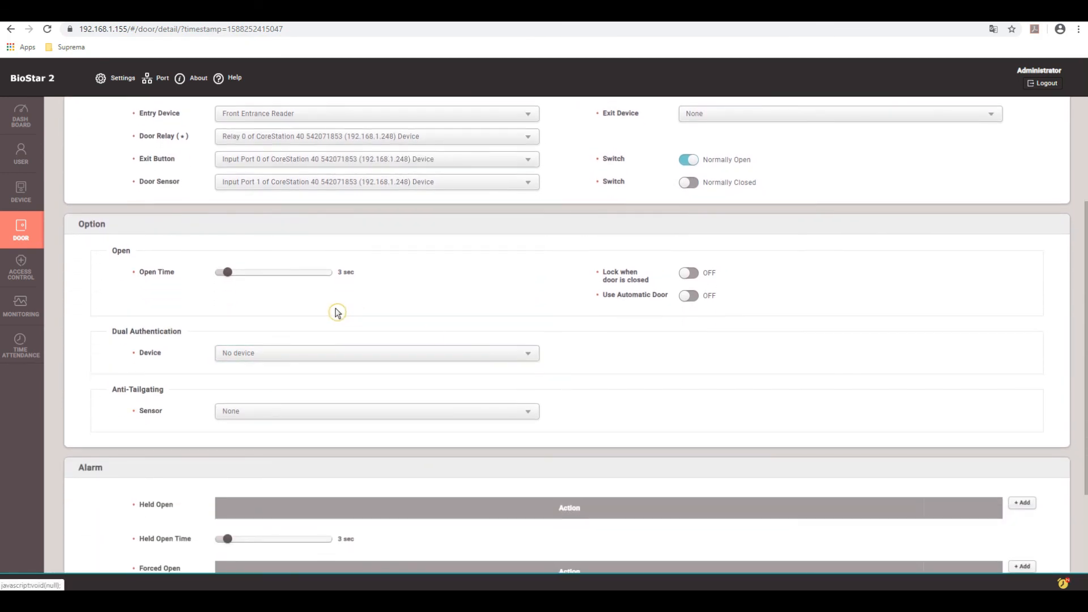
pyautogui.moveTo(291, 285)
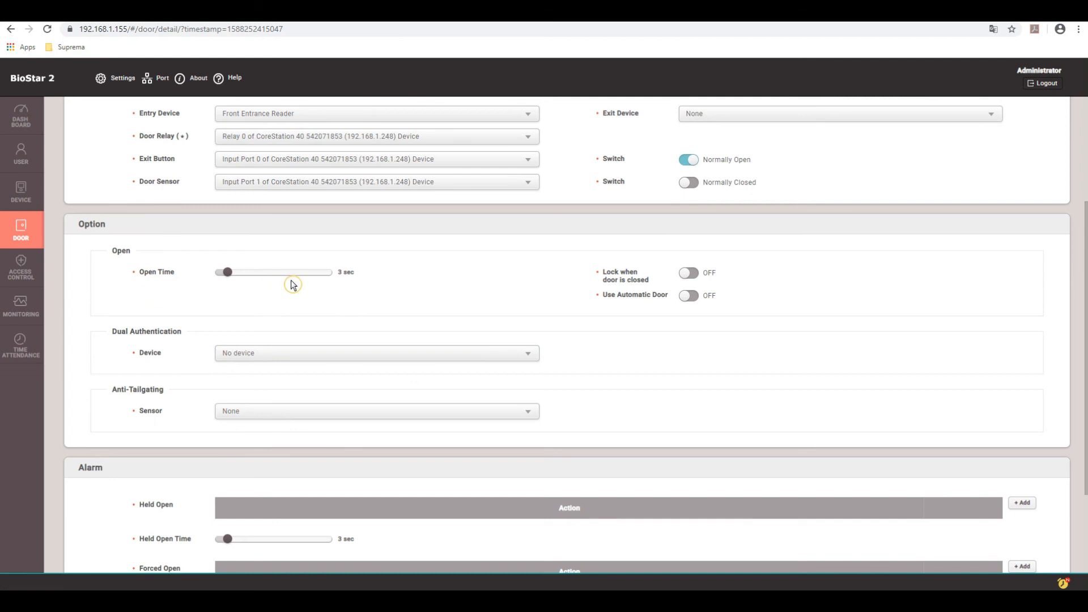
pyautogui.moveTo(319, 285)
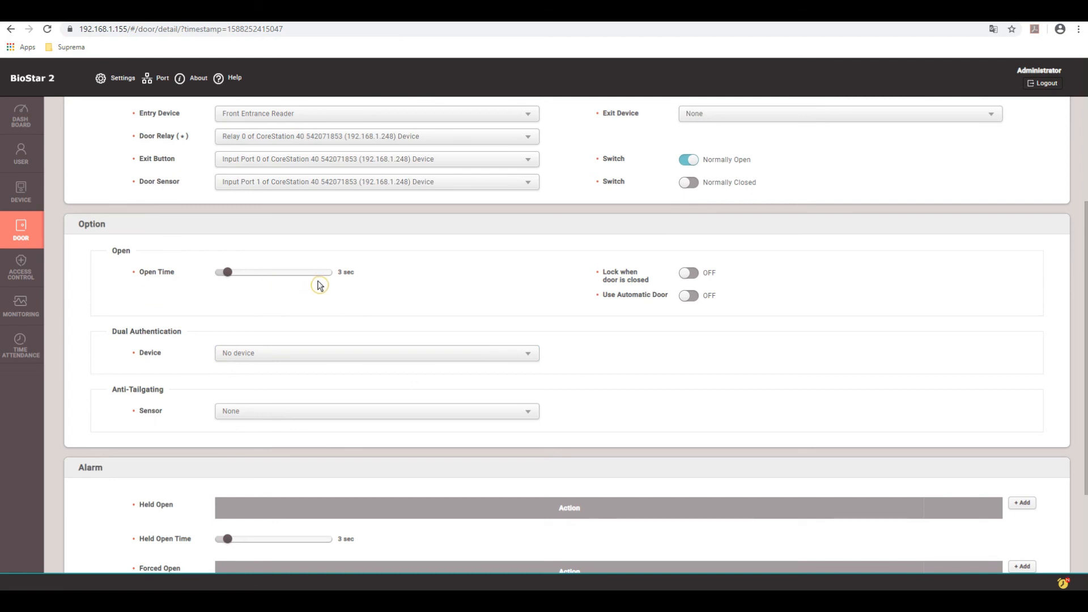
pyautogui.moveTo(331, 286)
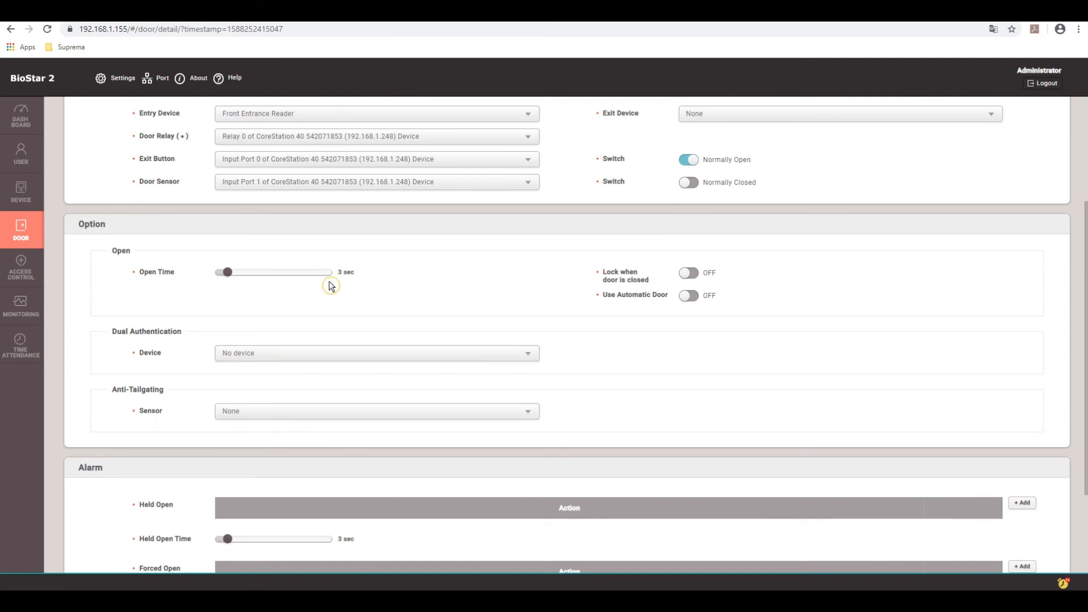
pyautogui.moveTo(411, 296)
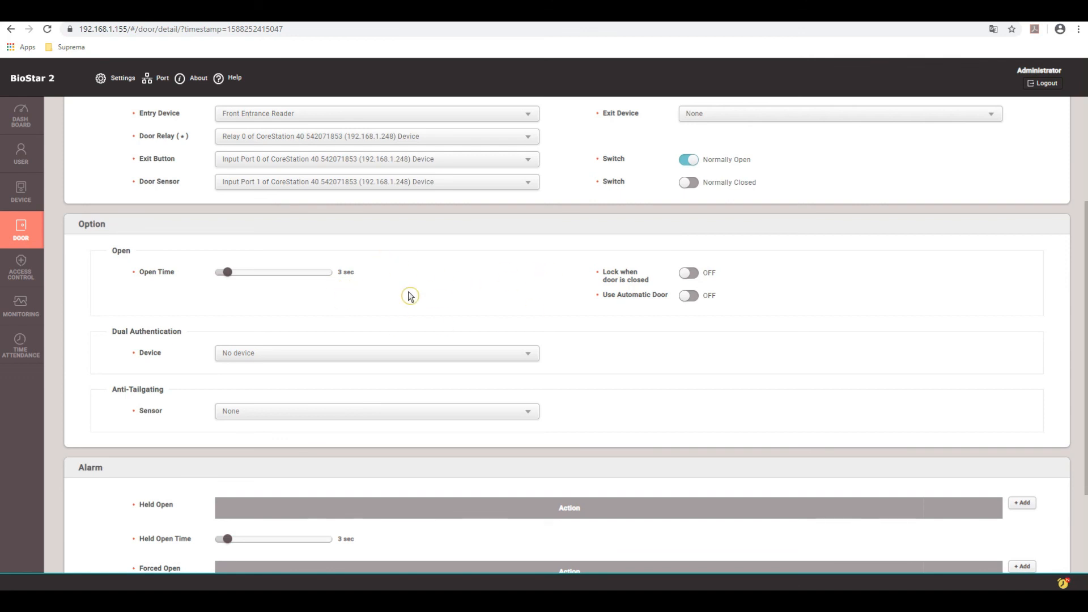
pyautogui.scroll(-3)
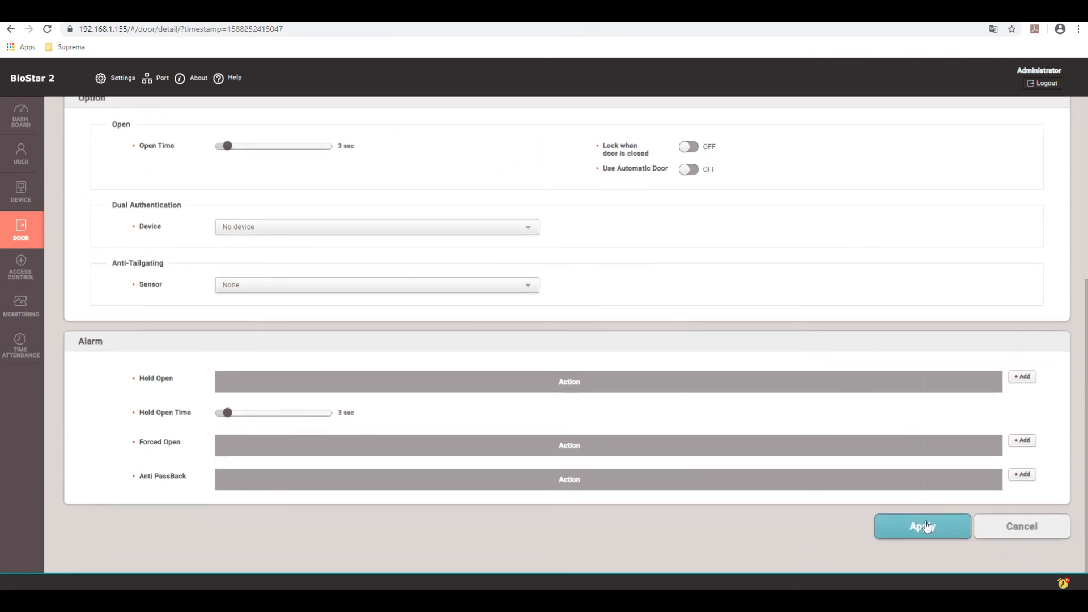
pyautogui.click(922, 526)
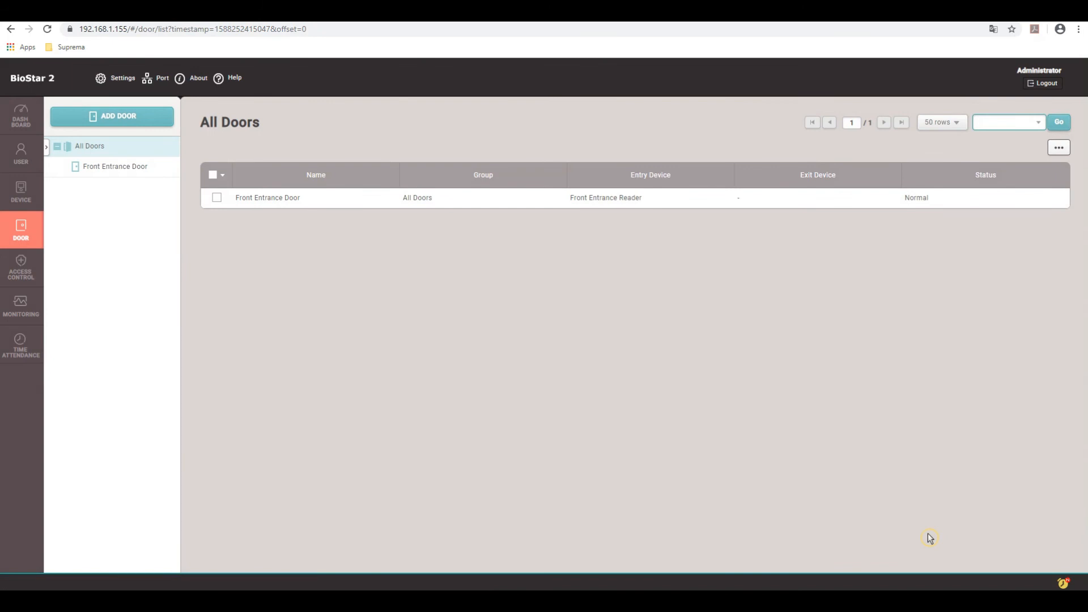
# Add a second door 'Lobby to Office Door' using Lobby to Office Reader for entry
pyautogui.click(112, 116)
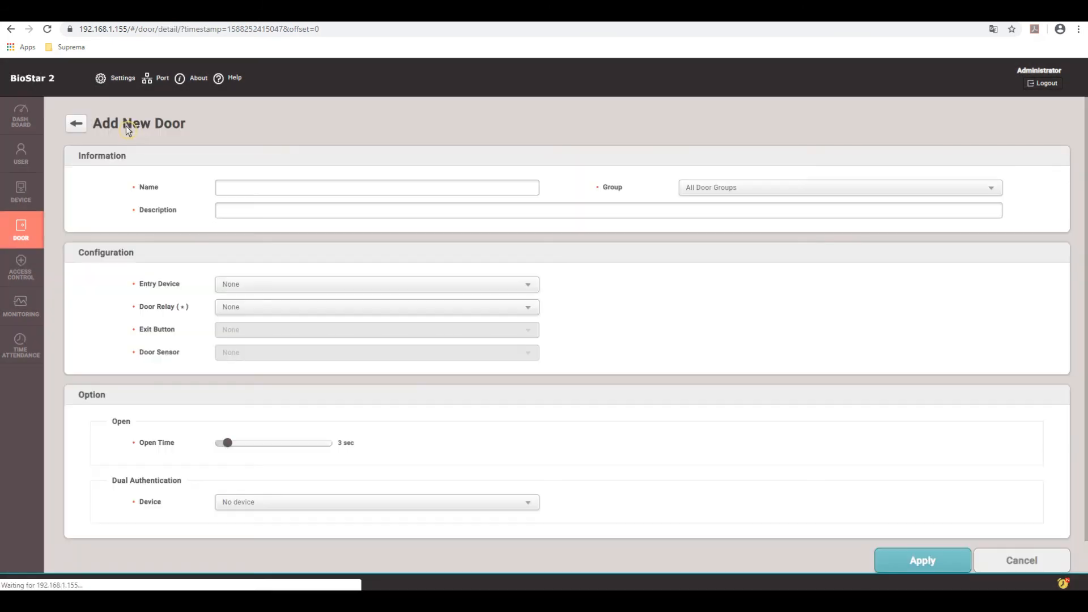
pyautogui.click(377, 187)
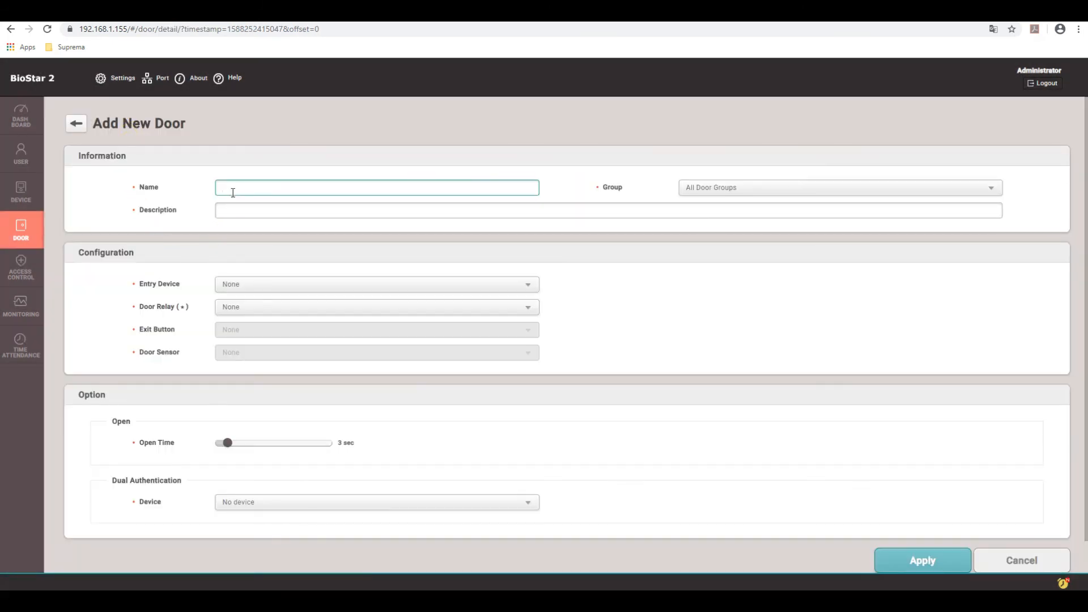
pyautogui.write('Lobby to Office Do')
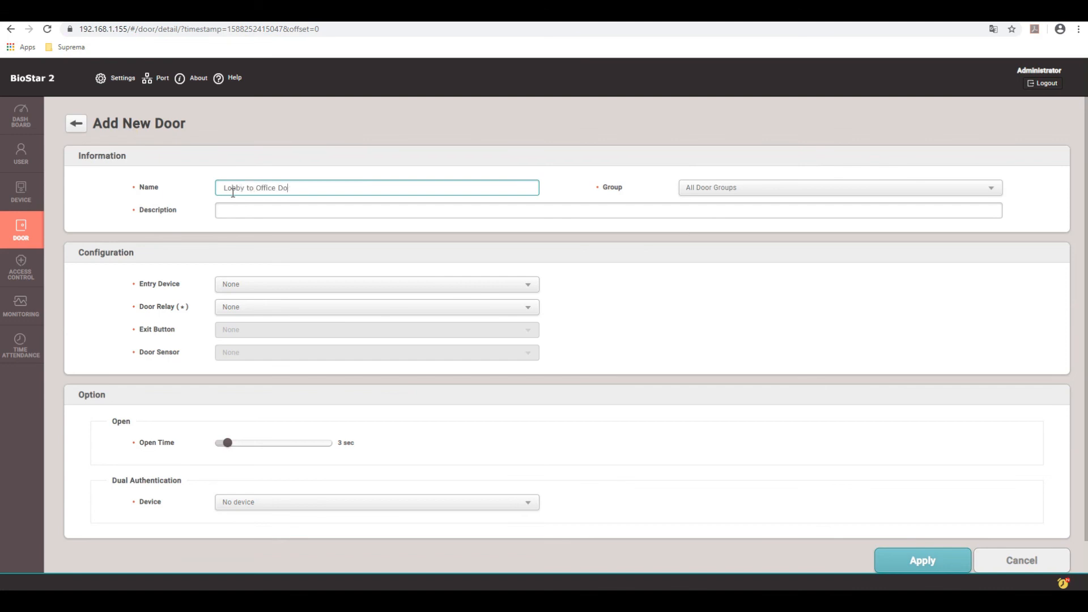
pyautogui.click(377, 284)
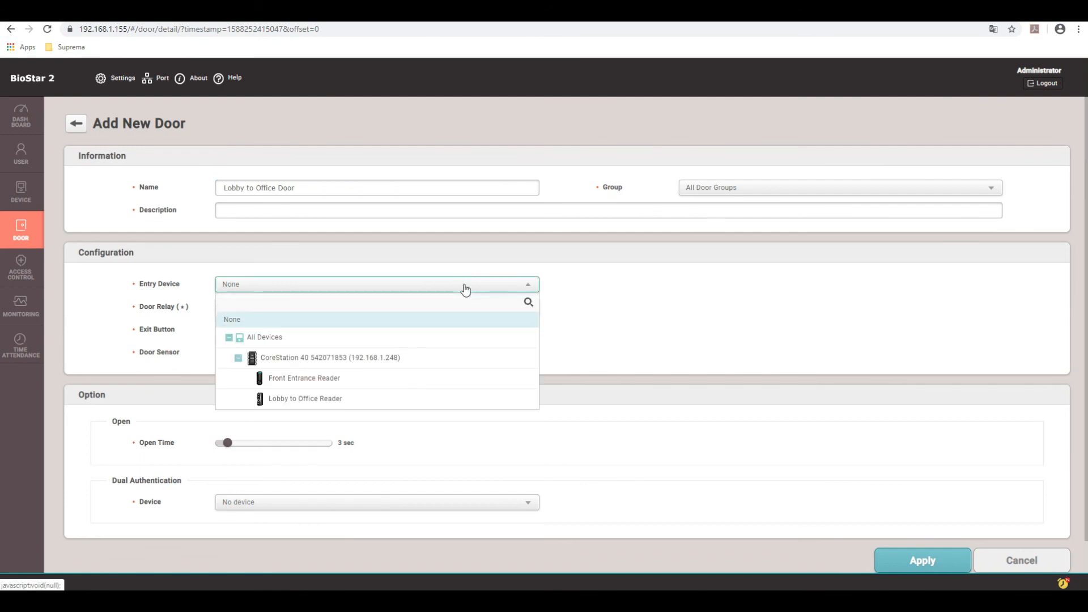
pyautogui.click(305, 398)
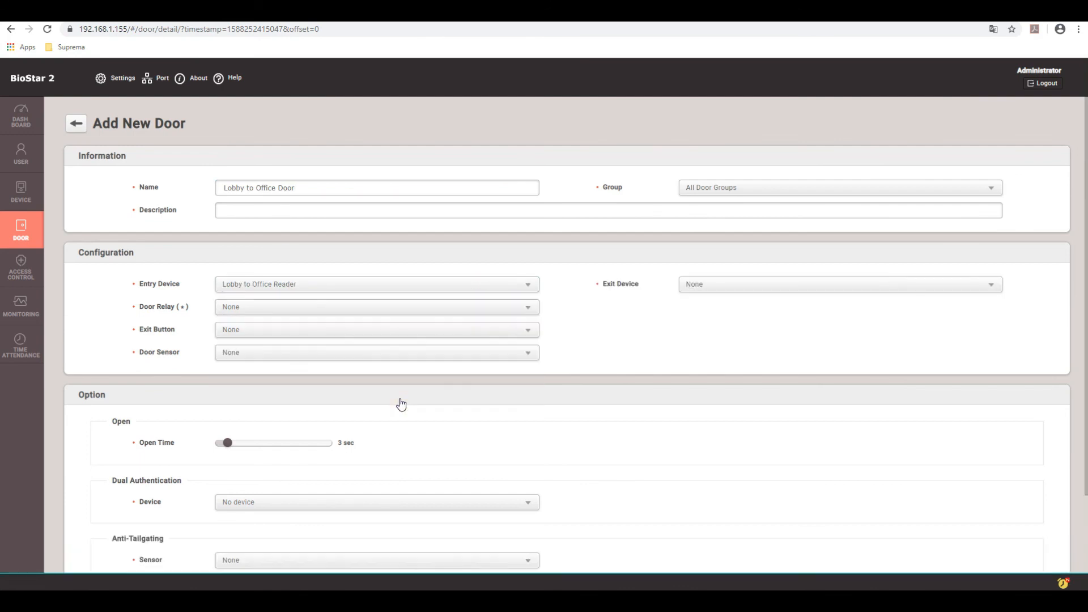
# Set Relay 3, exit button Input Port 6, and a normally closed door sensor
pyautogui.click(377, 307)
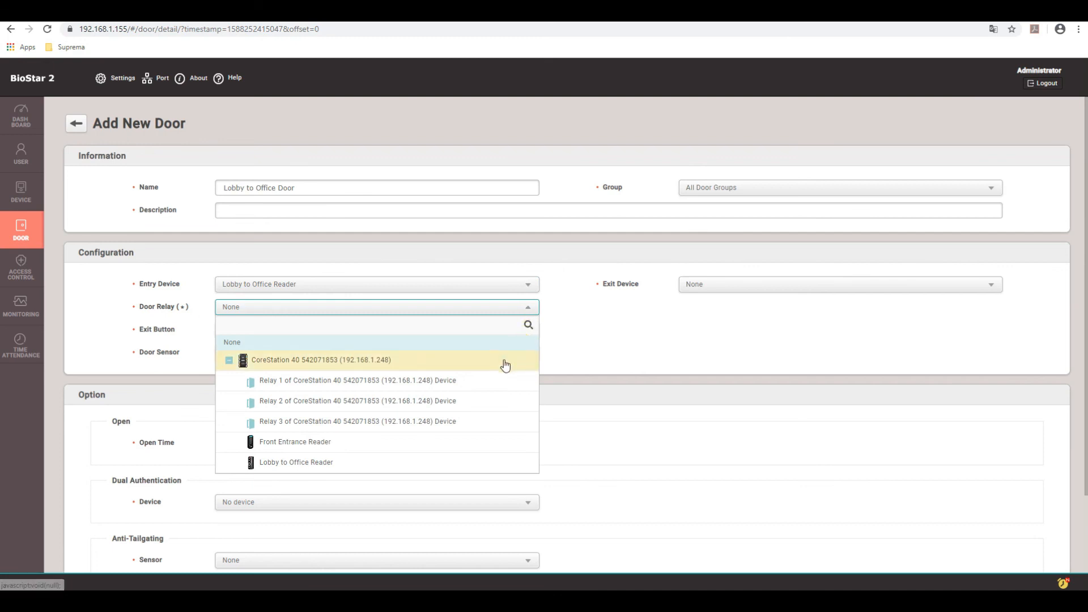
pyautogui.moveTo(495, 389)
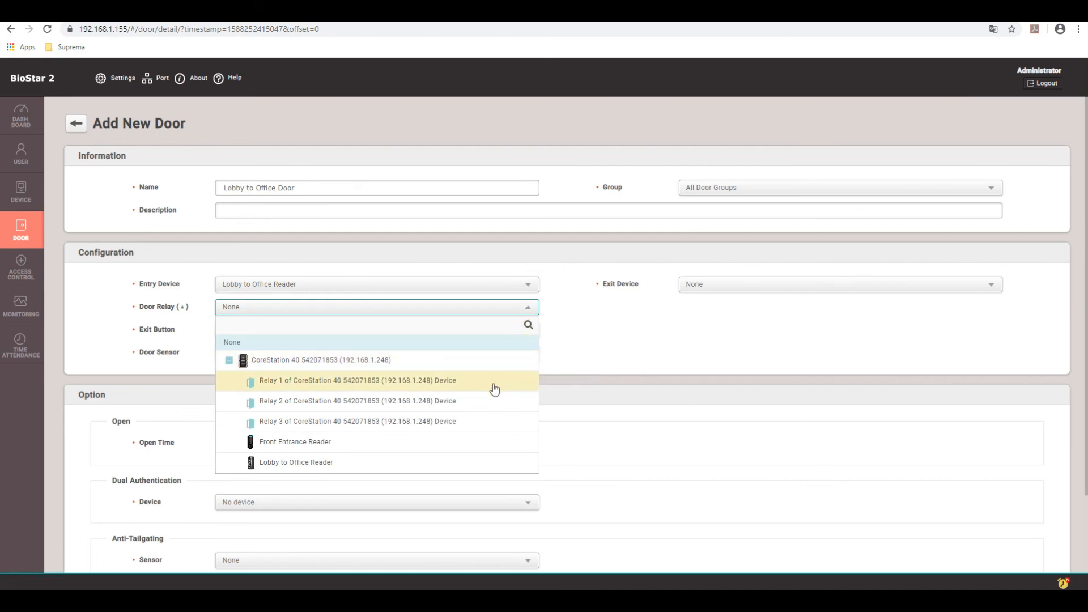
pyautogui.moveTo(482, 427)
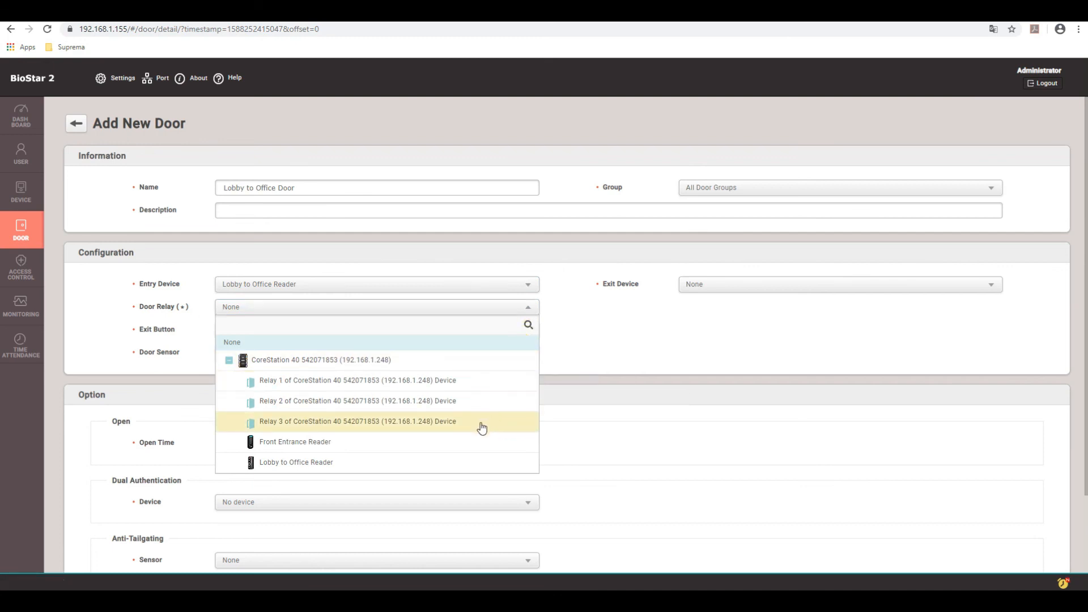
pyautogui.click(358, 422)
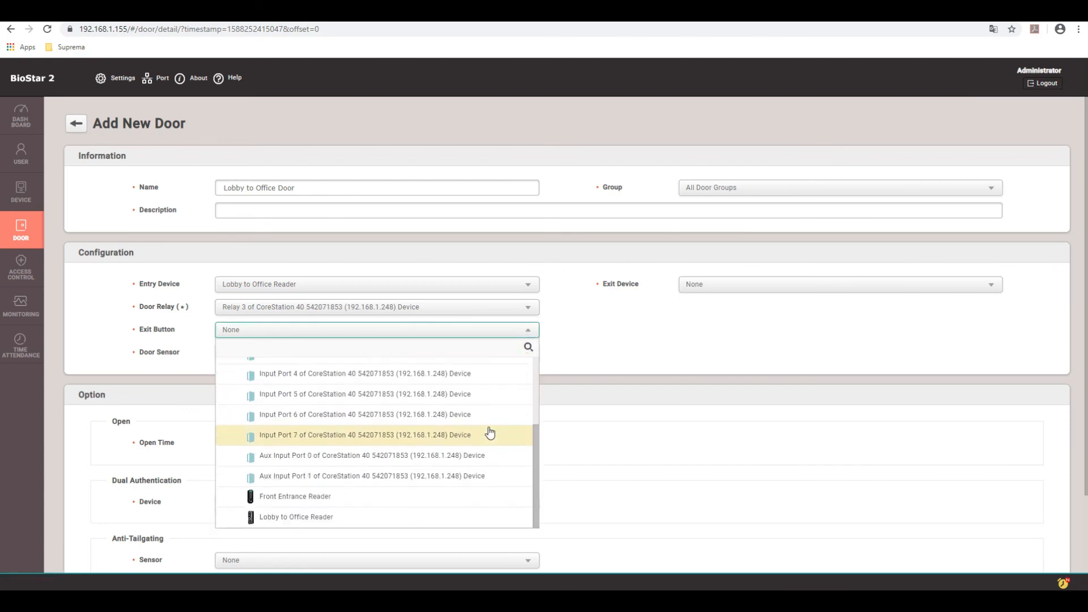
pyautogui.moveTo(494, 421)
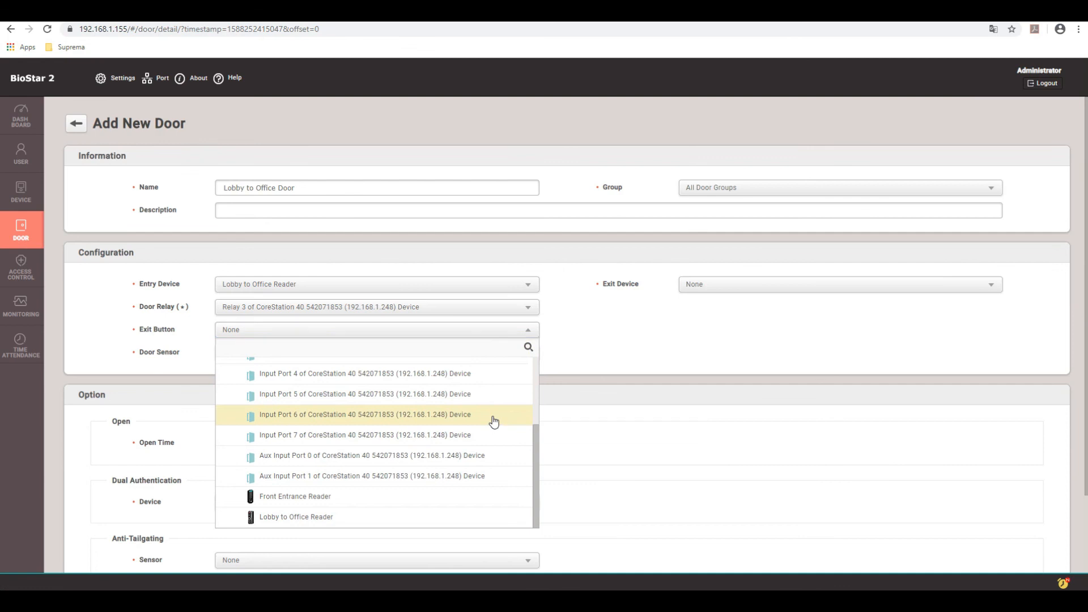
pyautogui.click(364, 414)
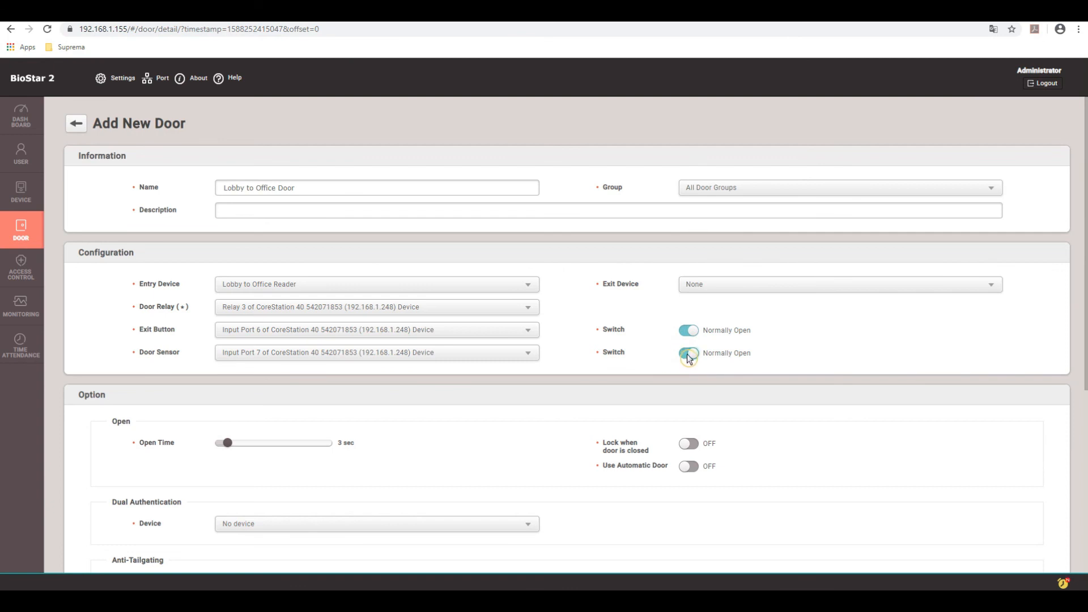
pyautogui.click(688, 352)
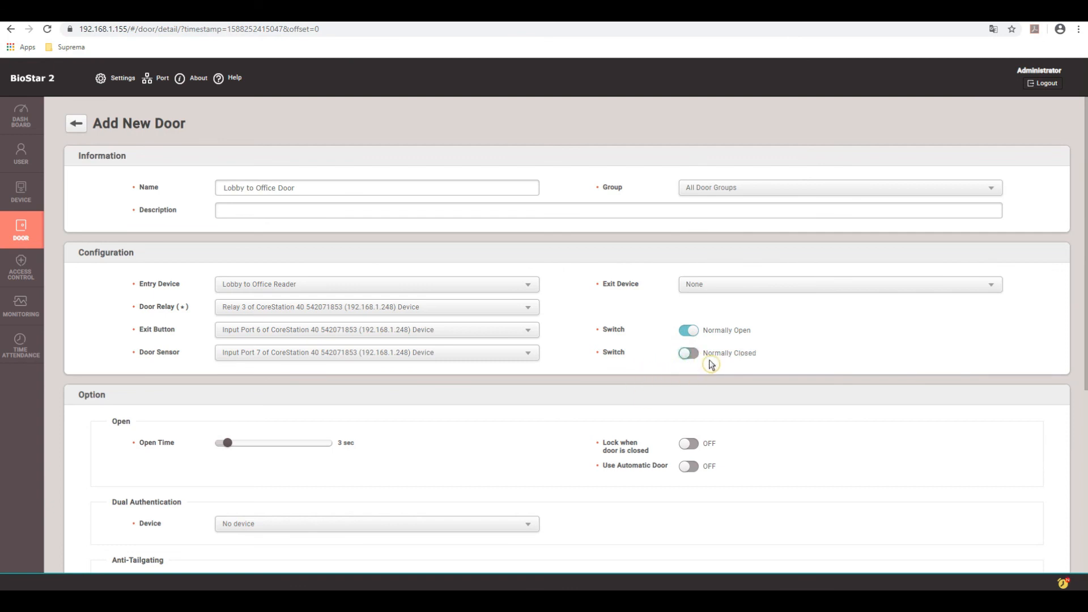
pyautogui.scroll(-3)
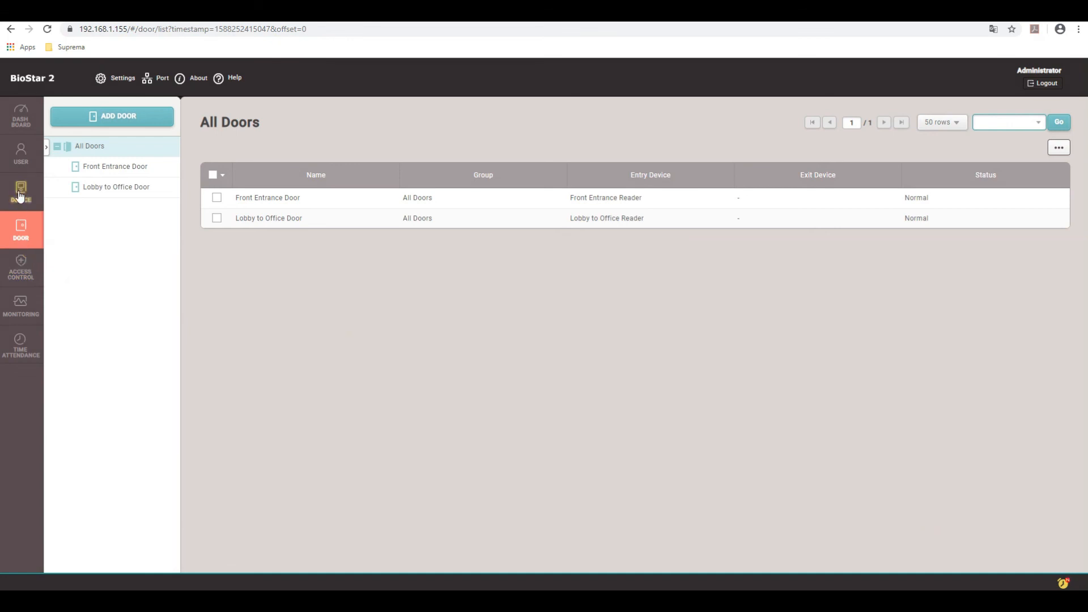
# In Users, start a new user named Jeff and select the ID field to enter 2
pyautogui.click(20, 151)
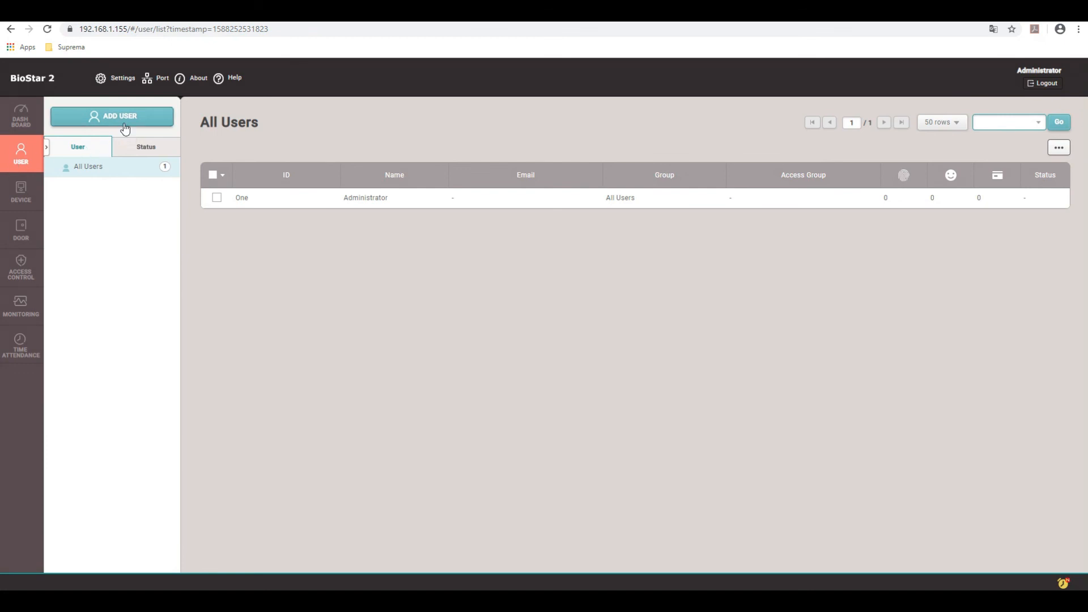
pyautogui.click(112, 116)
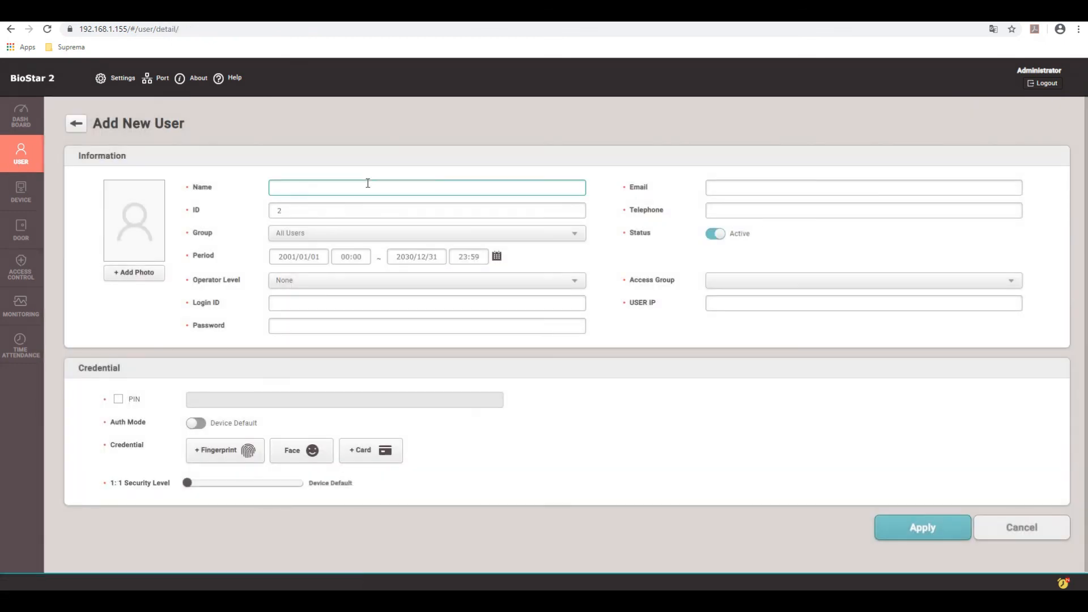
pyautogui.write('Jeff')
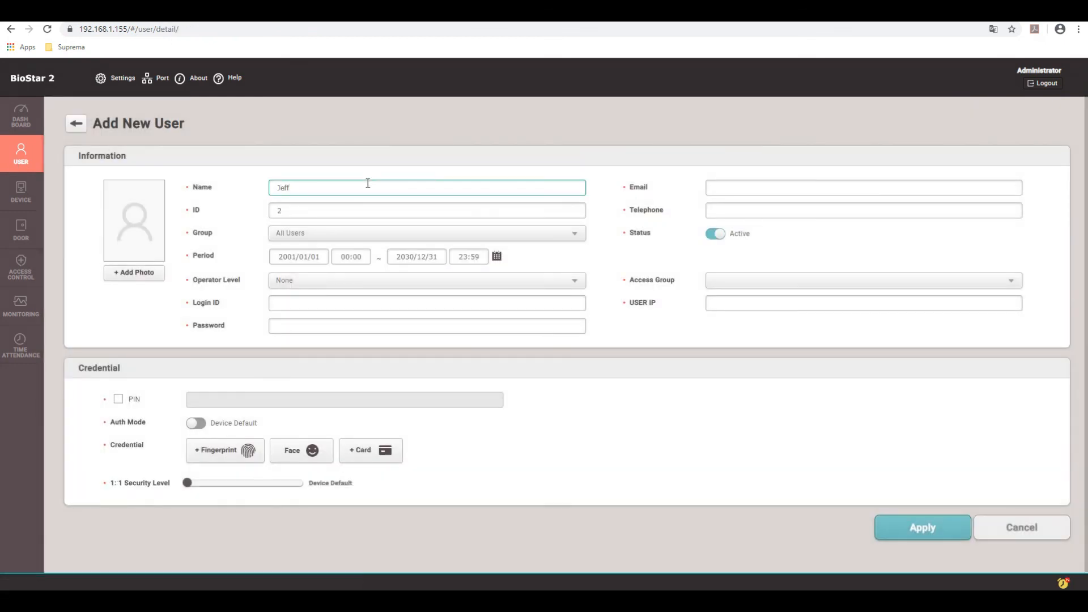
pyautogui.moveTo(248, 199)
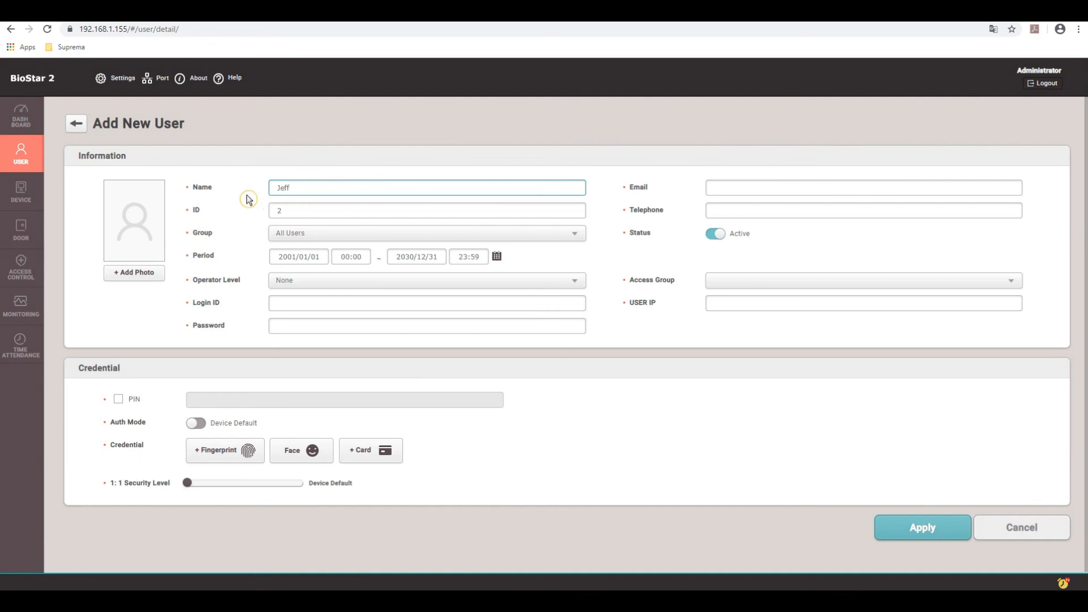
pyautogui.moveTo(227, 336)
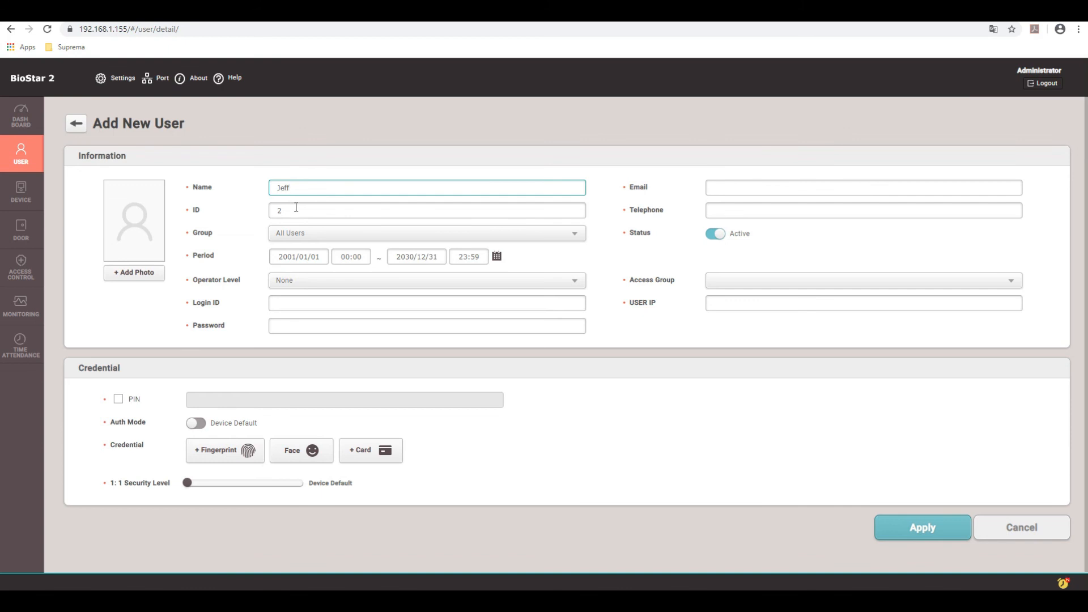
pyautogui.click(426, 210)
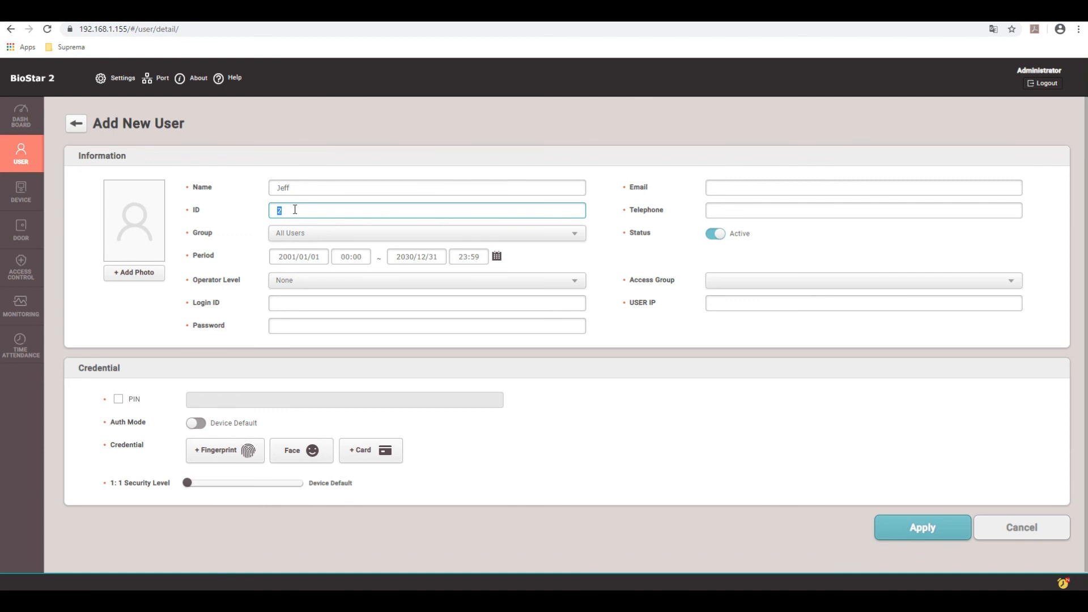
pyautogui.moveTo(890, 490)
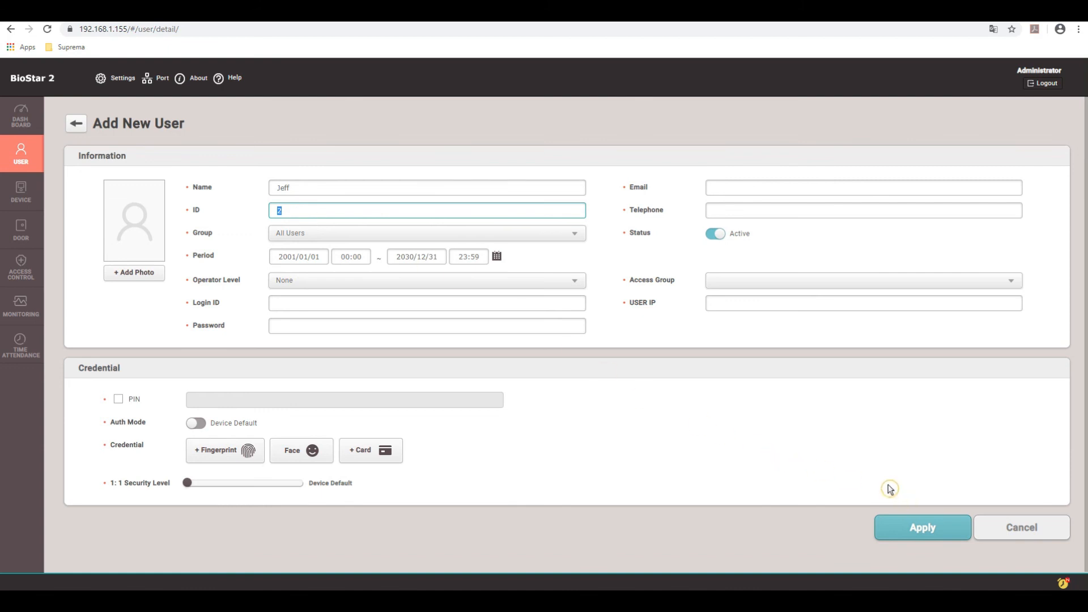
pyautogui.moveTo(288, 211)
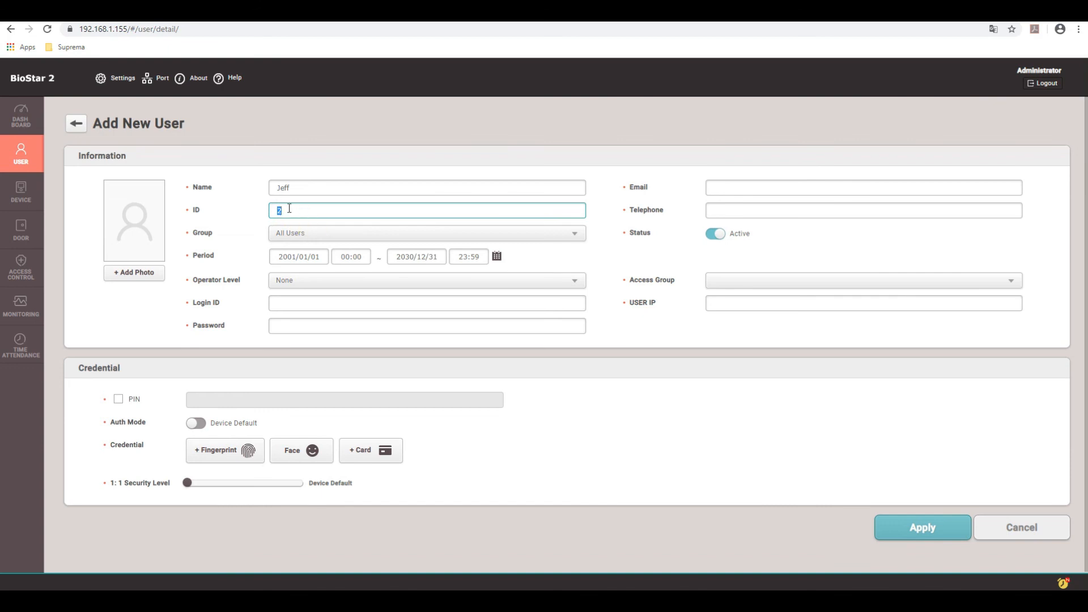
pyautogui.moveTo(417, 280)
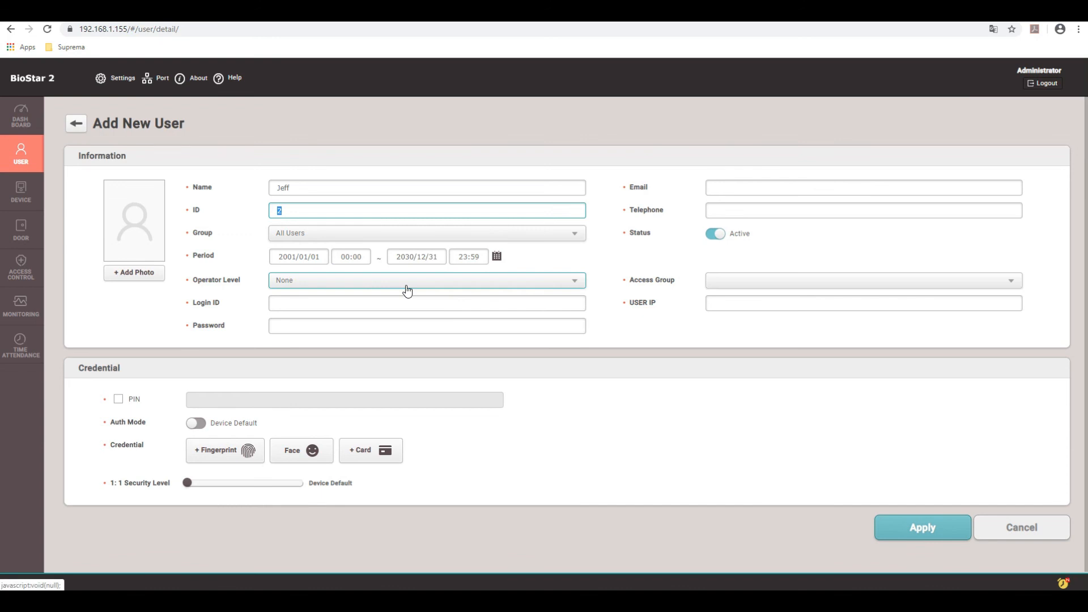
pyautogui.moveTo(500, 282)
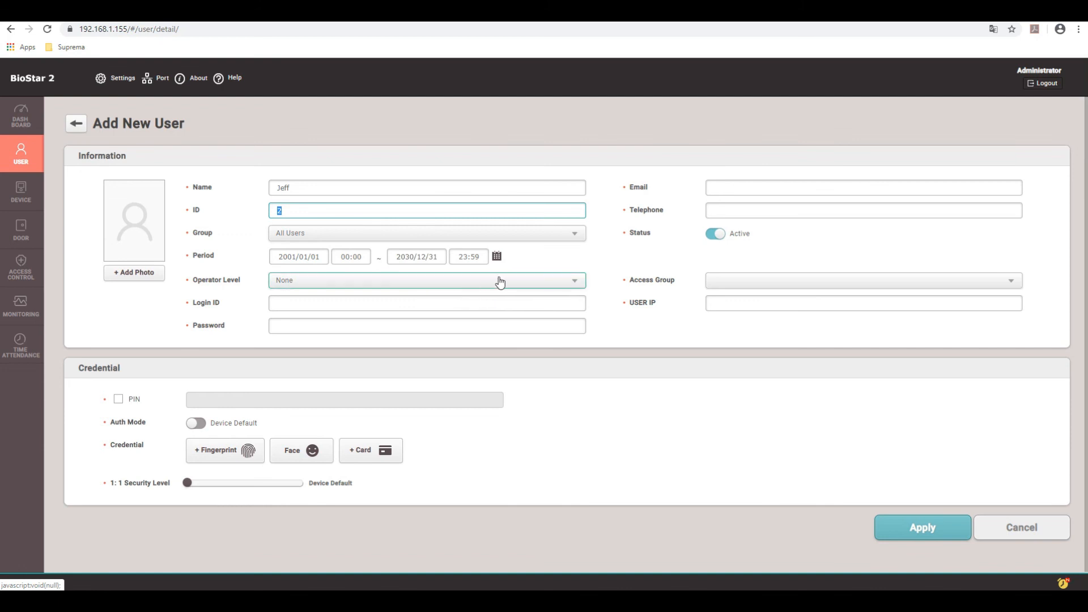
pyautogui.moveTo(448, 286)
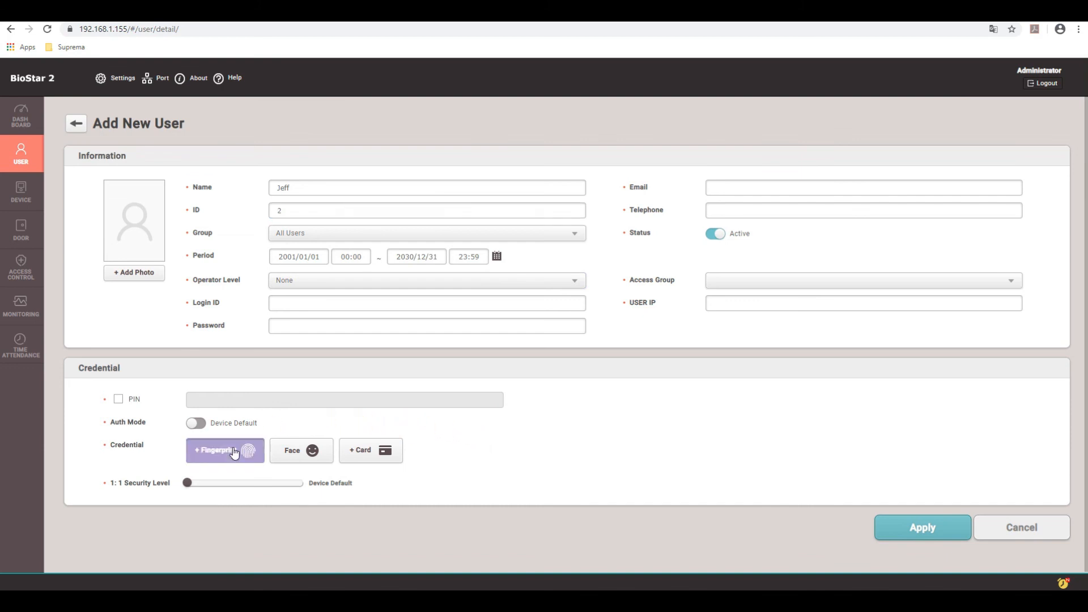
# Enroll one scanned fingerprint for Jeff, with View Image on and extra slots removed
pyautogui.click(220, 450)
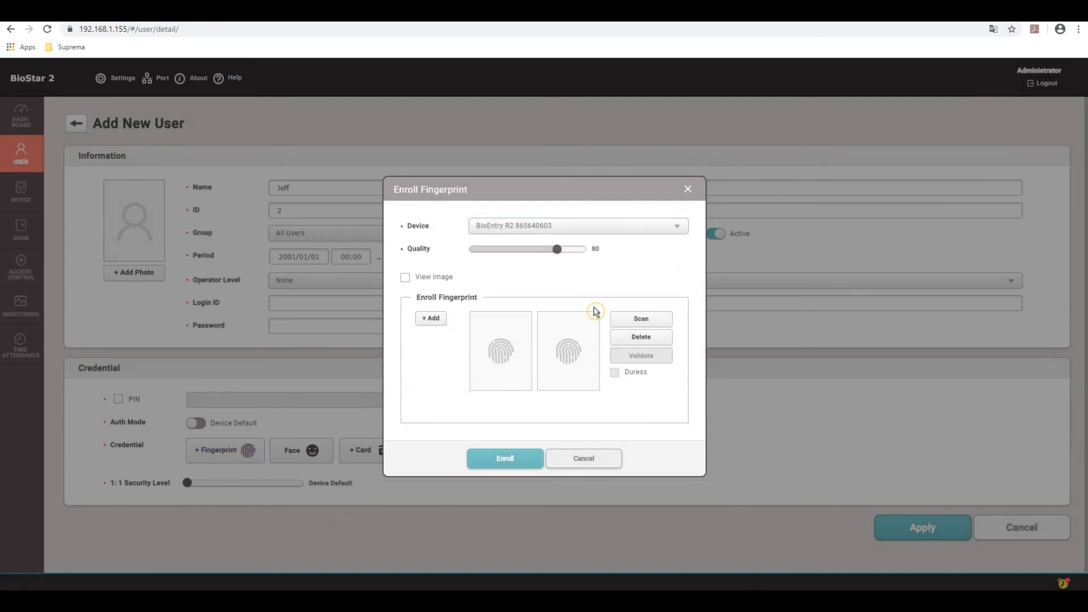
pyautogui.moveTo(531, 289)
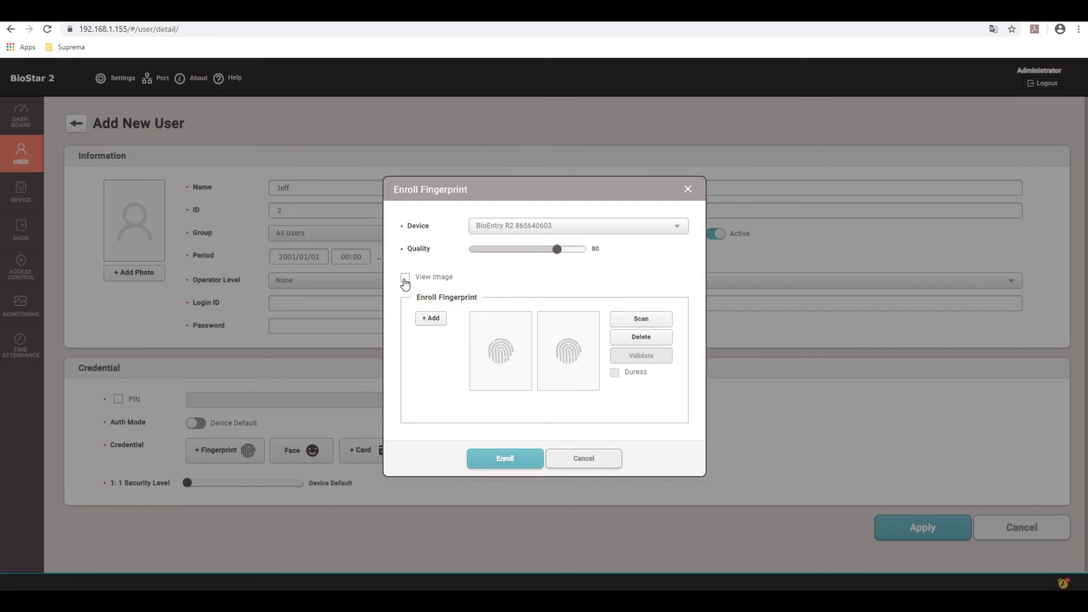
pyautogui.click(404, 276)
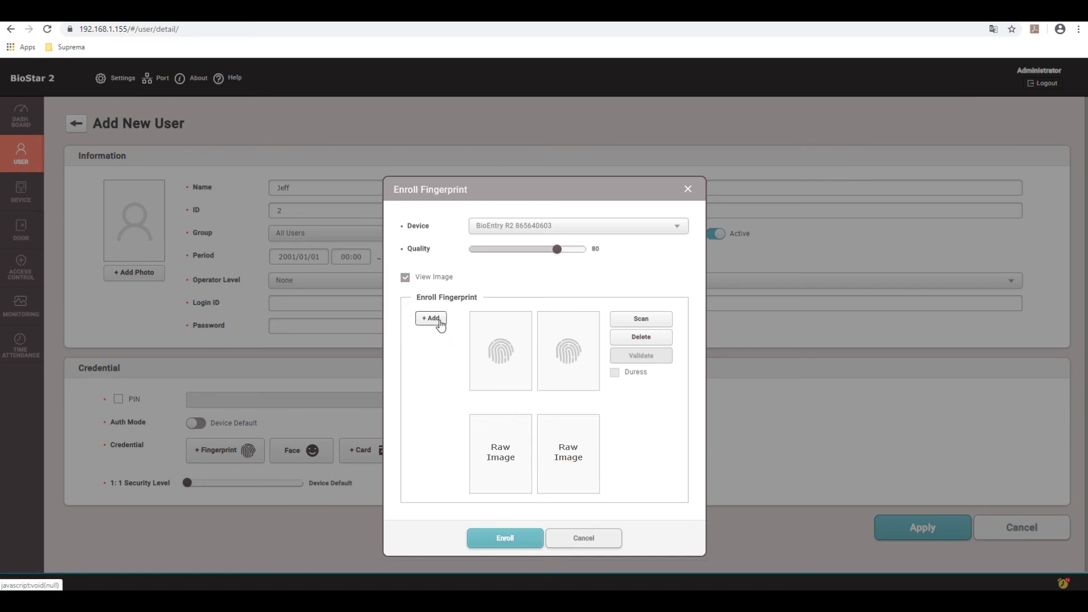
pyautogui.click(430, 318)
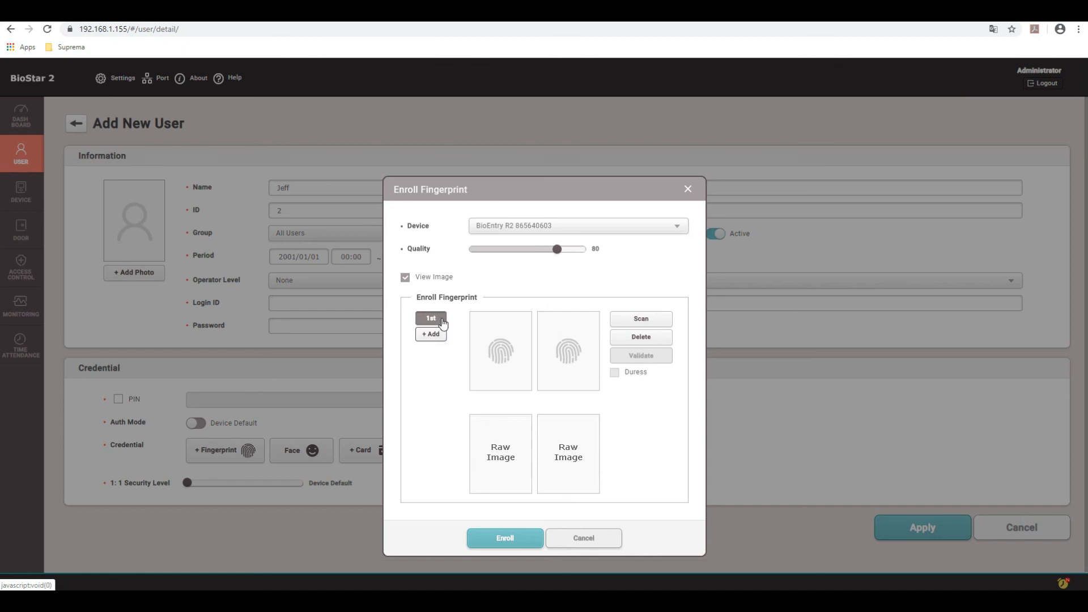
pyautogui.click(430, 334)
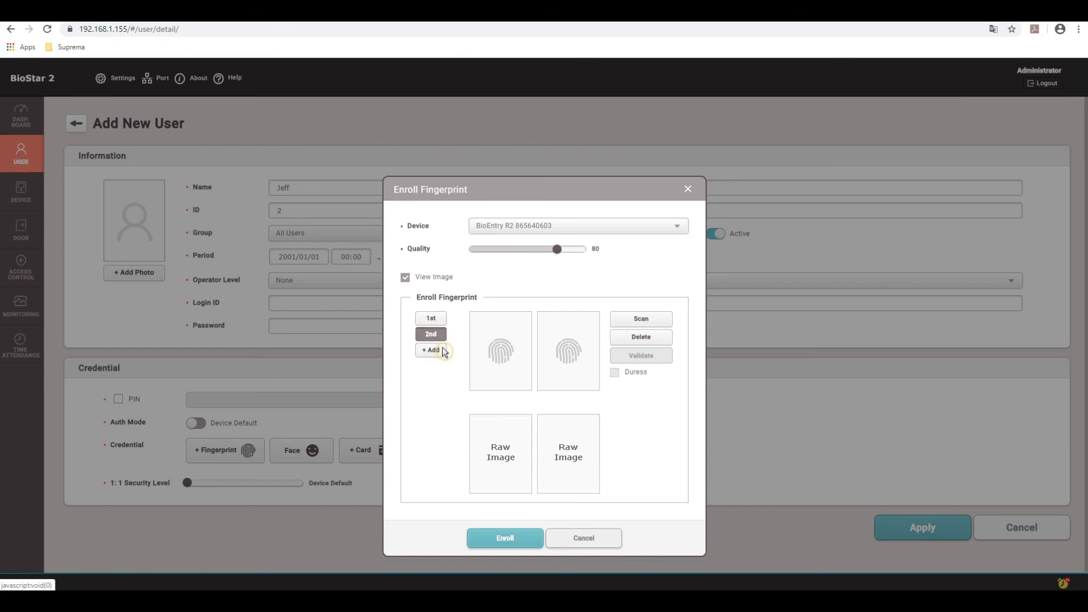
pyautogui.click(430, 349)
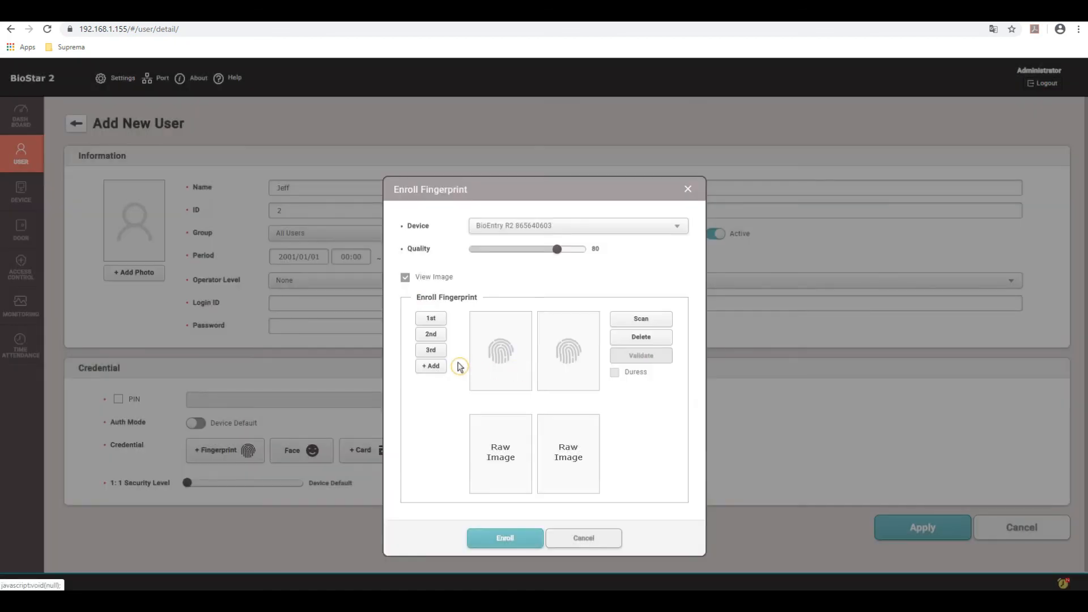
pyautogui.click(639, 336)
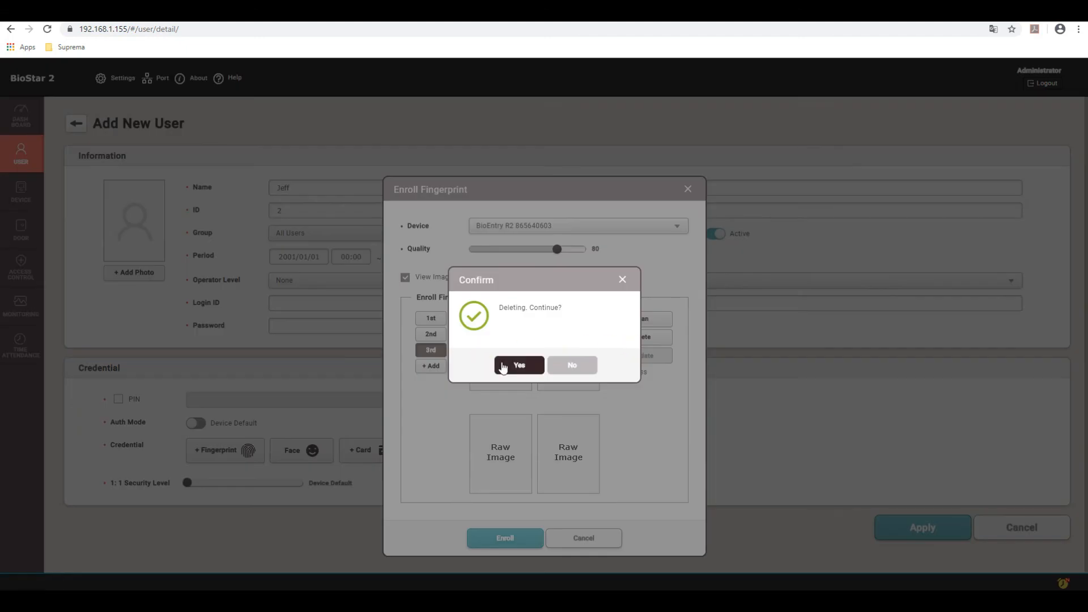
pyautogui.click(519, 365)
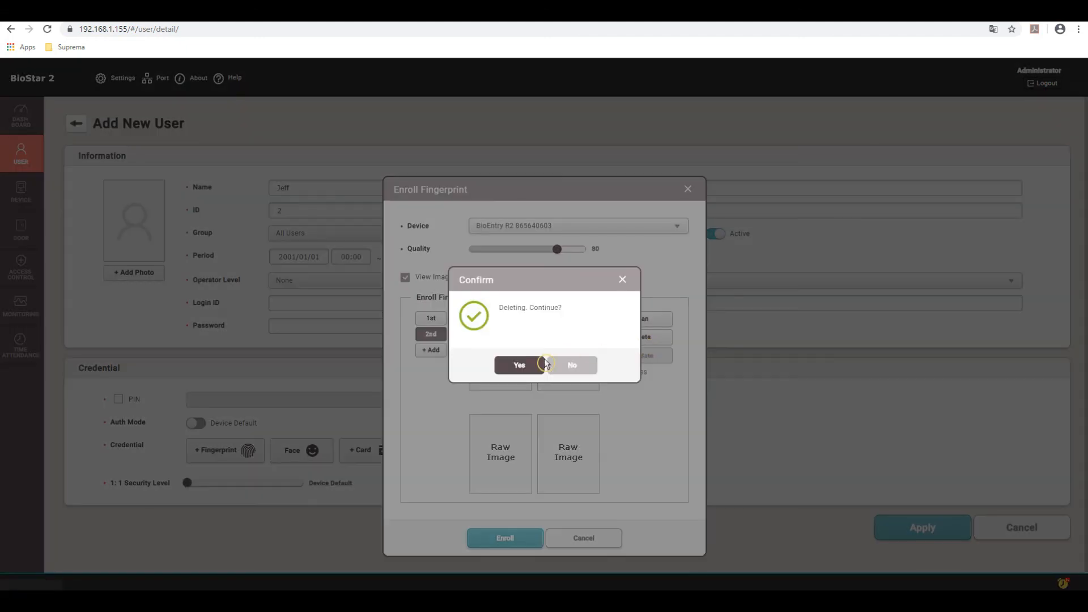
pyautogui.click(518, 365)
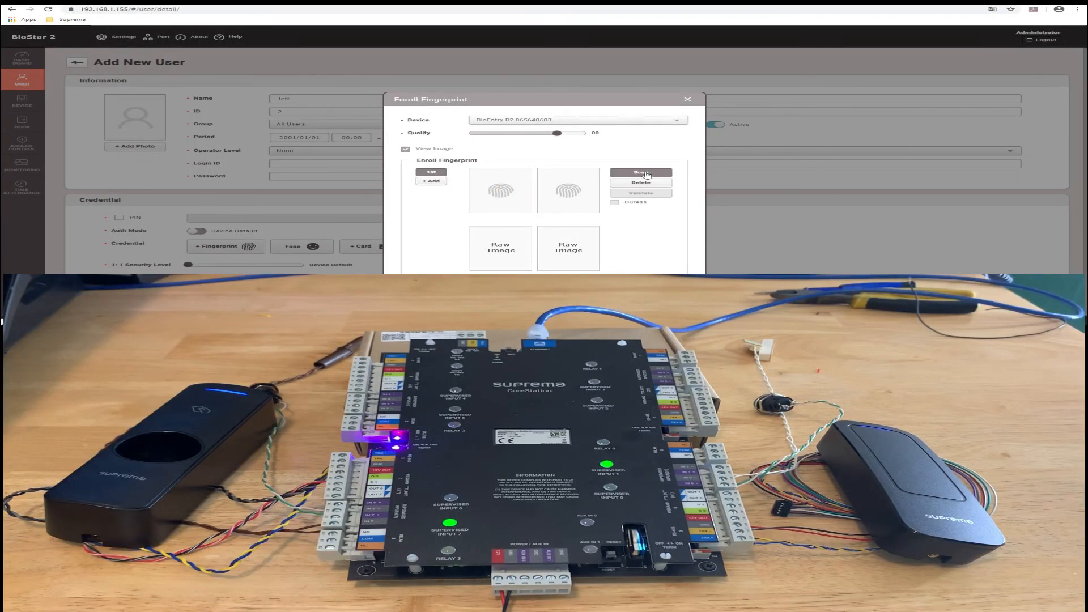
pyautogui.click(640, 172)
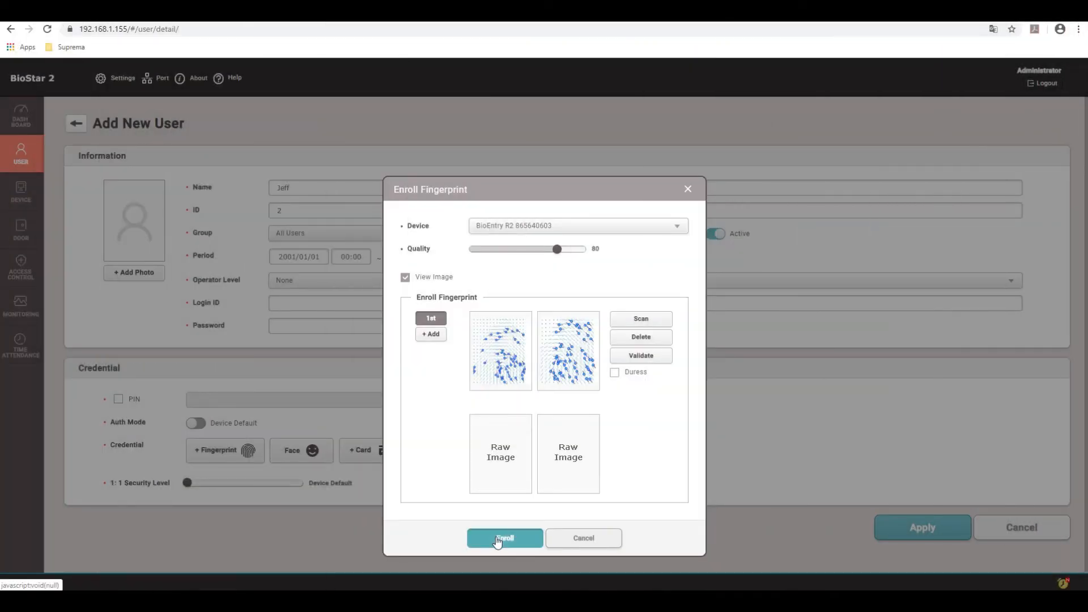
pyautogui.click(505, 538)
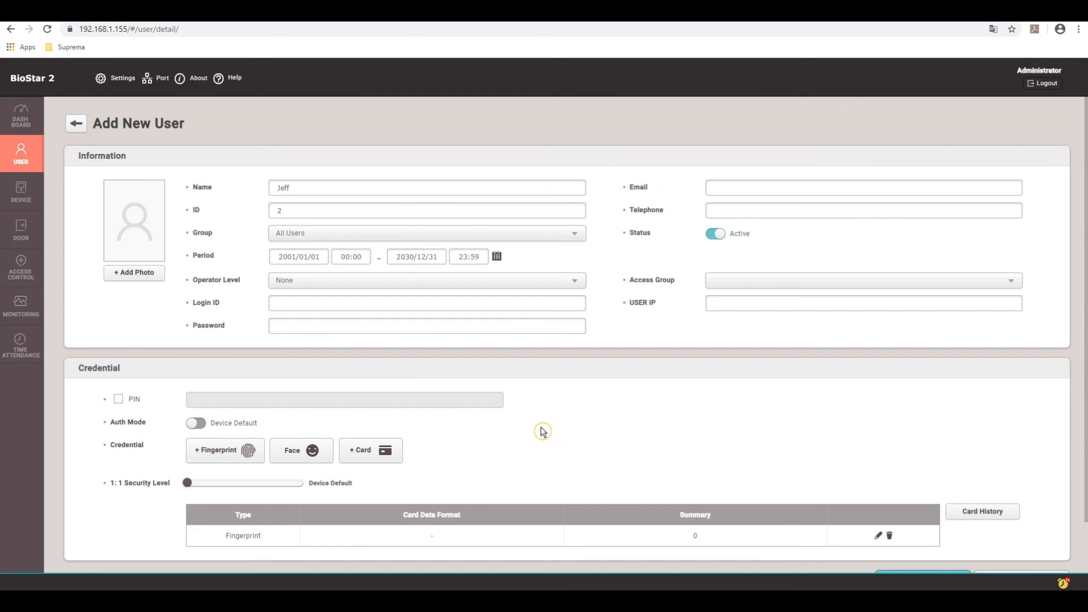
pyautogui.moveTo(437, 457)
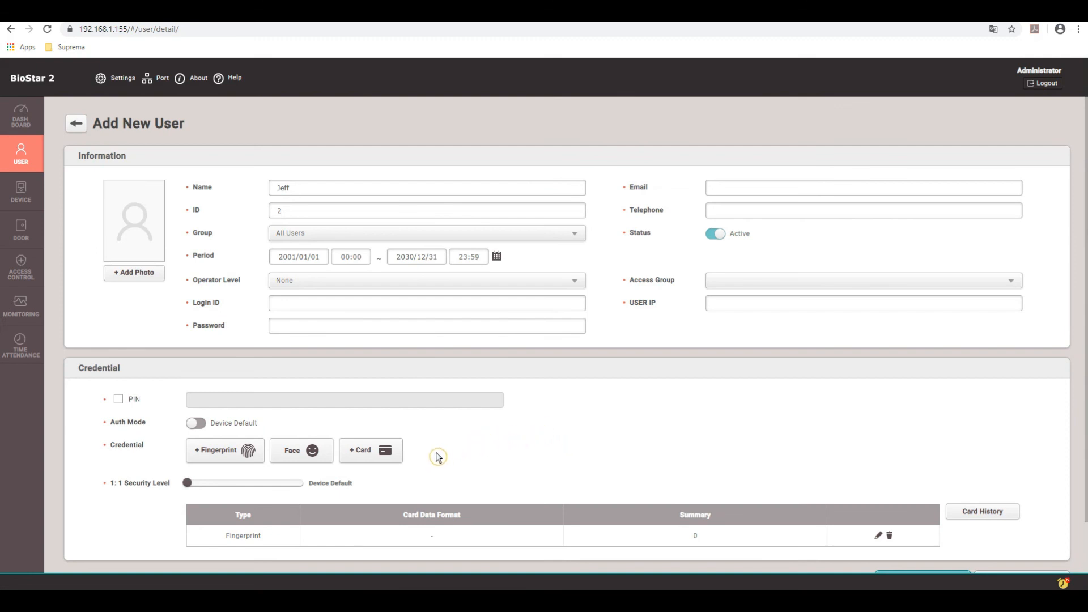
pyautogui.click(370, 450)
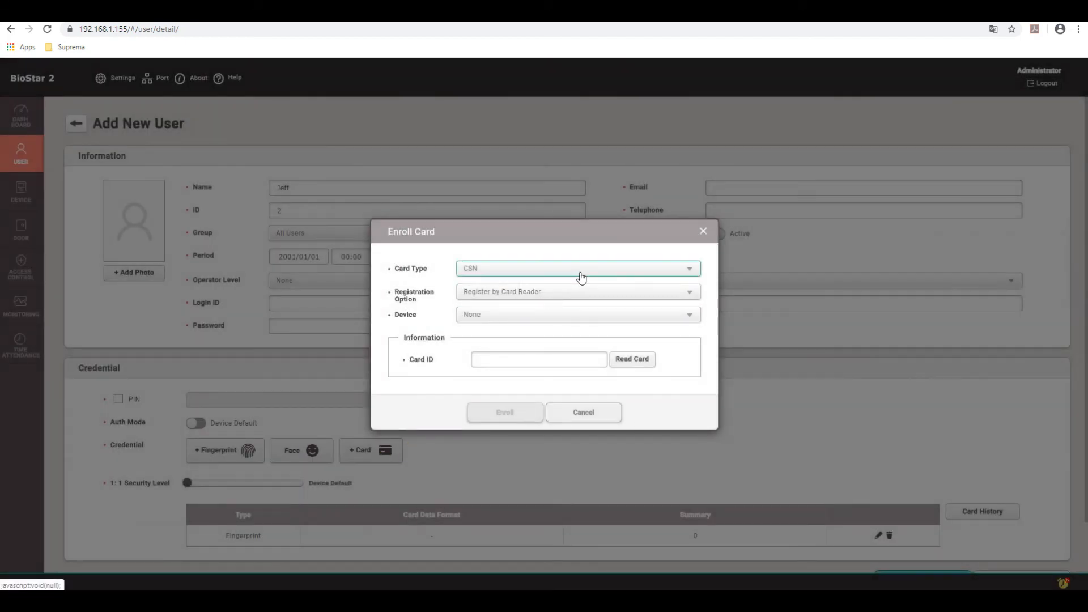
pyautogui.click(577, 292)
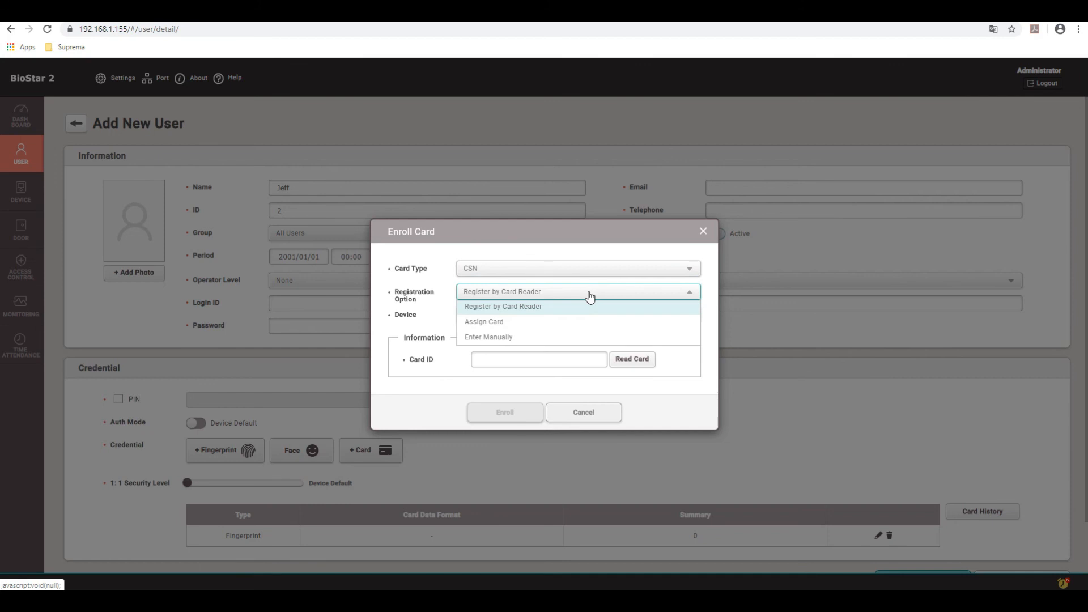
pyautogui.moveTo(577, 312)
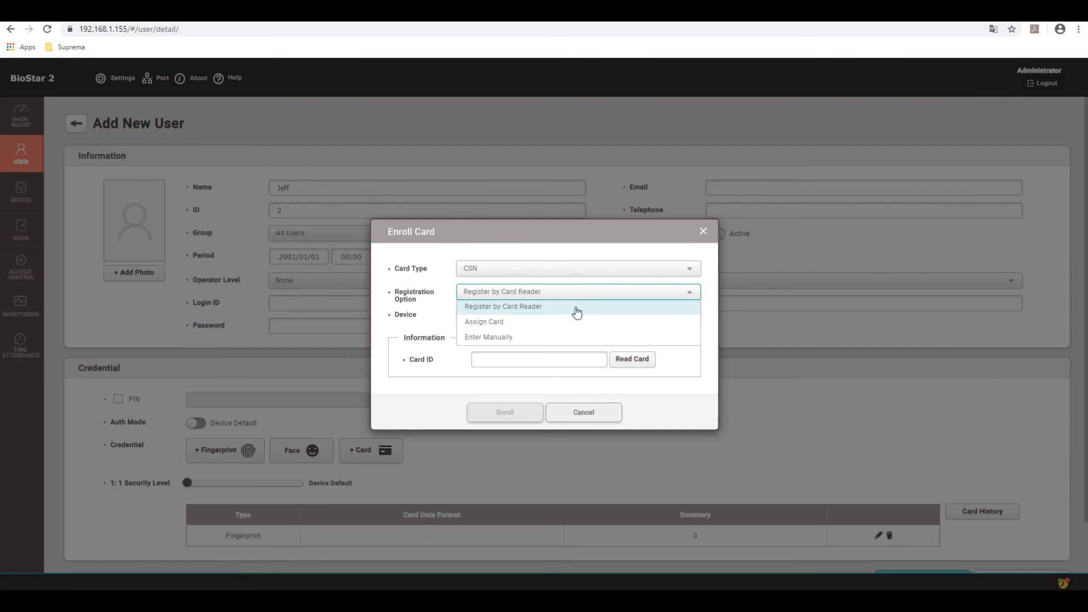
pyautogui.moveTo(565, 324)
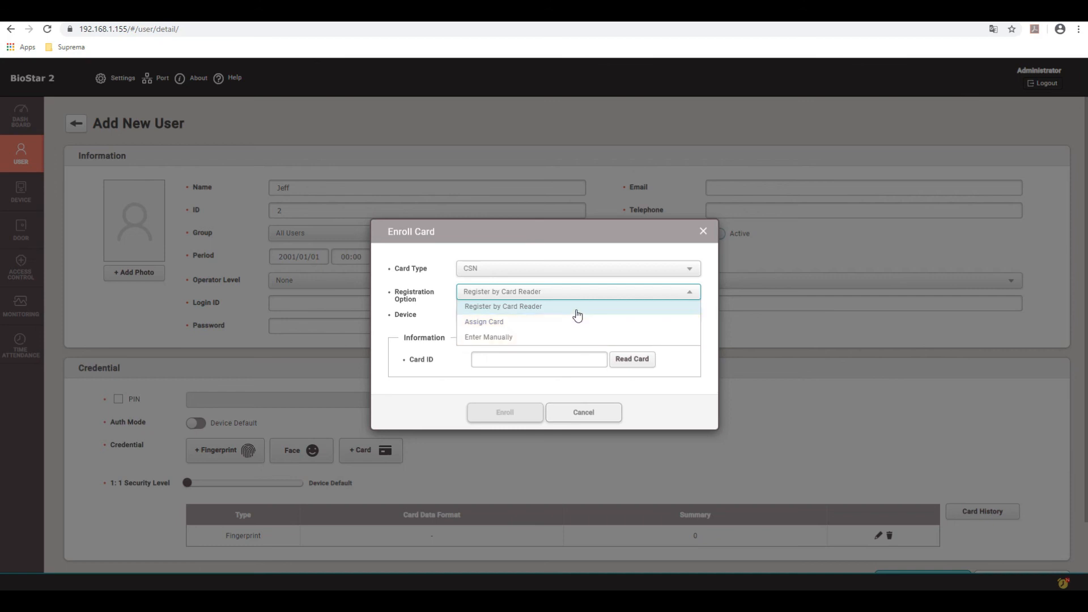
pyautogui.click(576, 314)
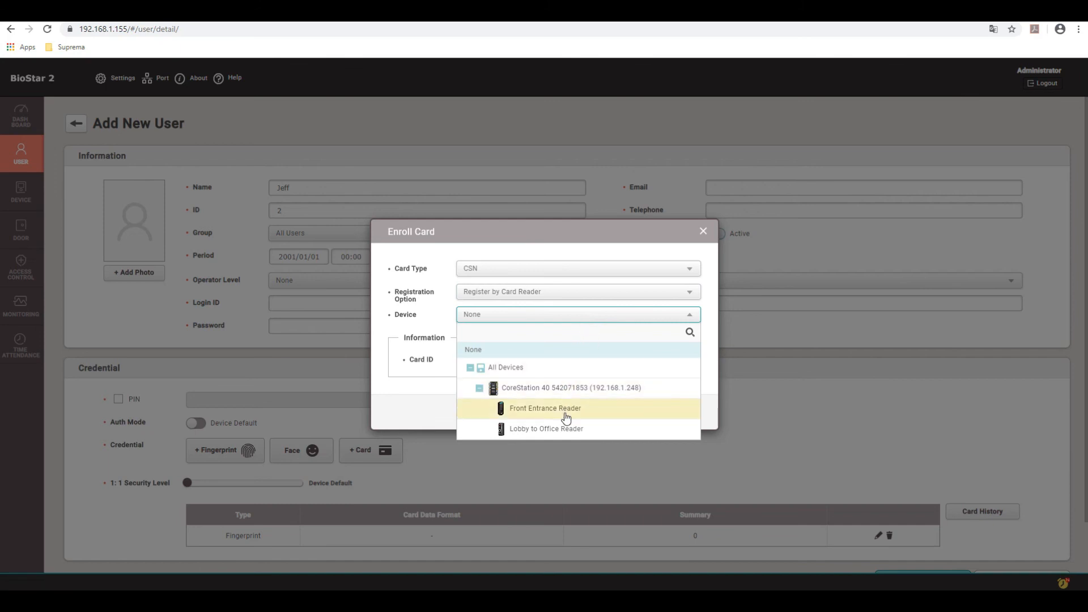
pyautogui.click(544, 409)
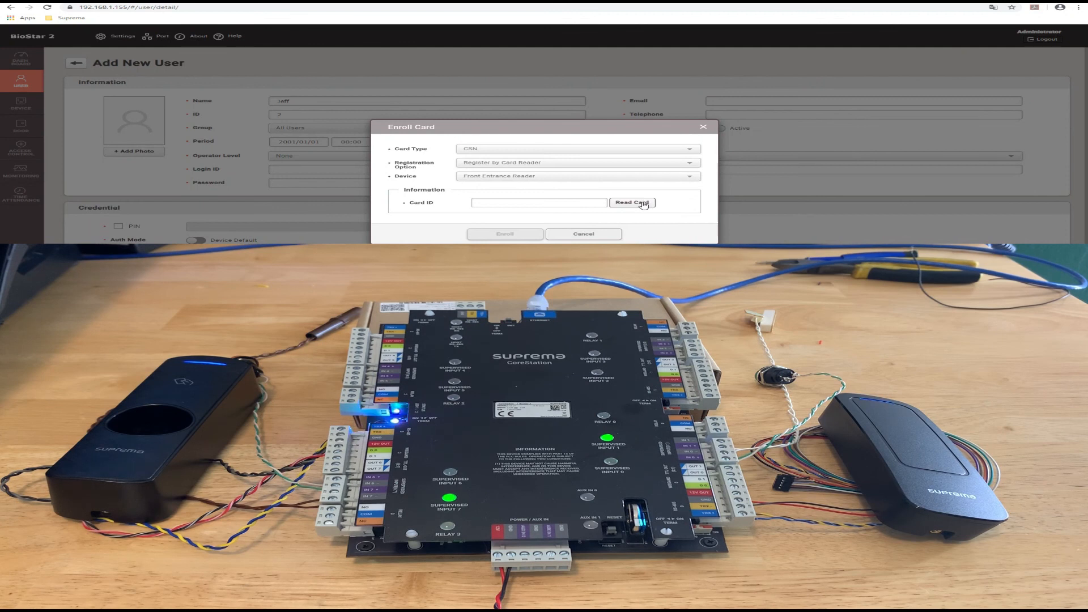
pyautogui.click(631, 202)
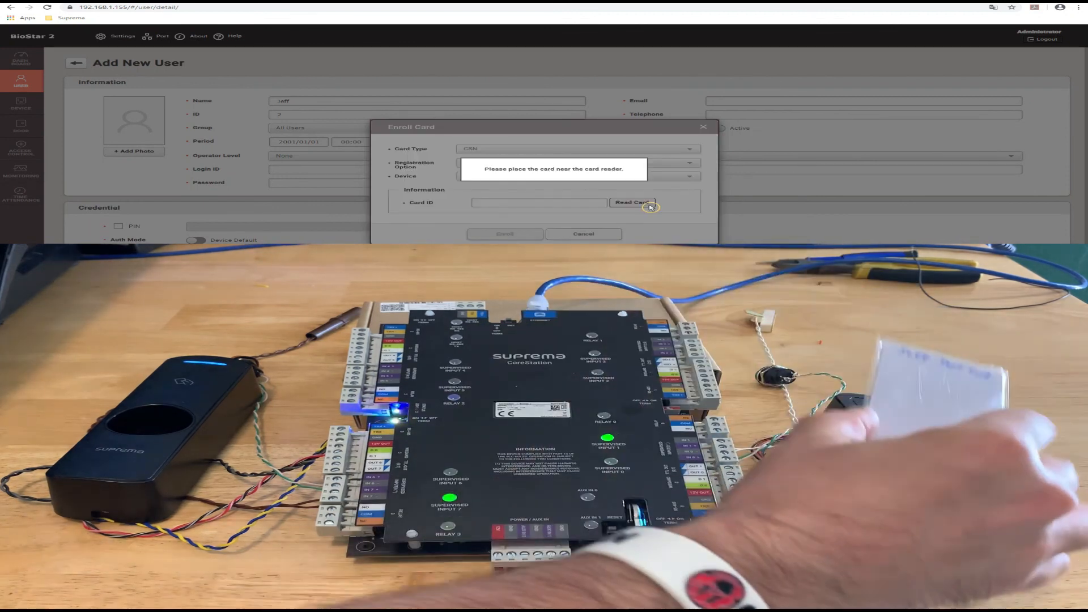
pyautogui.click(631, 202)
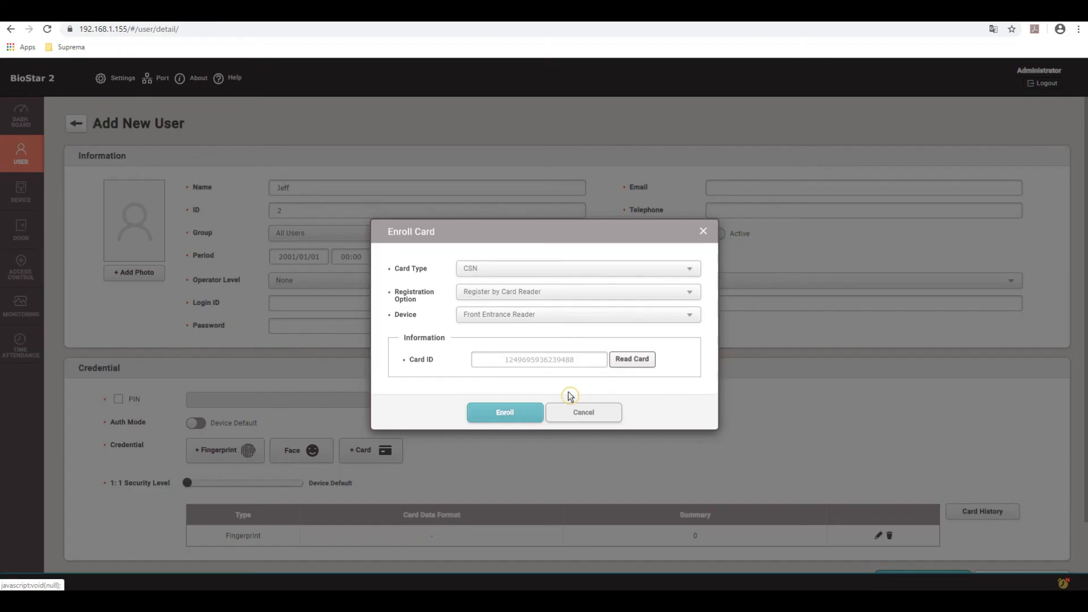
pyautogui.click(505, 412)
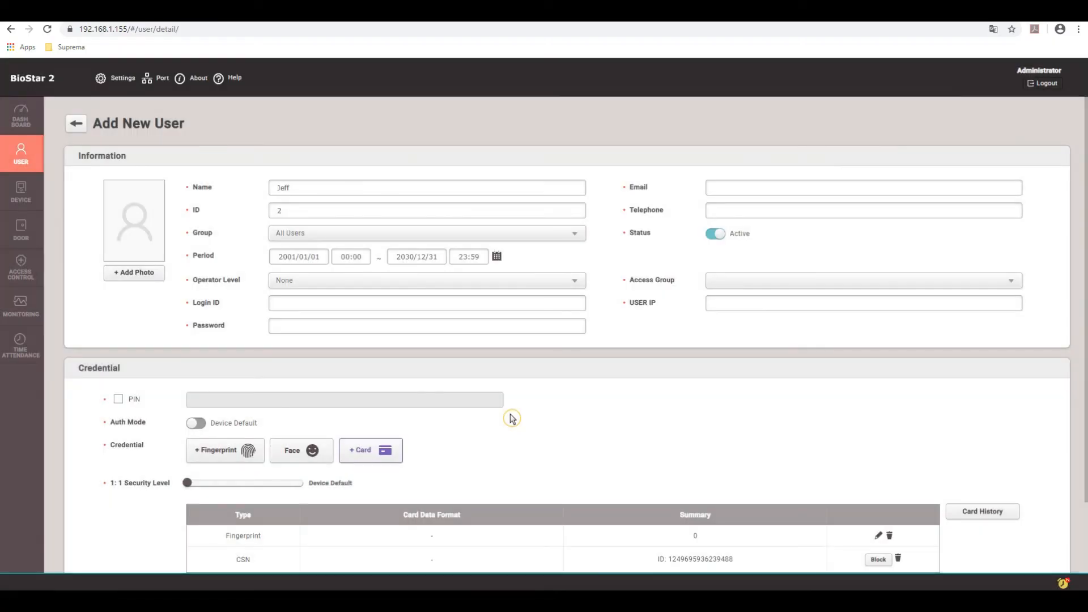
# Check Jeff's Access Group dropdown and apply to save the user
pyautogui.scroll(-3)
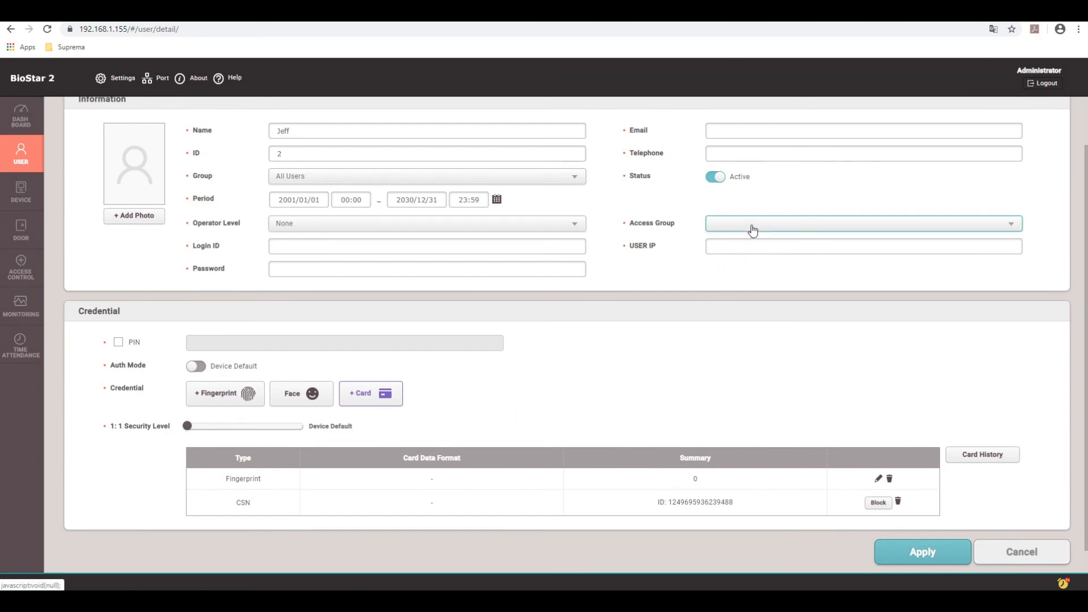
pyautogui.click(860, 223)
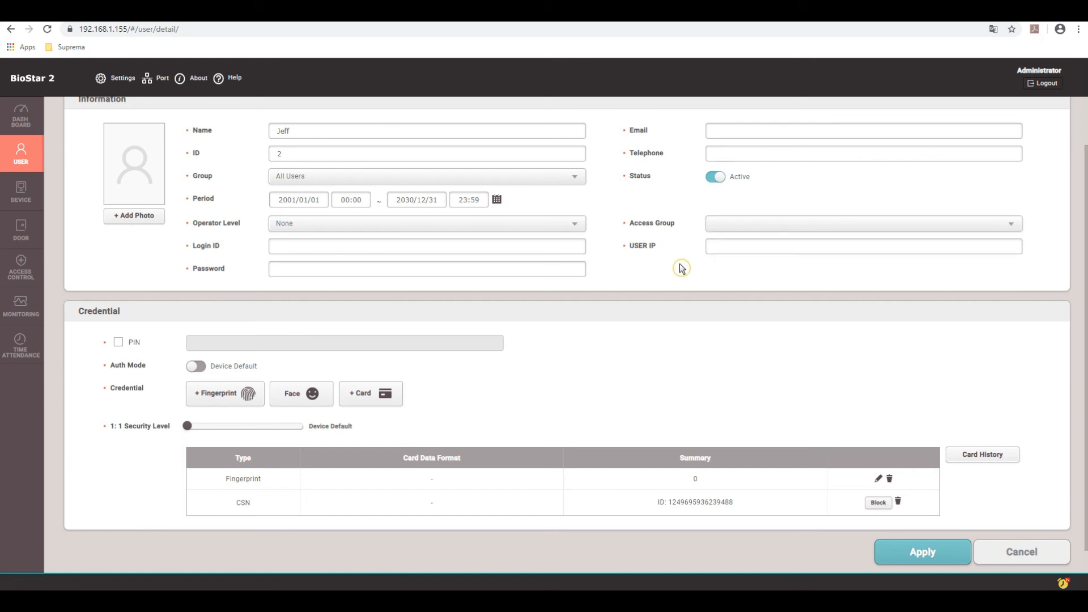
pyautogui.click(923, 552)
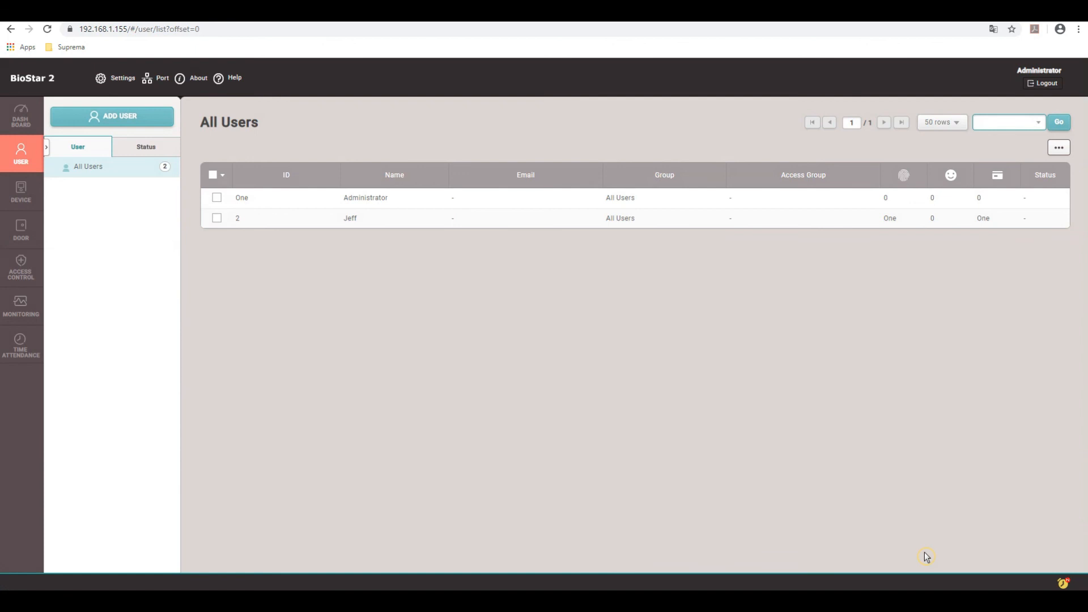
pyautogui.moveTo(21, 270)
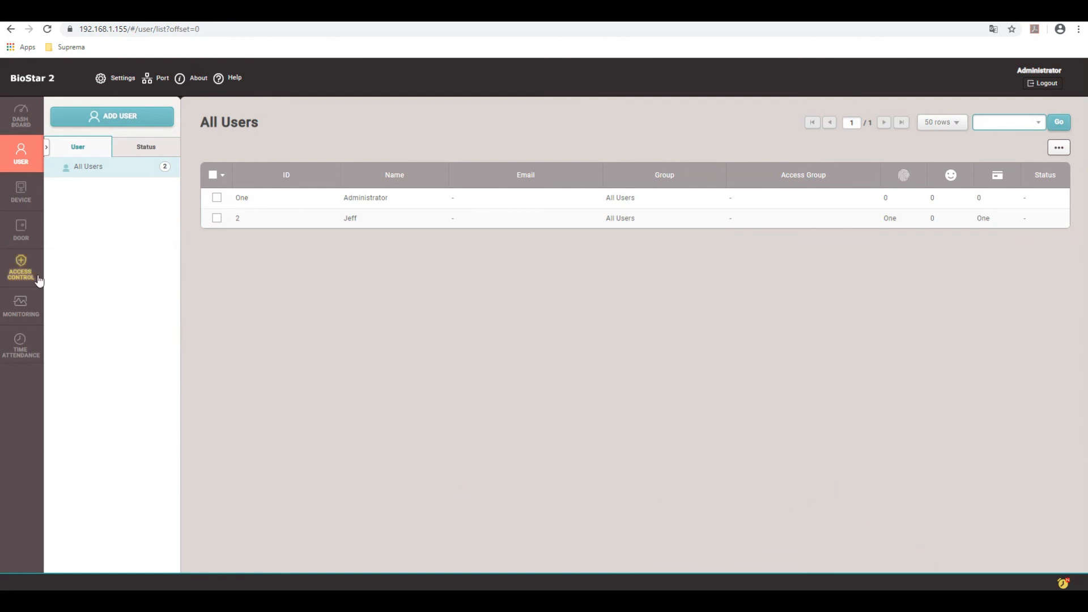
# Start a new access group named '24/7 All Doors Access Group' and begin adding an access level
pyautogui.click(21, 268)
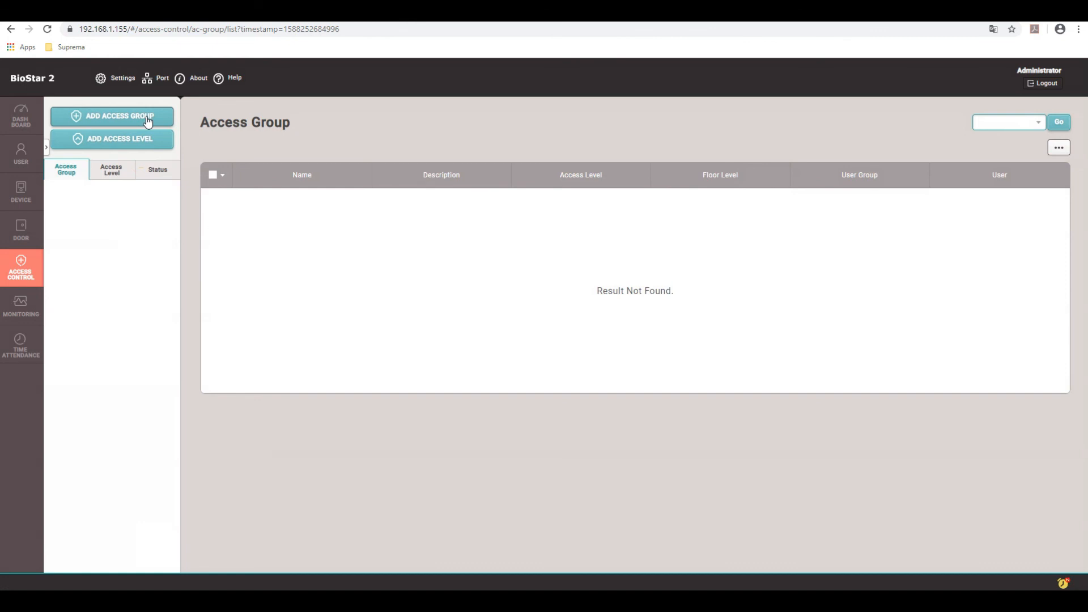
pyautogui.click(112, 116)
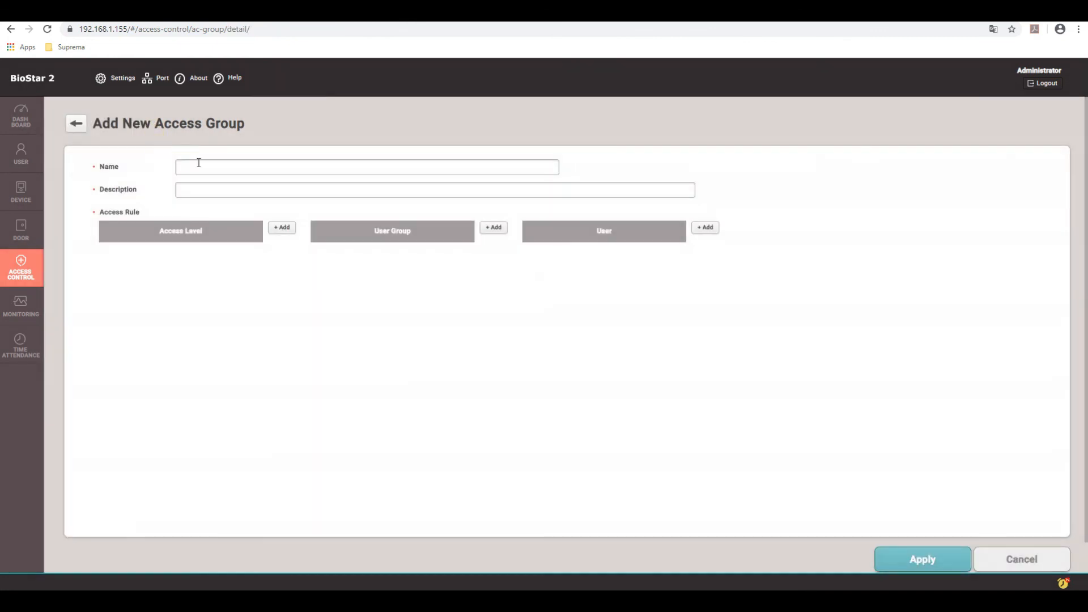
pyautogui.click(367, 167)
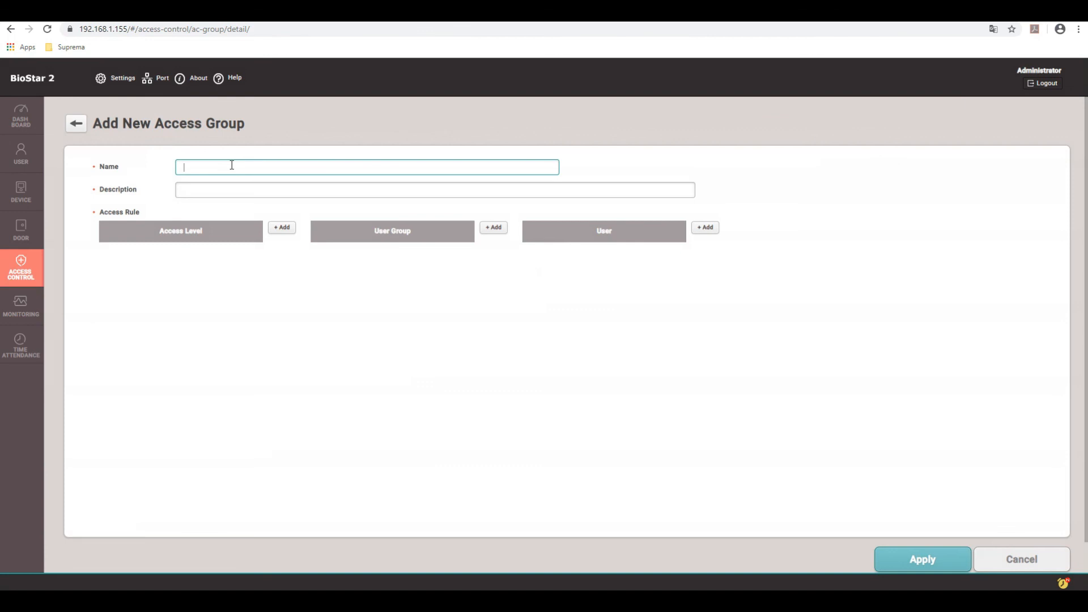
pyautogui.write('24/7 All')
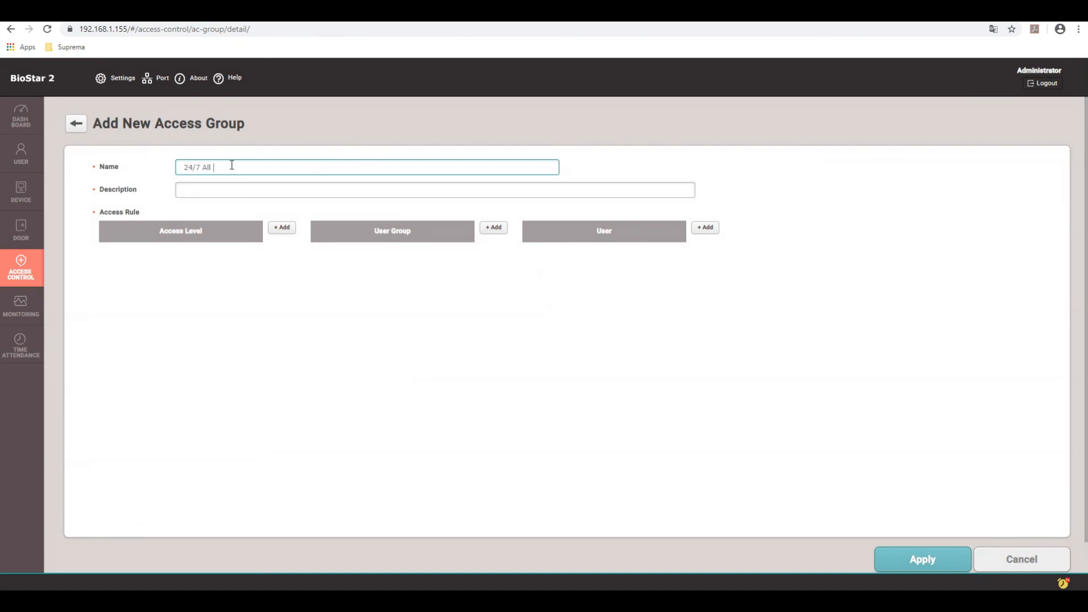
pyautogui.write('Doors Access Group')
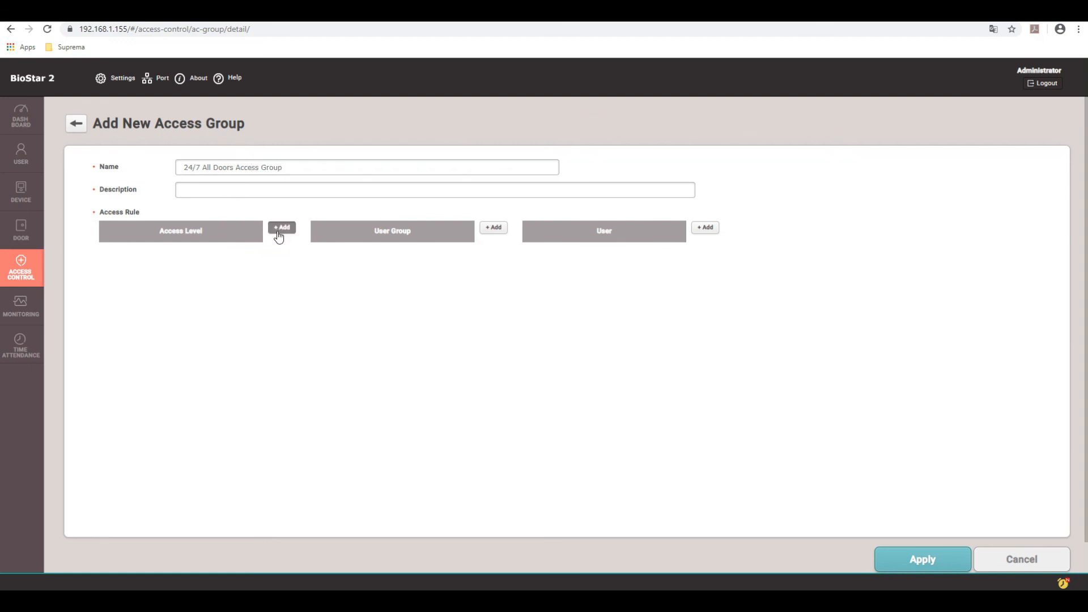
pyautogui.click(281, 227)
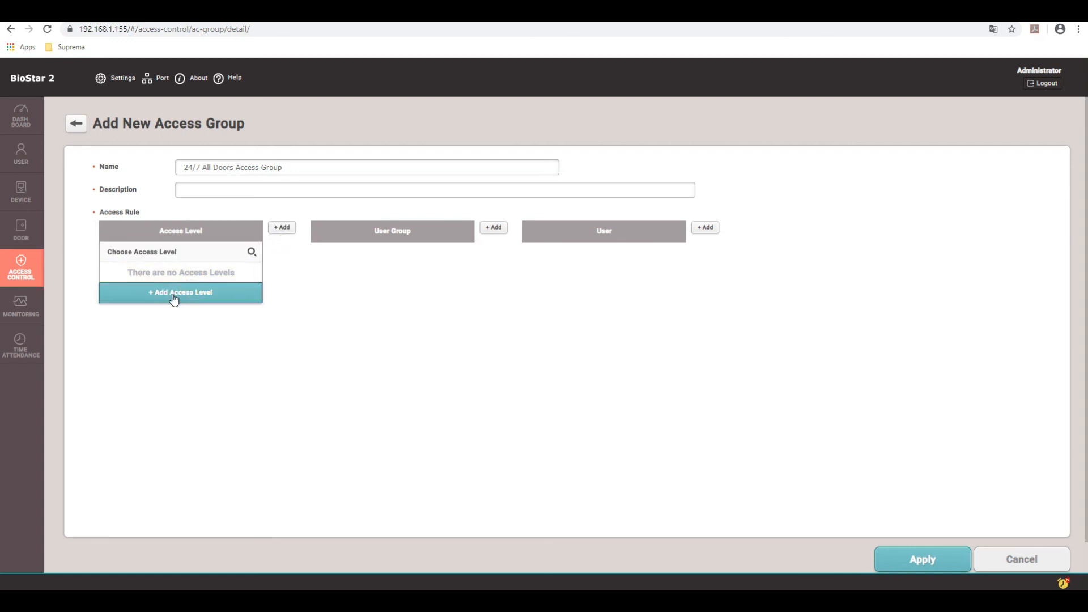
# Create '24/7 Access Level' granting All Doors on the Always schedule
pyautogui.click(180, 291)
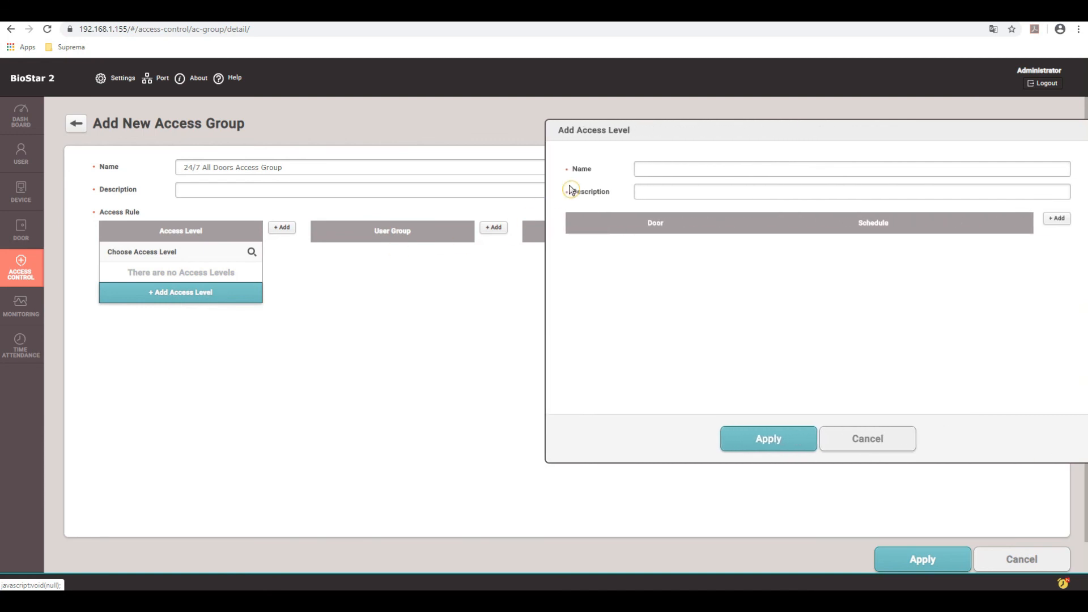
pyautogui.write('24/7')
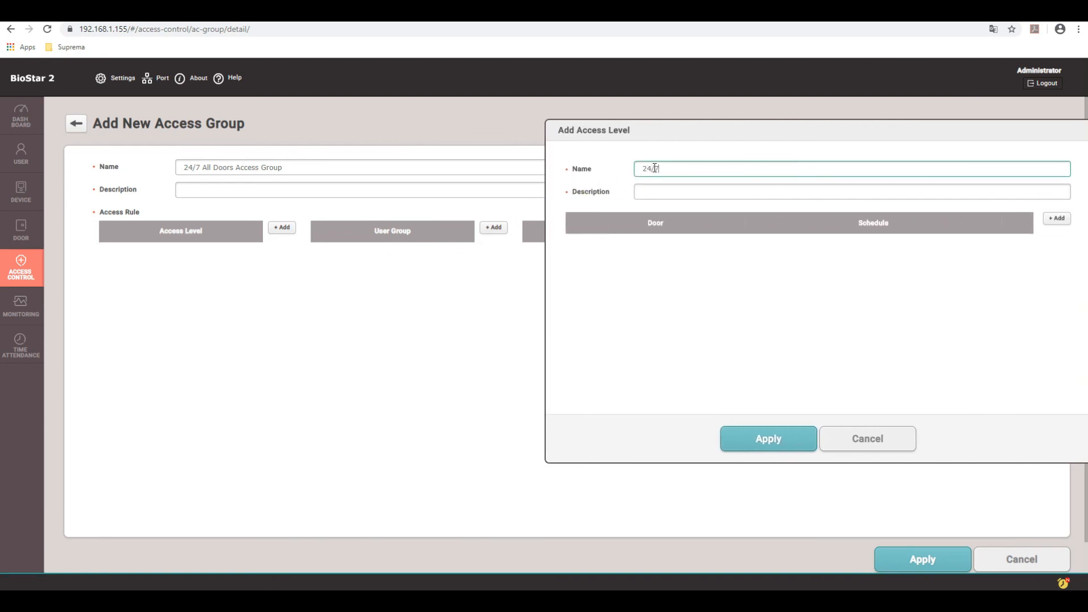
pyautogui.write('Access')
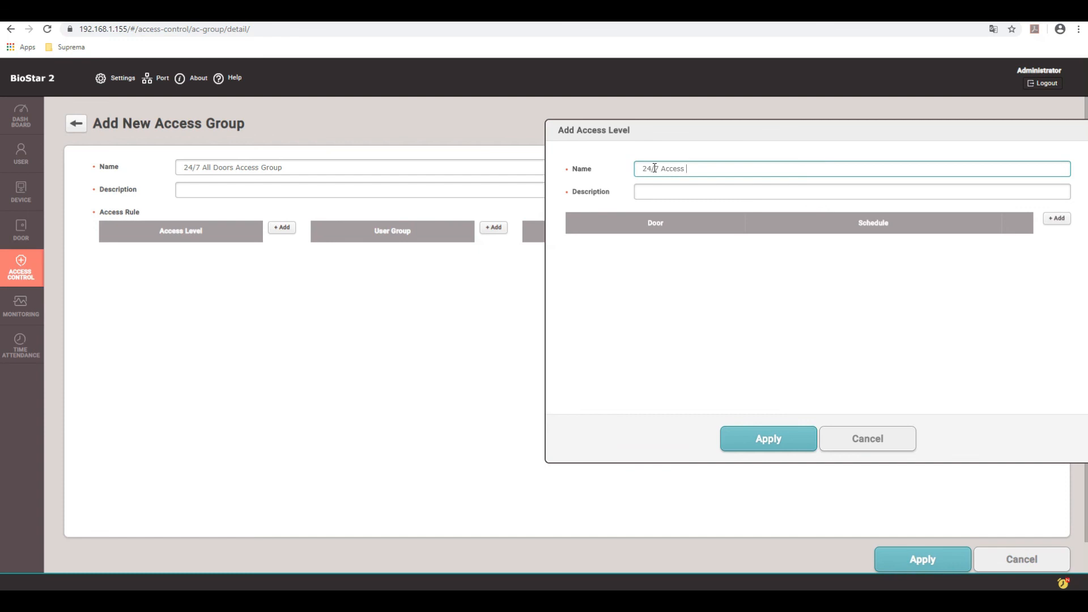
pyautogui.write('Level')
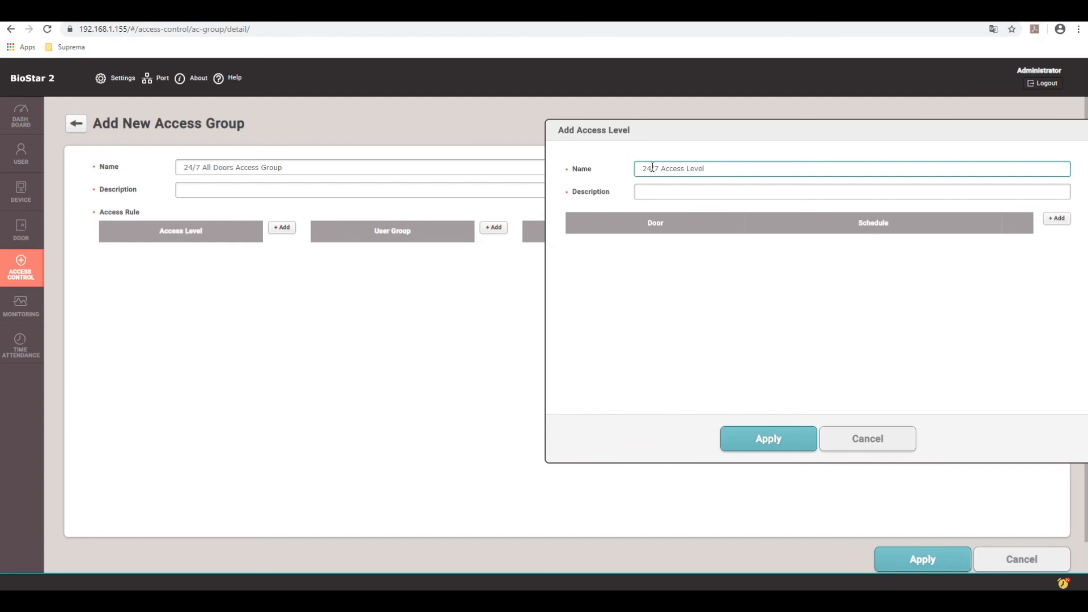
pyautogui.click(1057, 218)
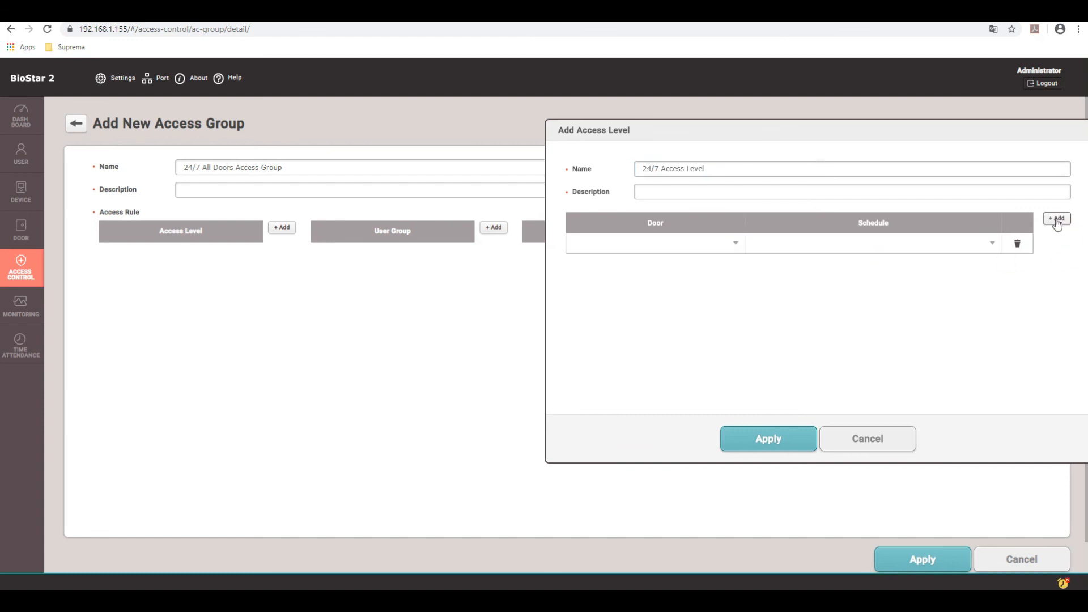
pyautogui.click(655, 243)
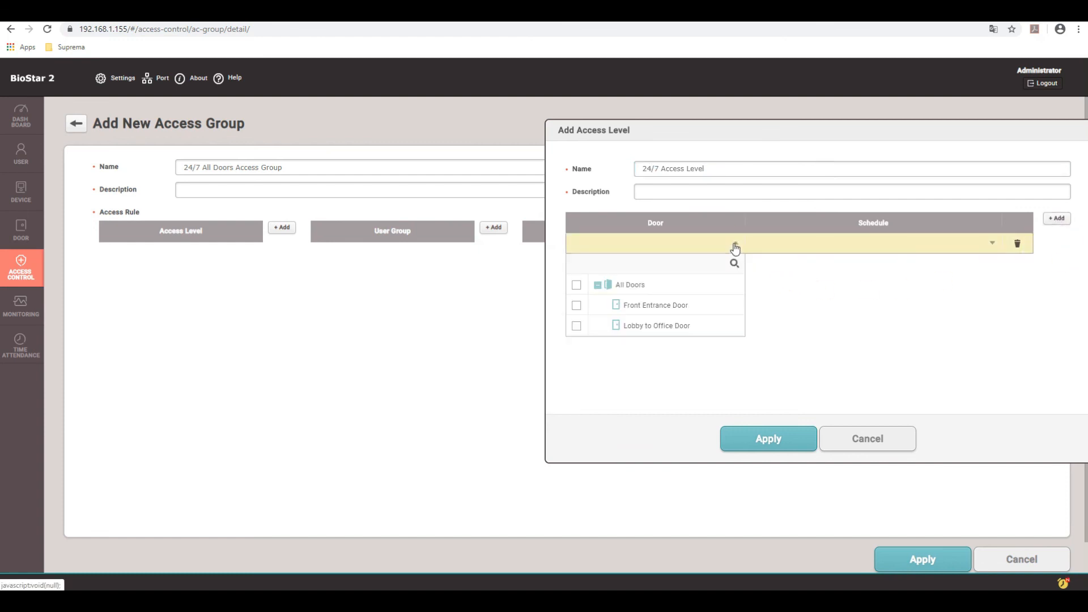
pyautogui.click(577, 285)
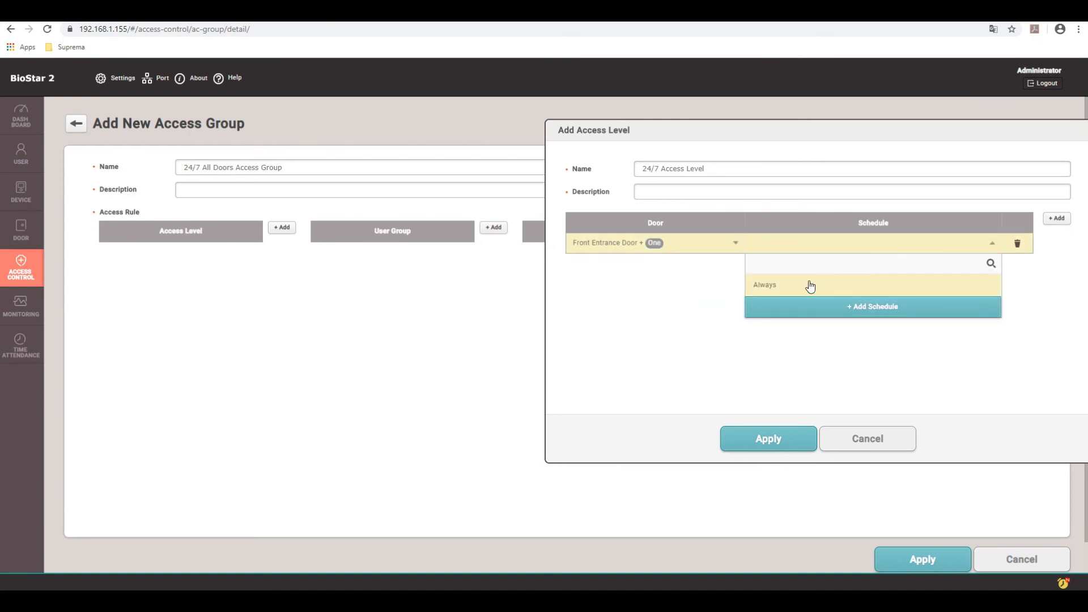
pyautogui.click(764, 284)
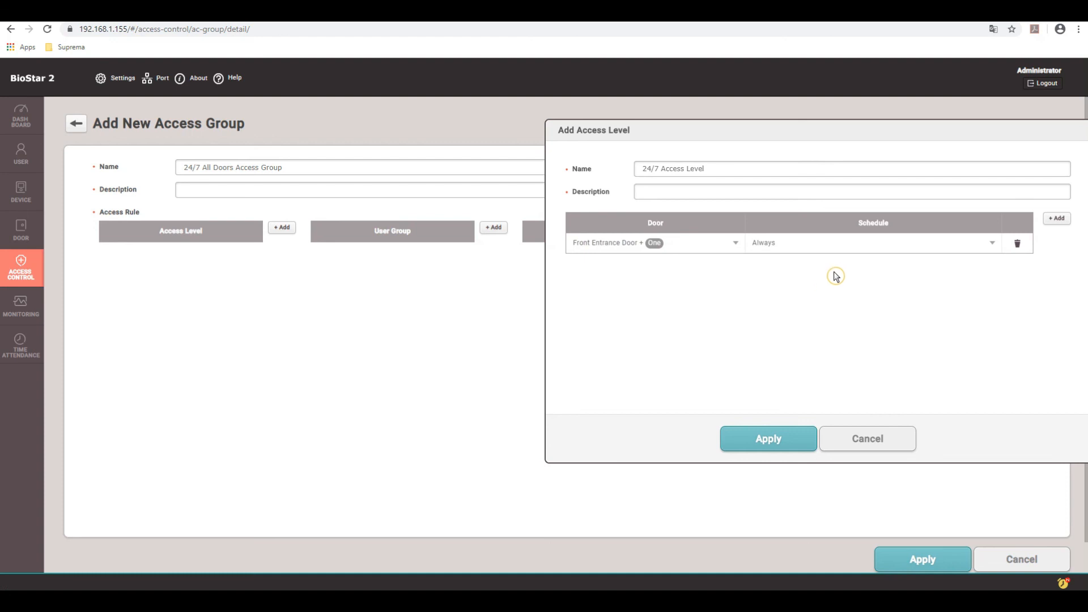
pyautogui.moveTo(808, 329)
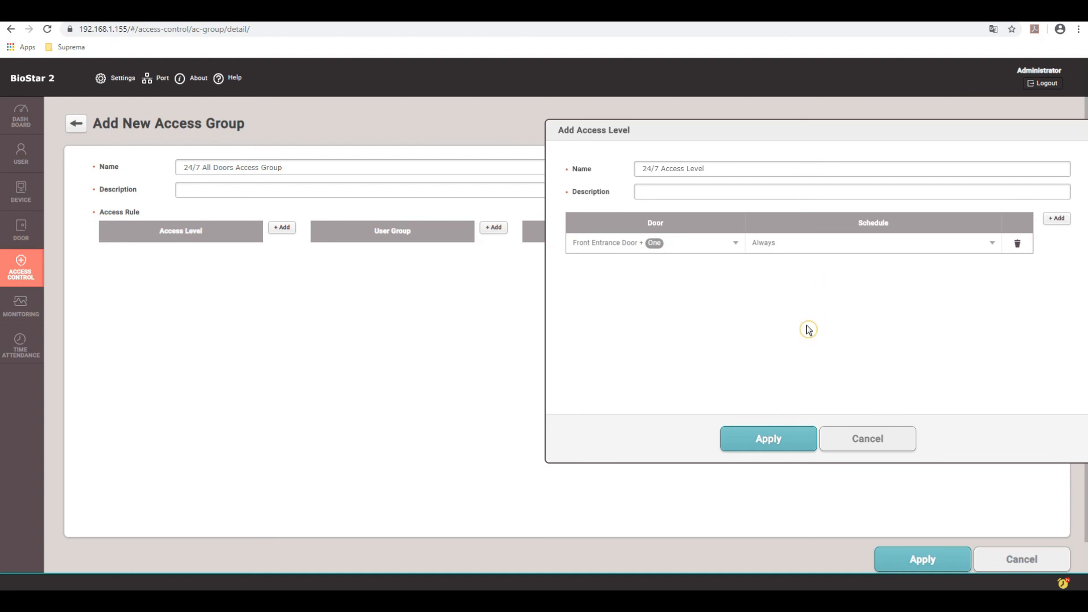
pyautogui.click(767, 439)
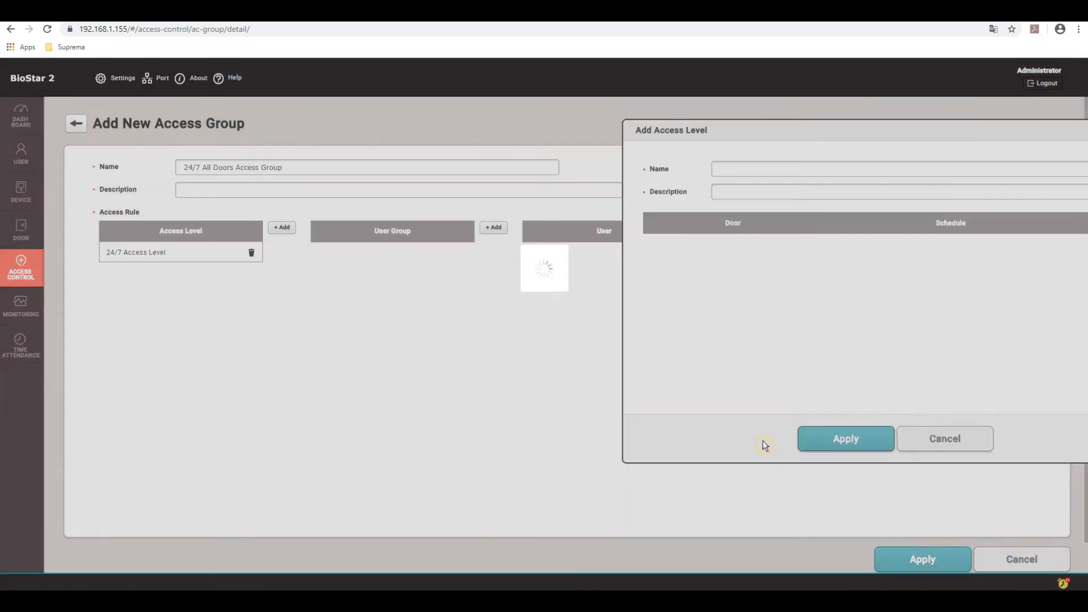
# Add user 2 (Jeff) to the access group and save it
pyautogui.click(945, 438)
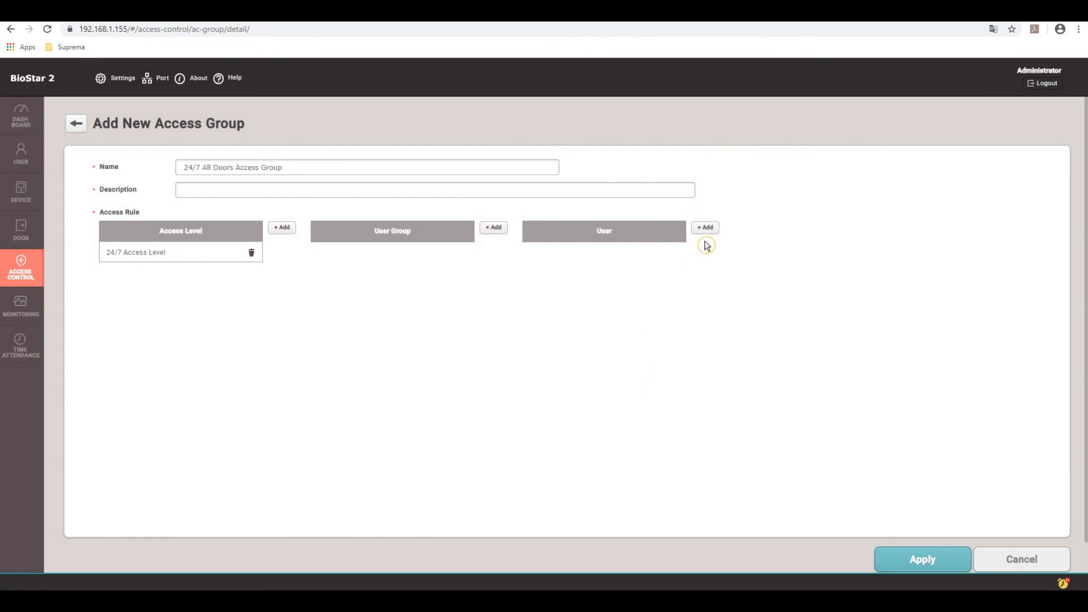
pyautogui.moveTo(613, 251)
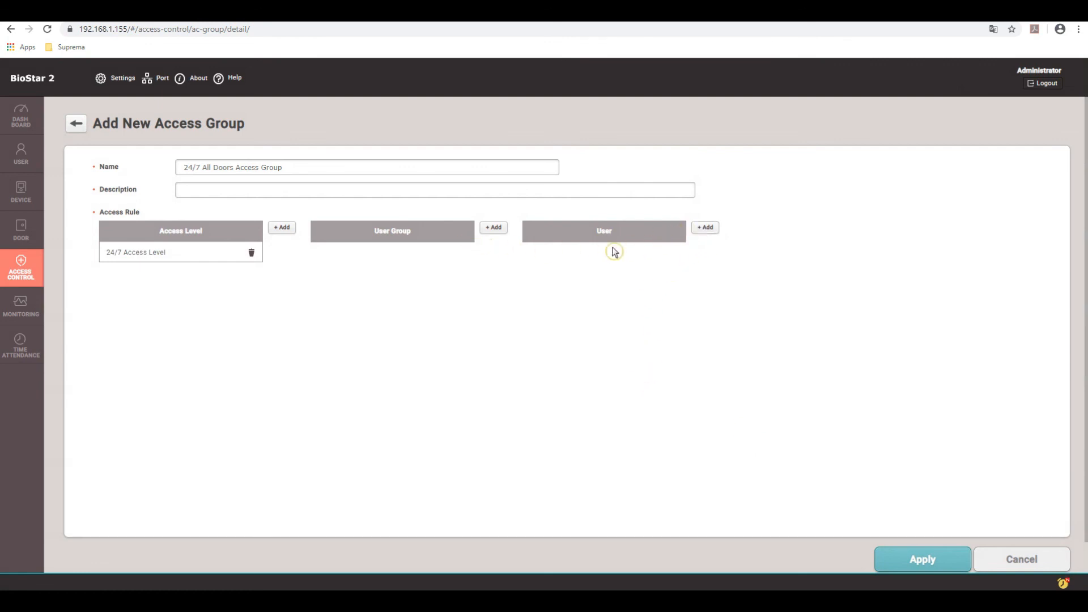
pyautogui.click(493, 226)
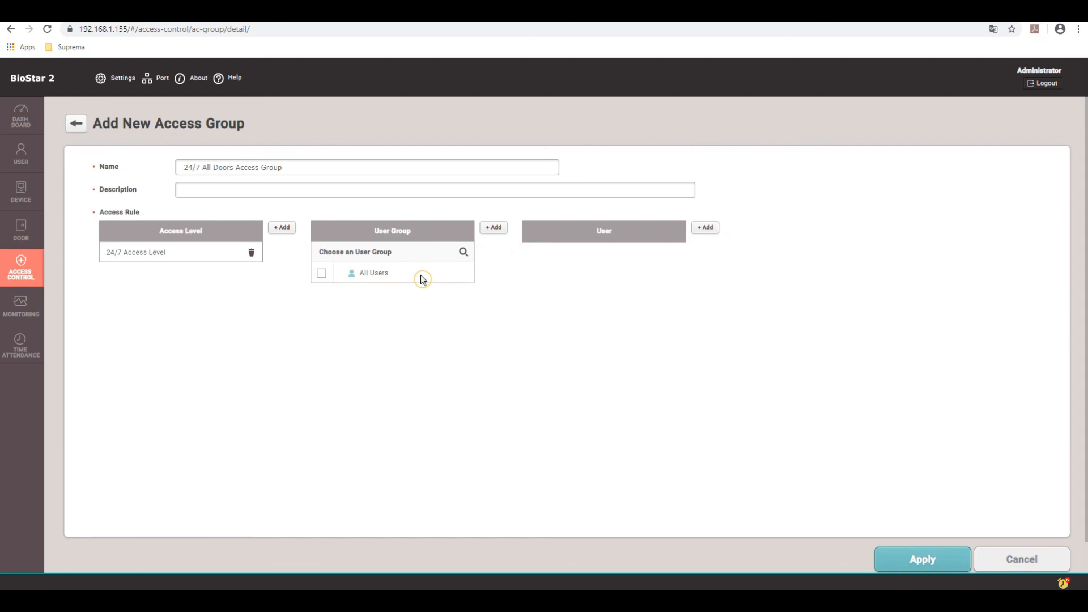
pyautogui.moveTo(613, 279)
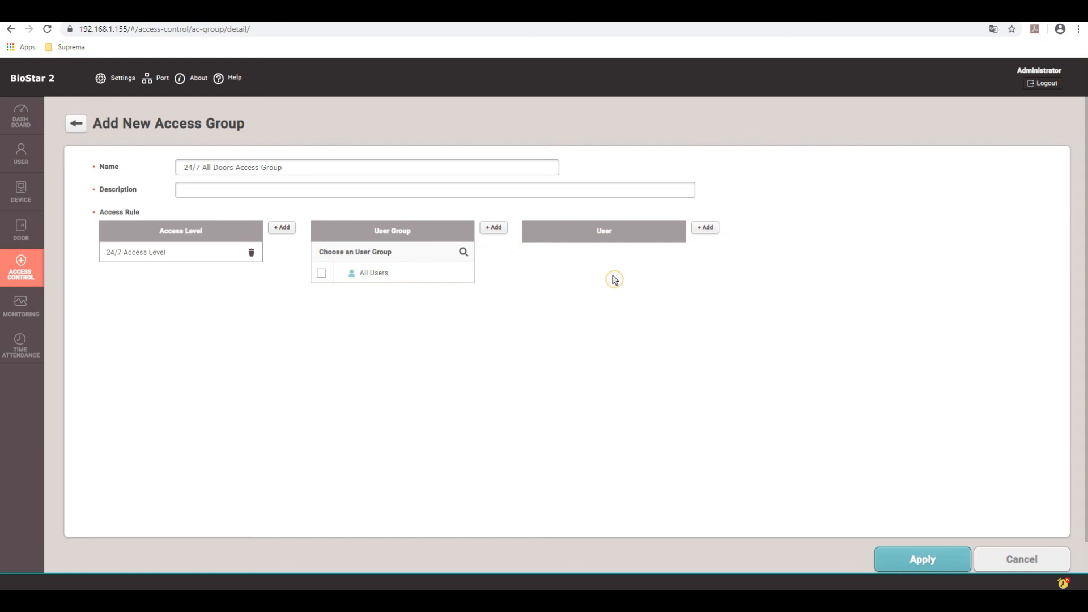
pyautogui.click(705, 226)
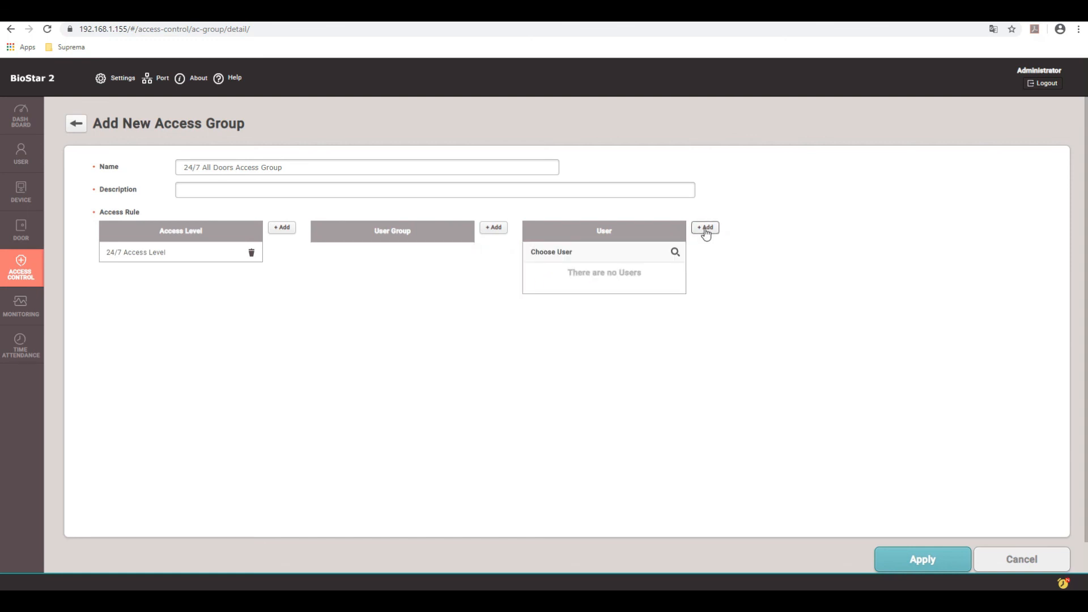
pyautogui.click(705, 226)
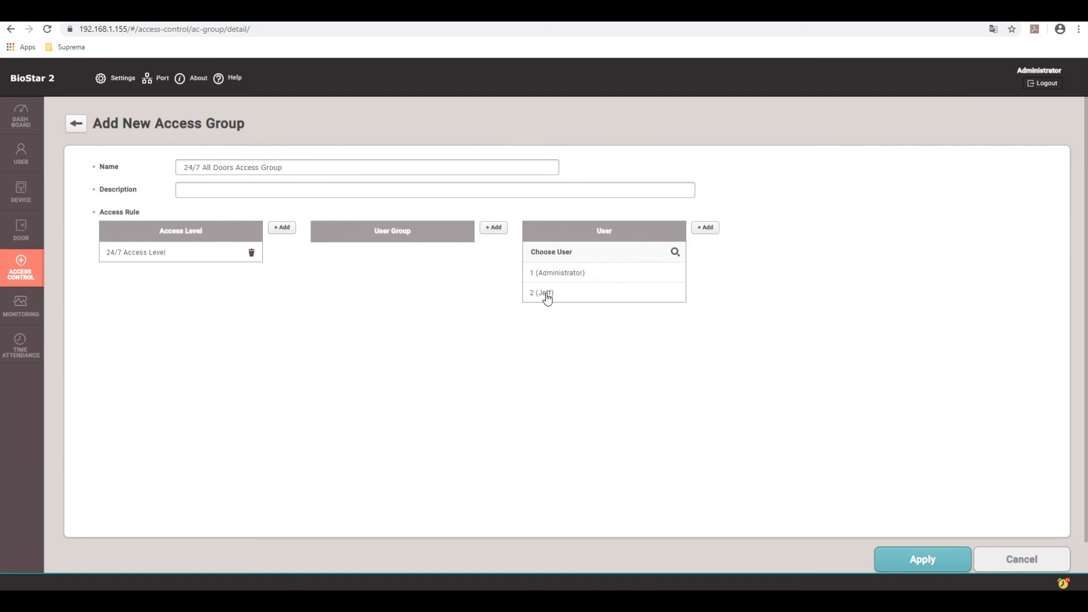
pyautogui.click(542, 293)
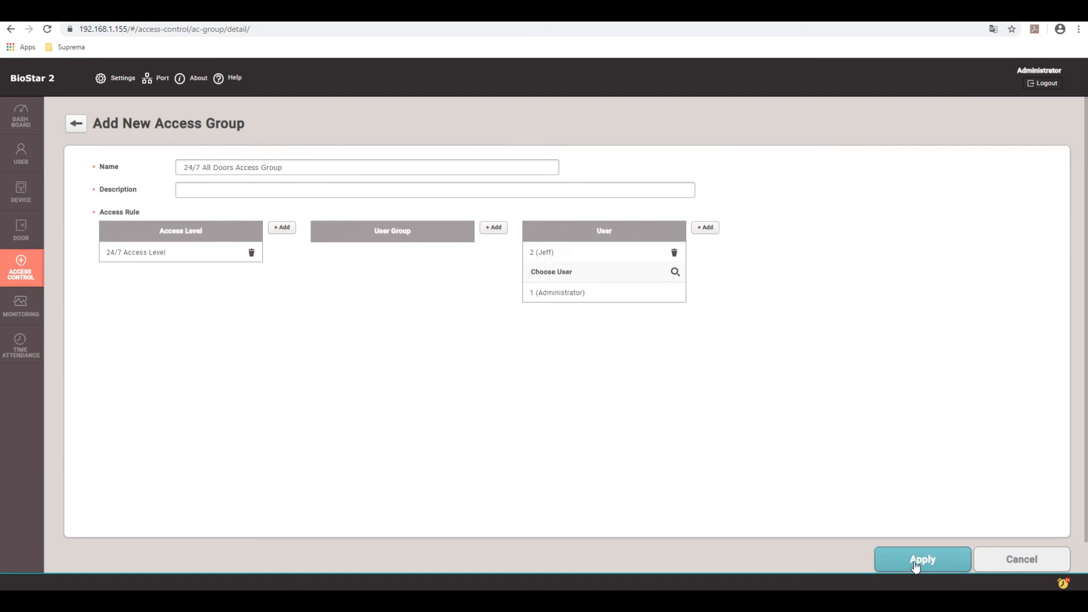
pyautogui.click(922, 559)
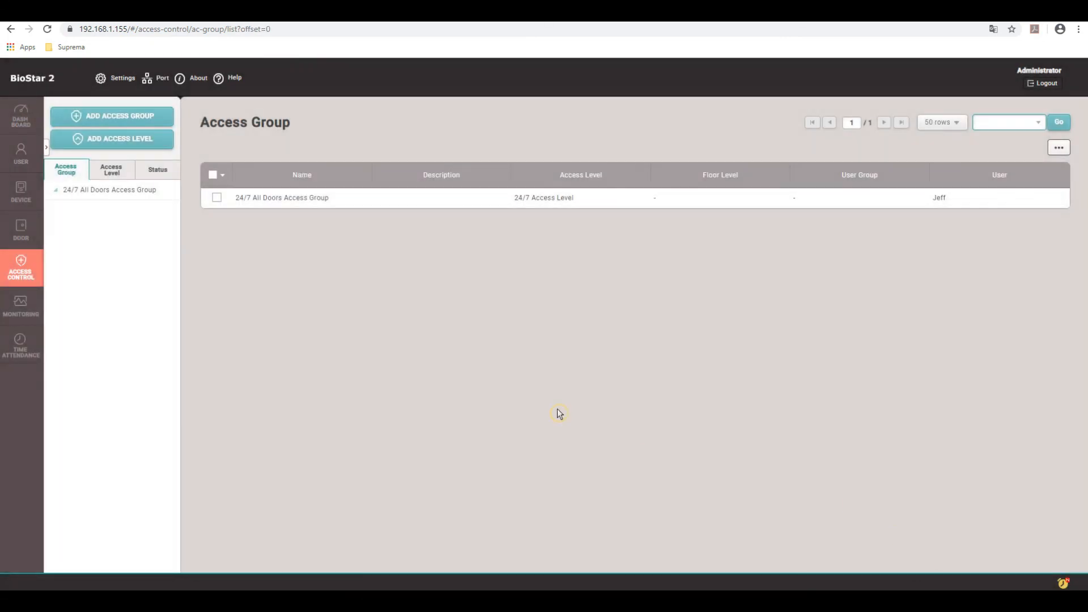
pyautogui.moveTo(368, 359)
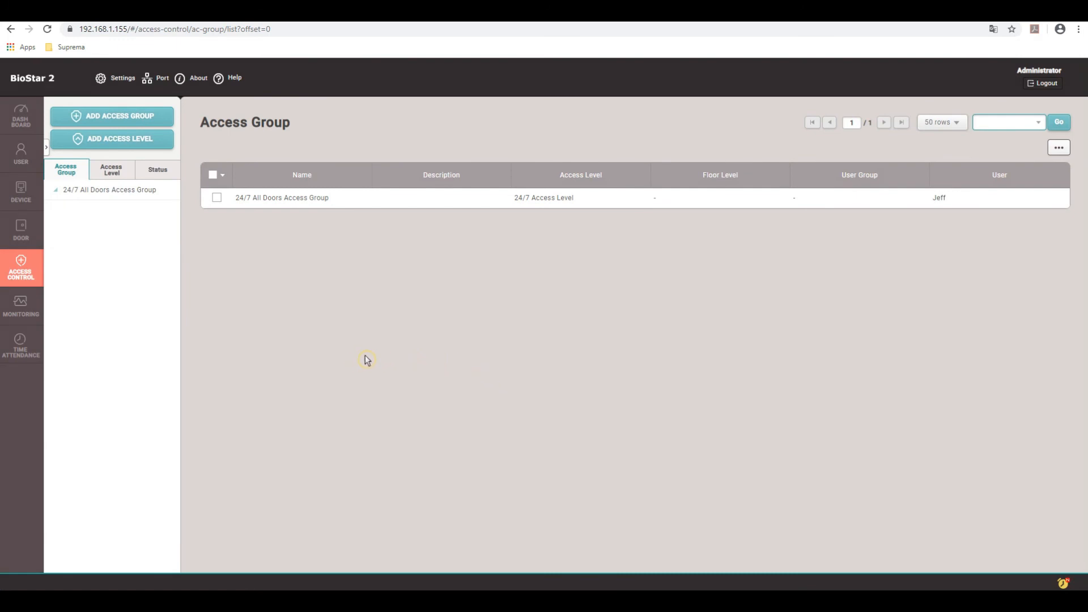
pyautogui.moveTo(364, 355)
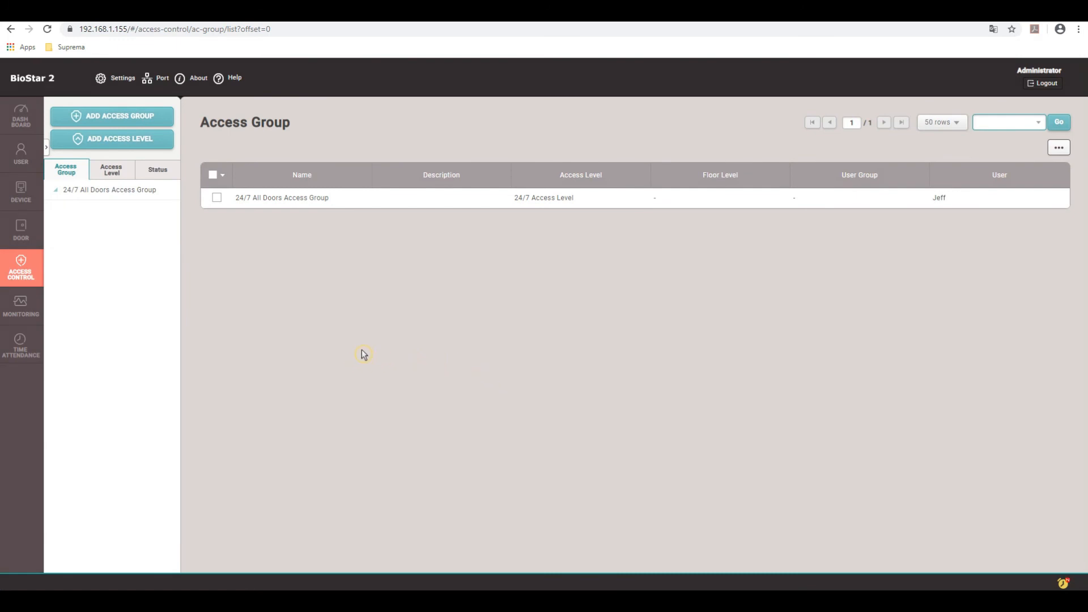
pyautogui.moveTo(361, 352)
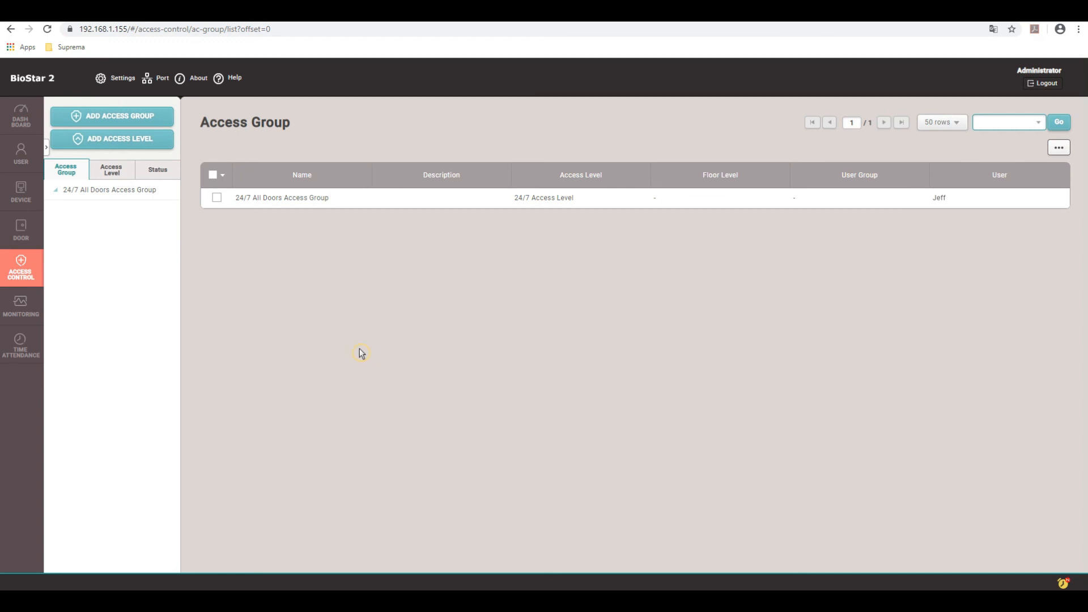
pyautogui.moveTo(21, 306)
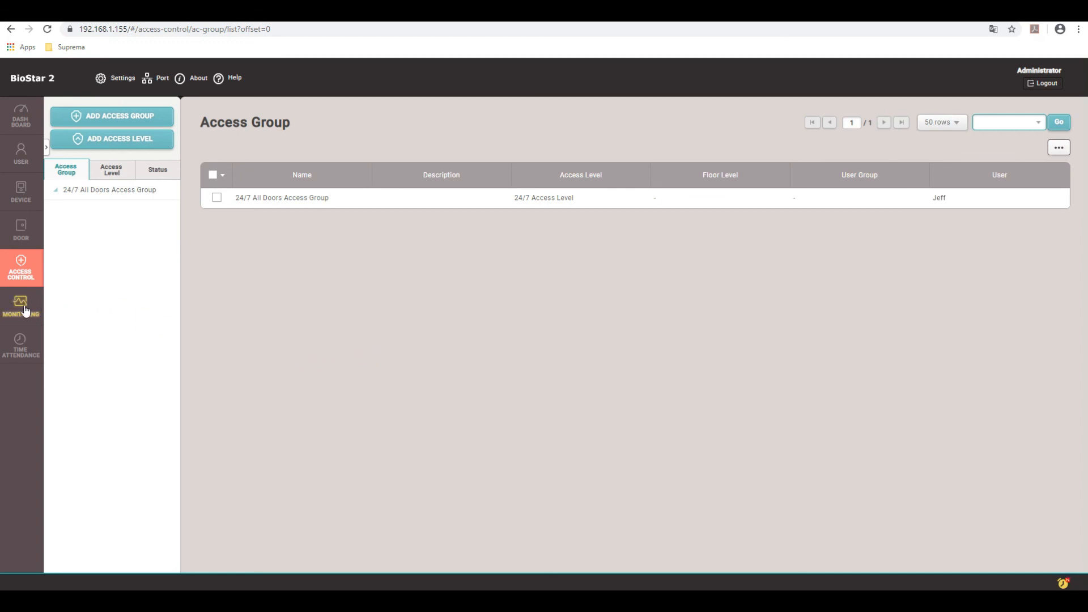
# Open the Monitoring Real-time Log to watch hardware test events
pyautogui.click(21, 305)
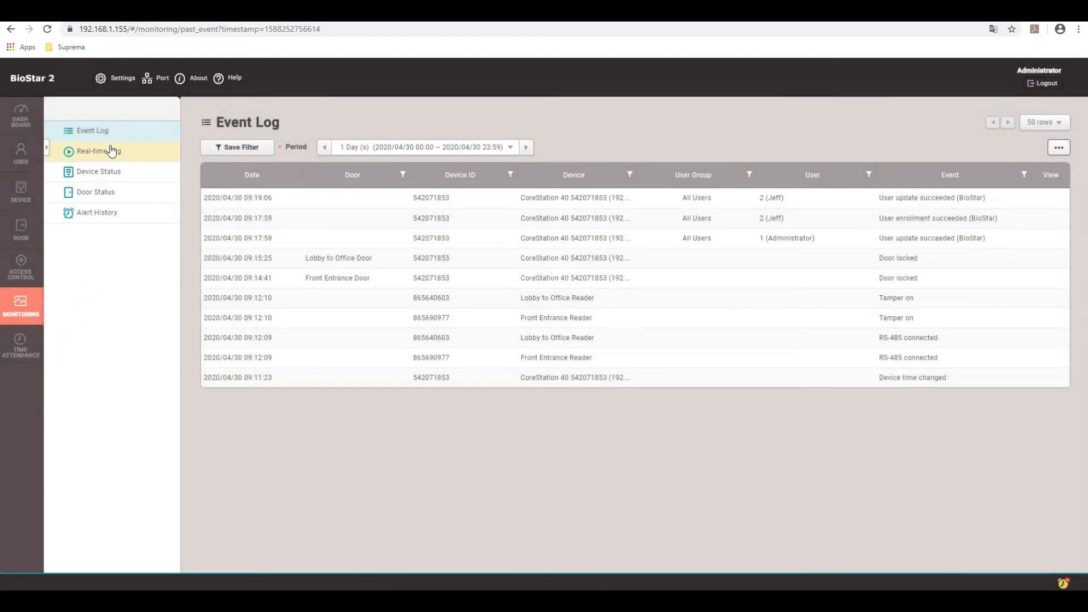
pyautogui.click(97, 151)
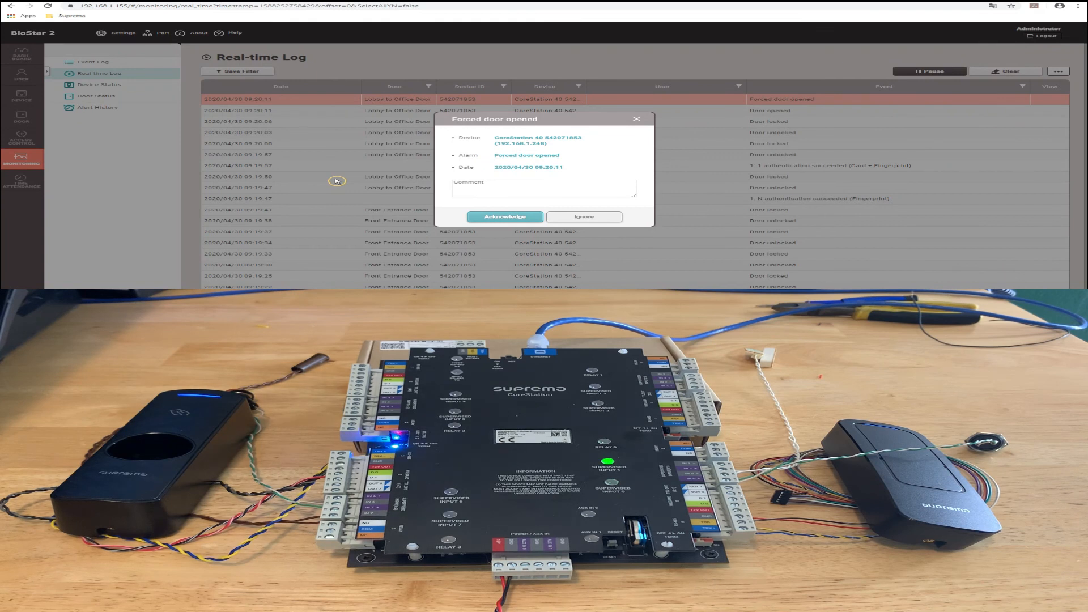
# Acknowledge the forced-door-opened alarm and both held-door-opened alarms
pyautogui.click(505, 217)
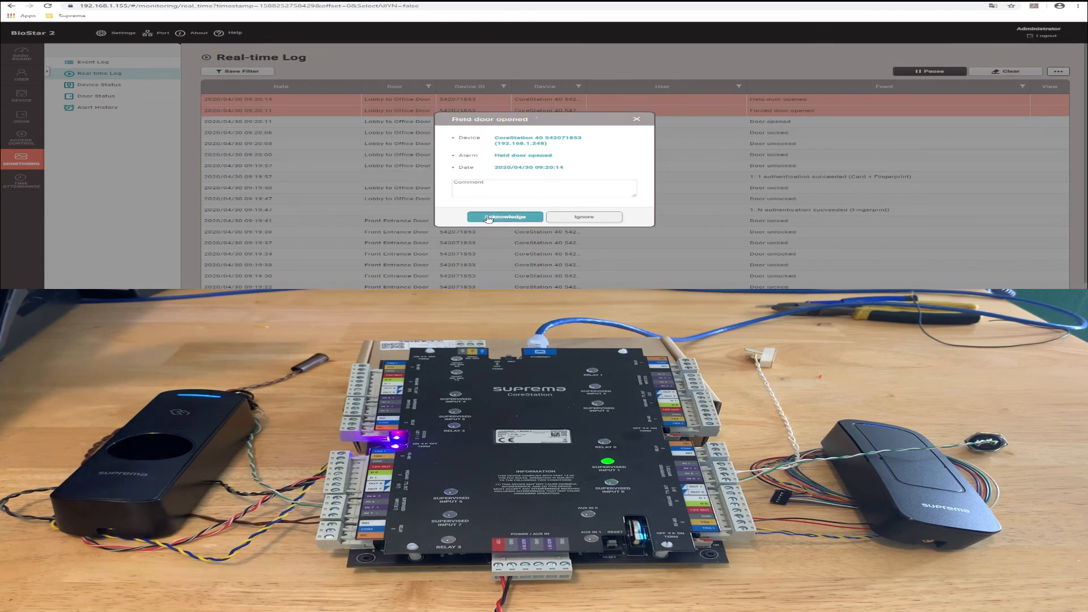
pyautogui.click(504, 217)
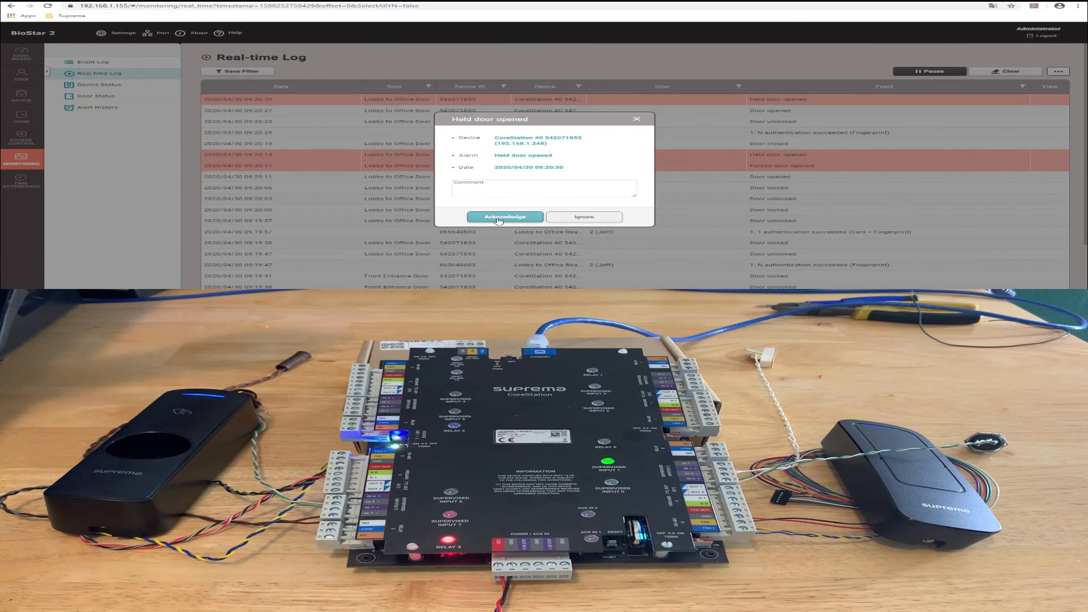
pyautogui.click(504, 217)
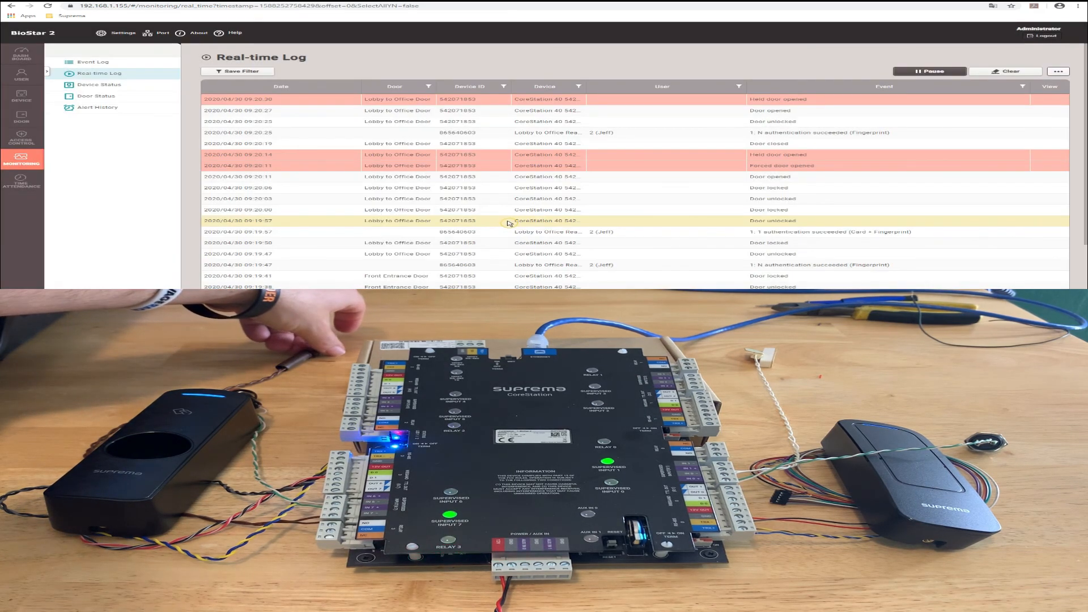